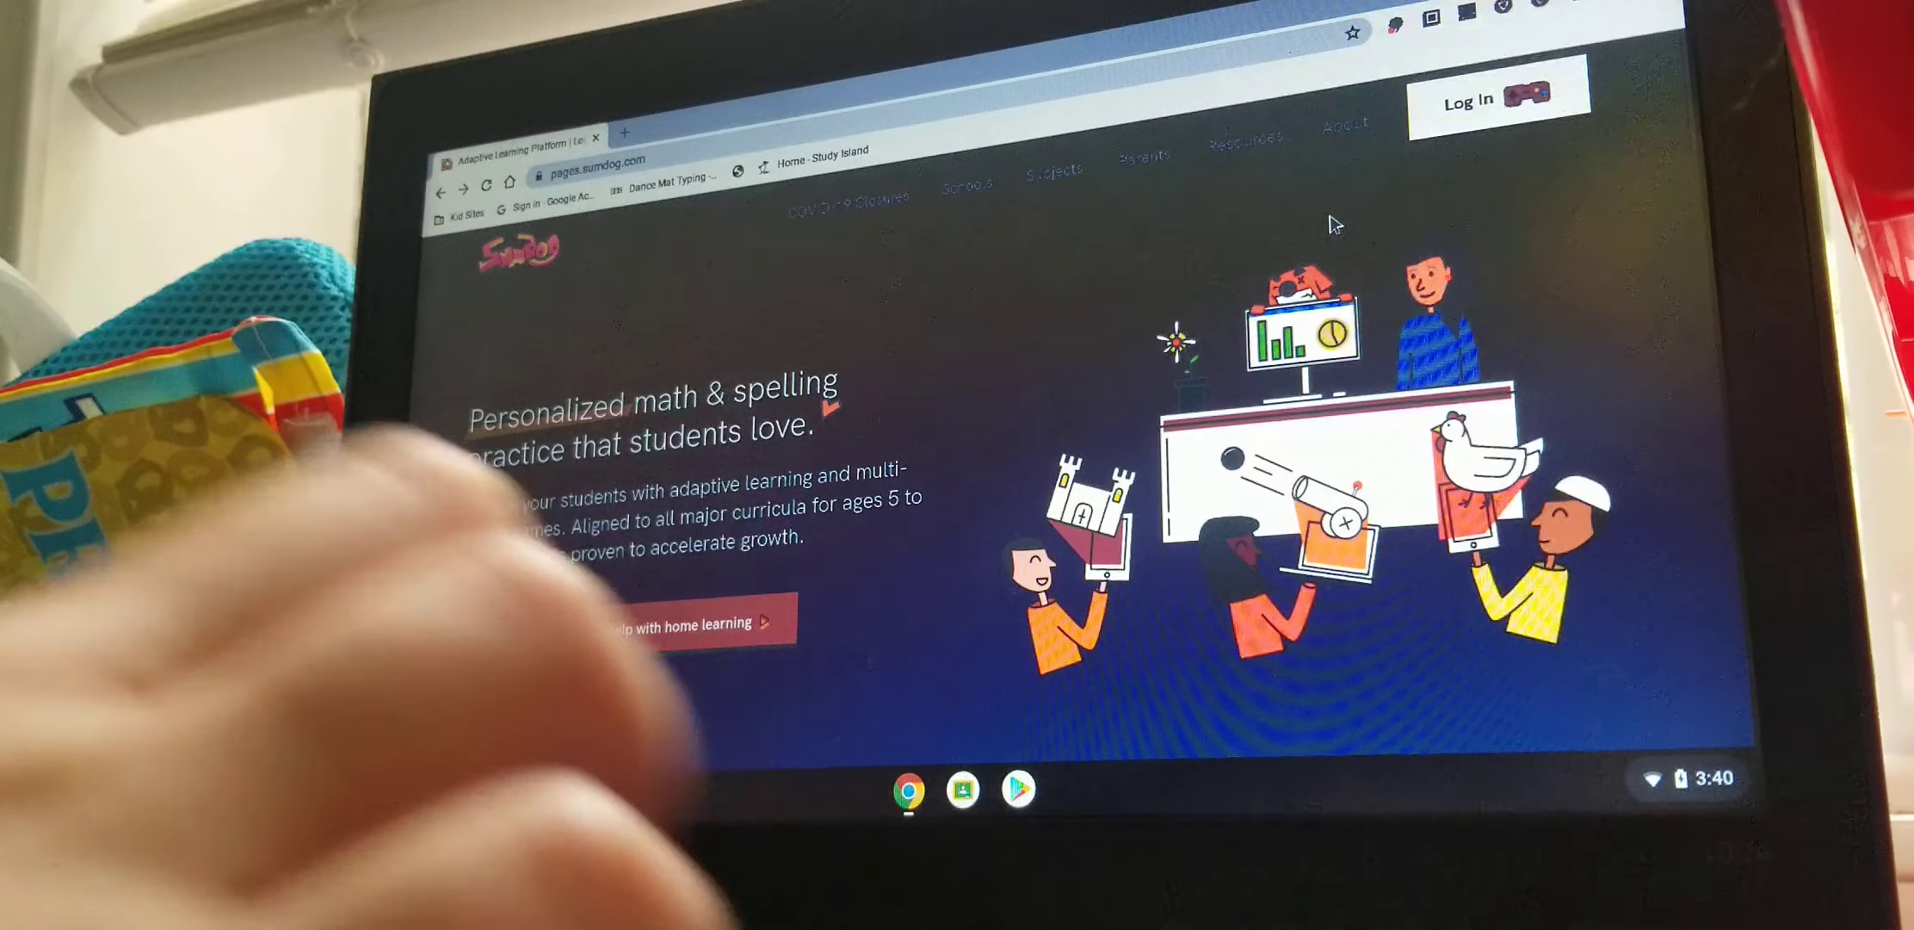
Open Sumdog's login form, enter the username, password and school code, and submit.
{"action": "left_click", "coordinate": [1468, 100]}
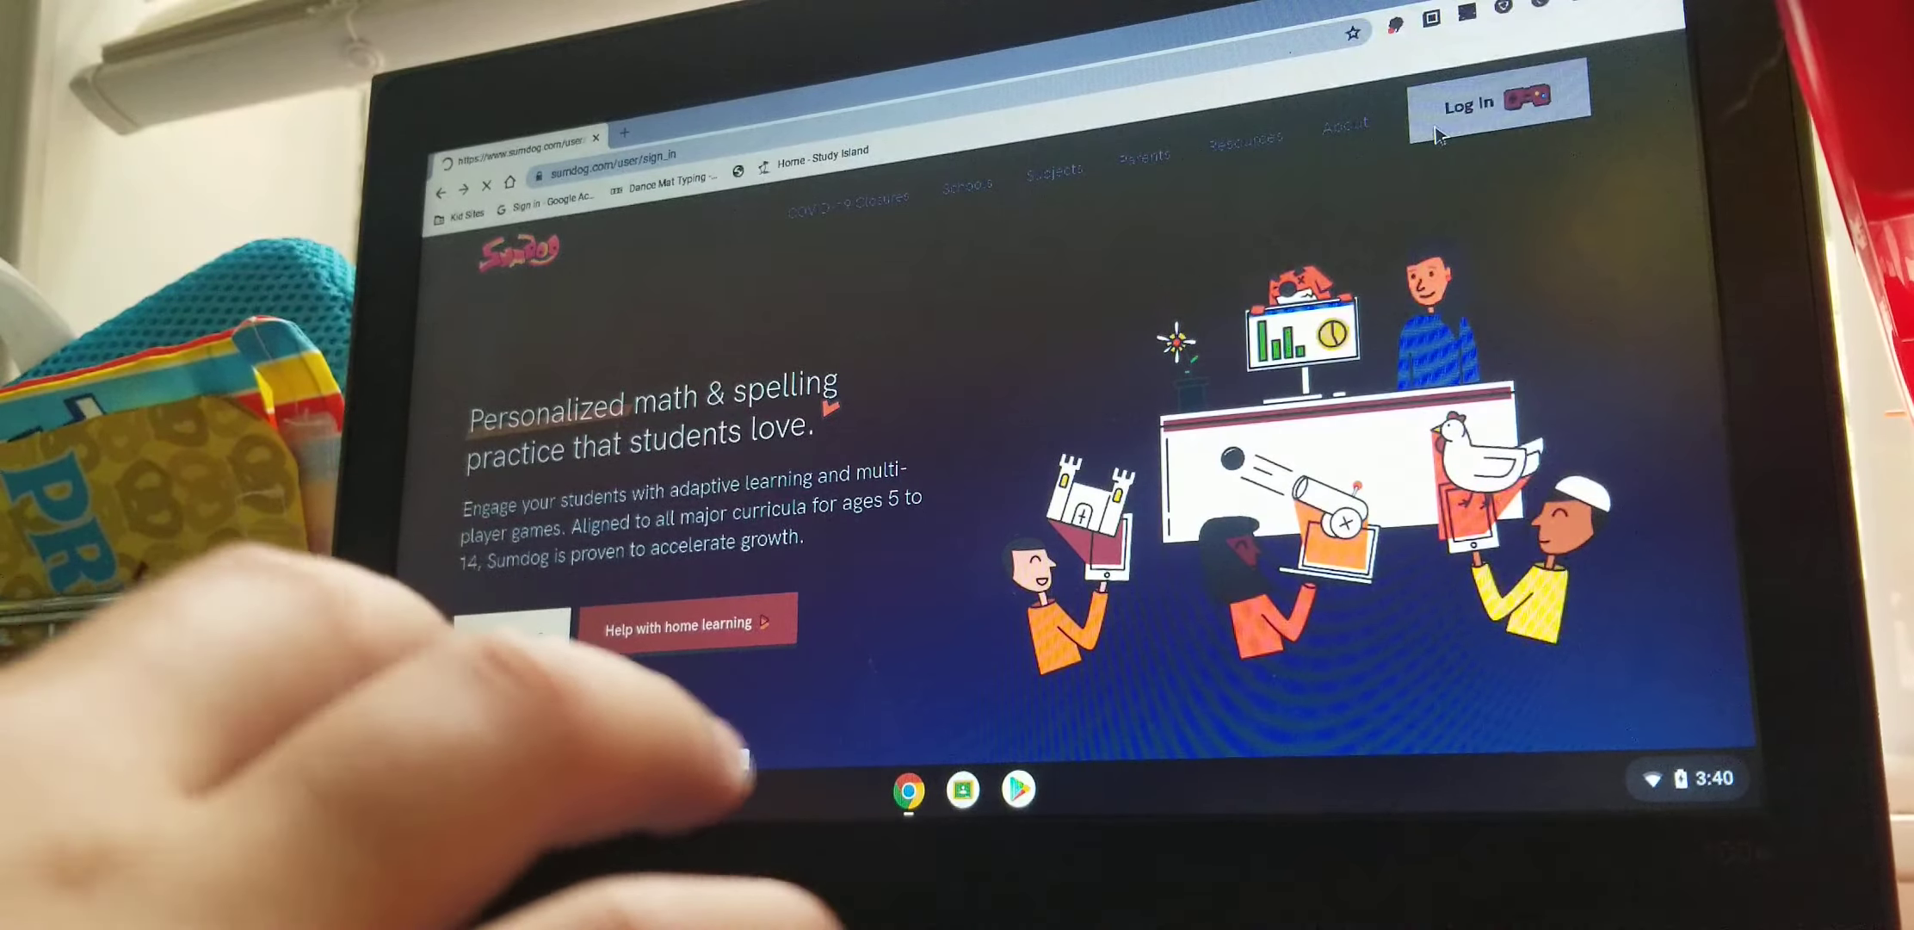
{"action": "left_click", "coordinate": [1471, 103]}
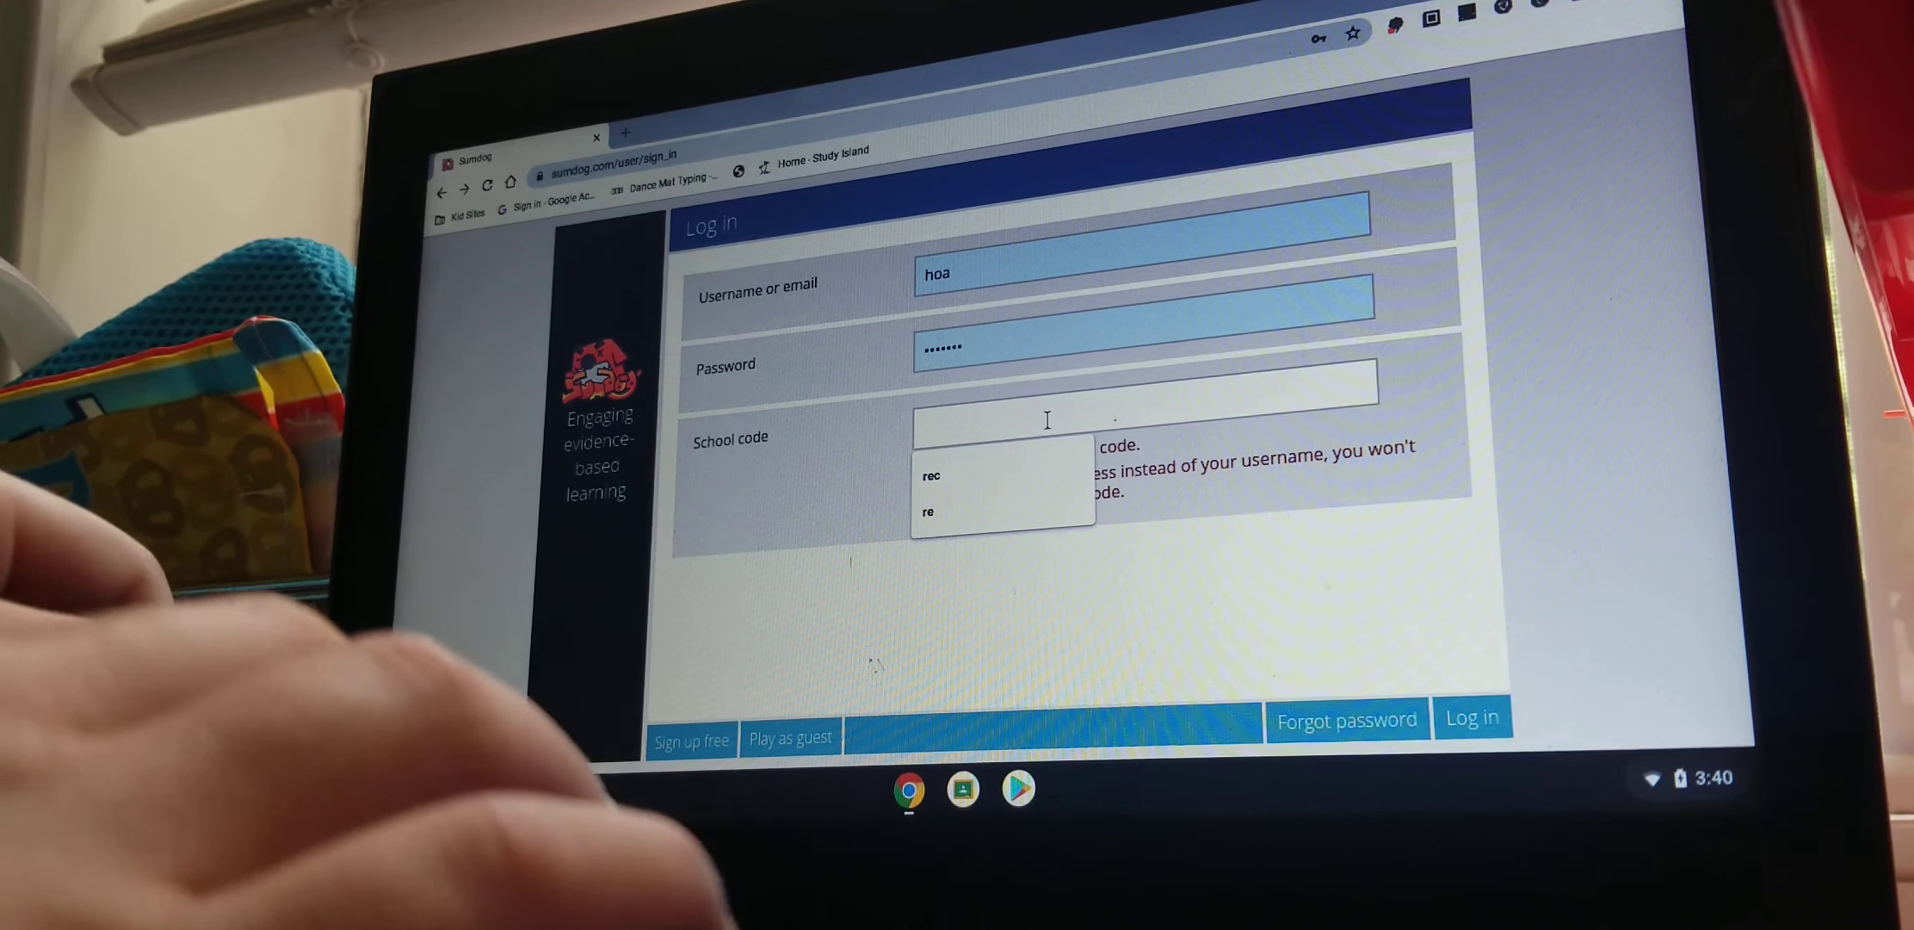
{"action": "type", "text": "red"}
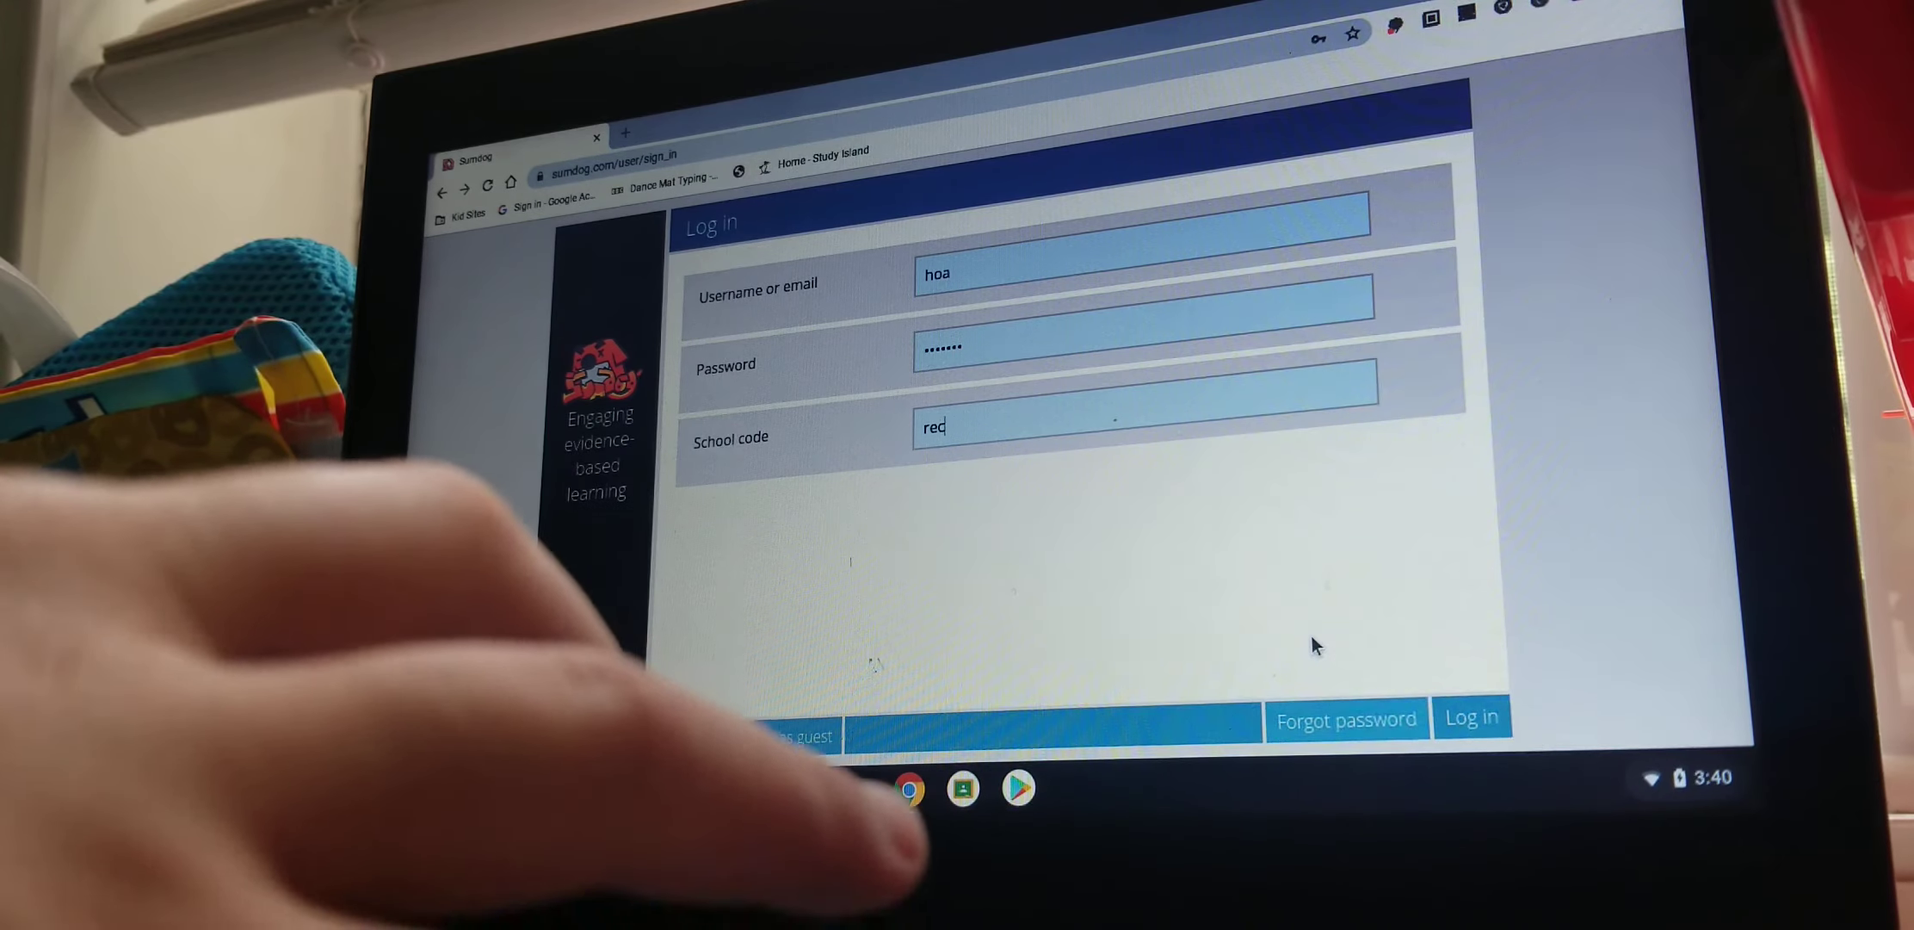
{"action": "left_click", "coordinate": [1473, 717]}
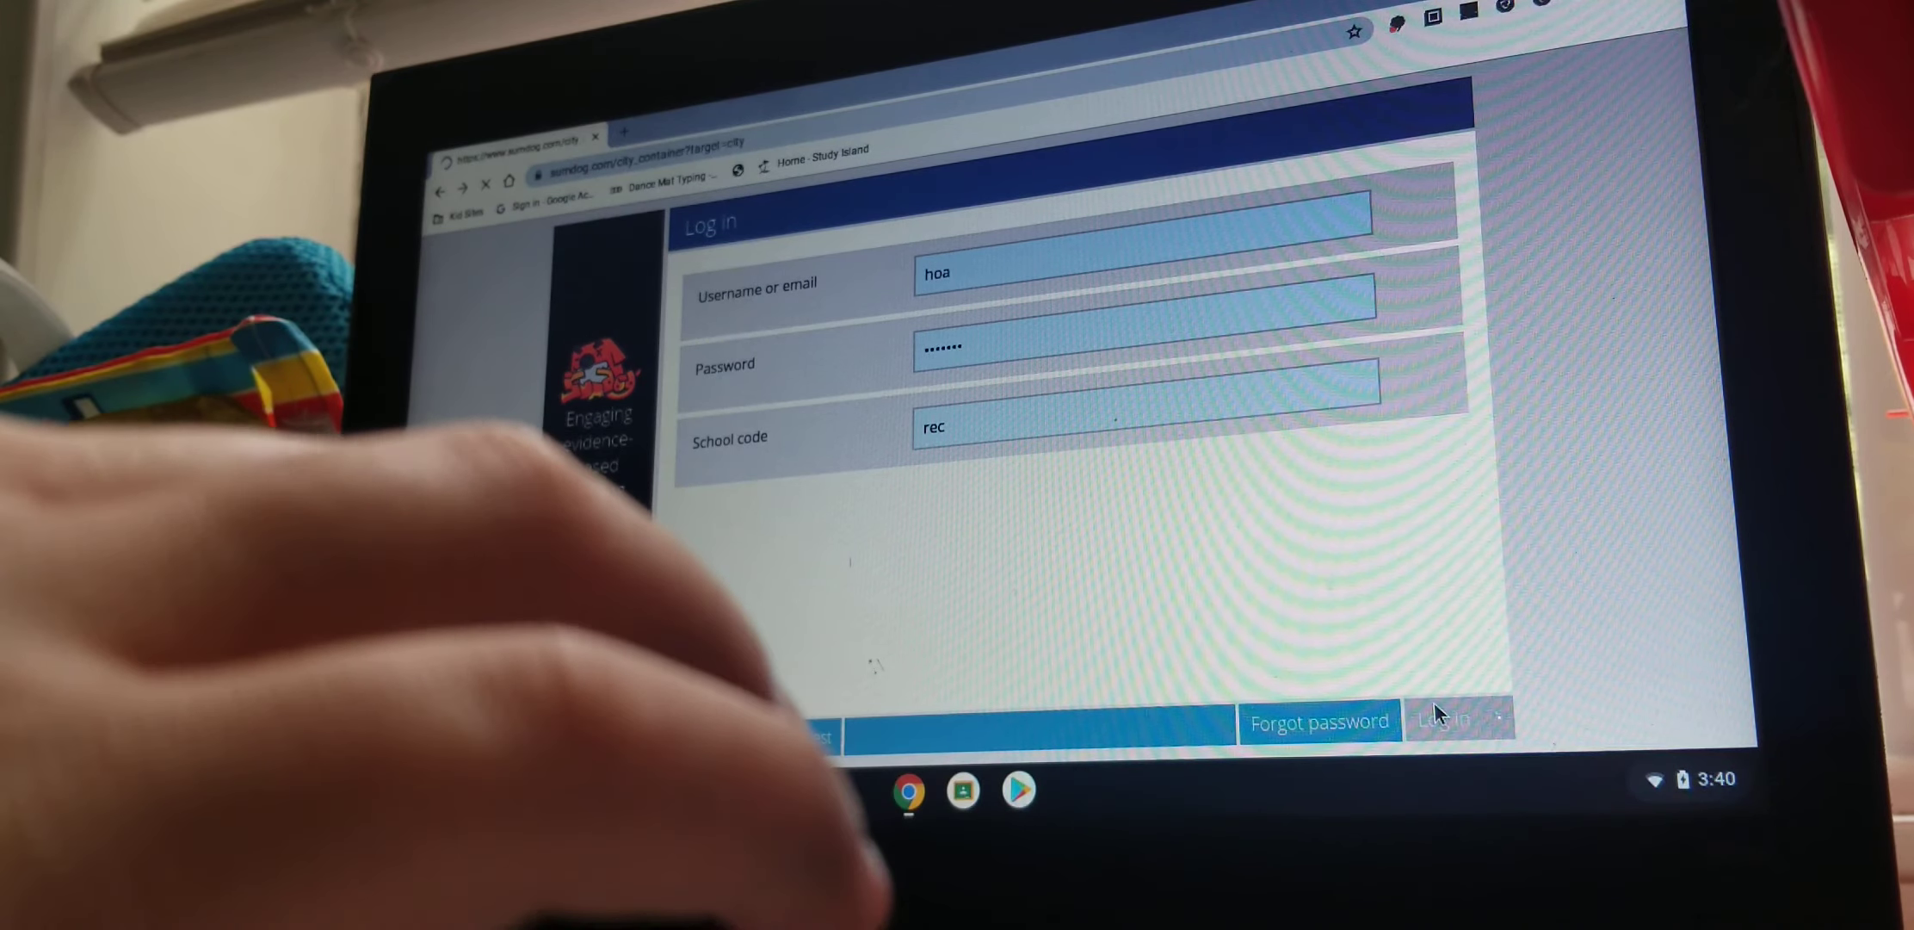
Start the Race Sumdog to the City warm-up quiz and answer its two questions.
{"action": "left_click", "coordinate": [1459, 720]}
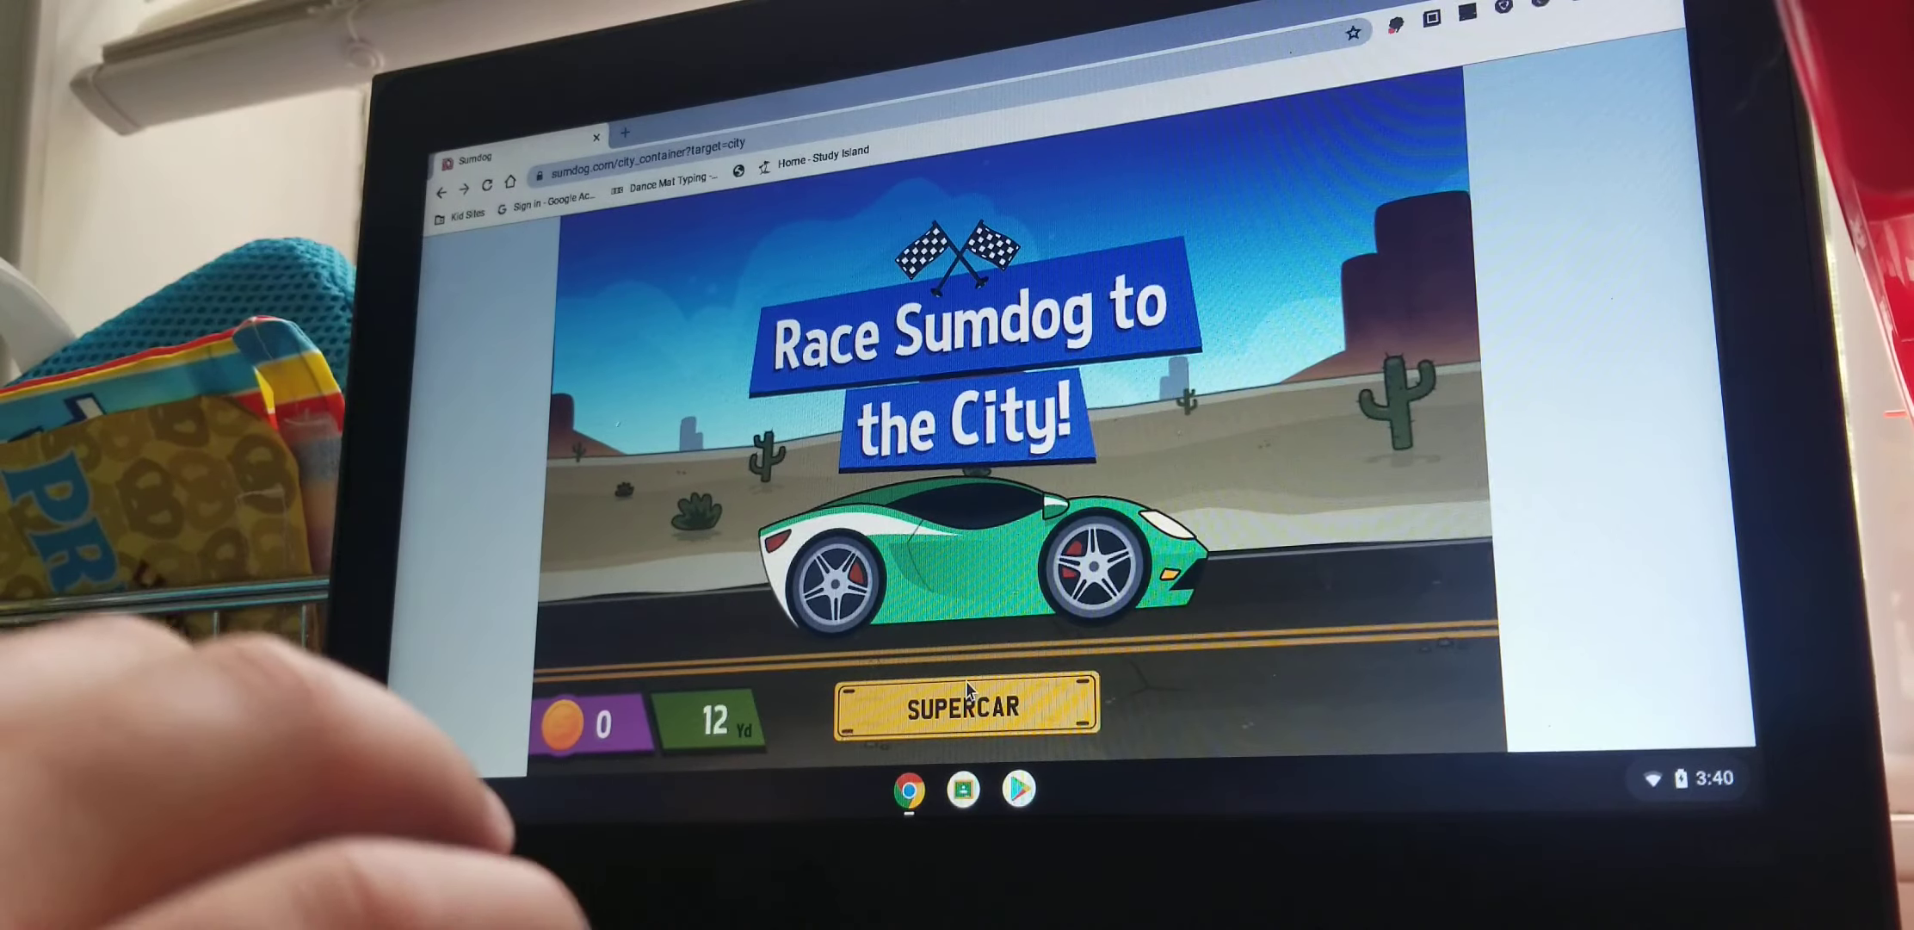
{"action": "left_click", "coordinate": [963, 709]}
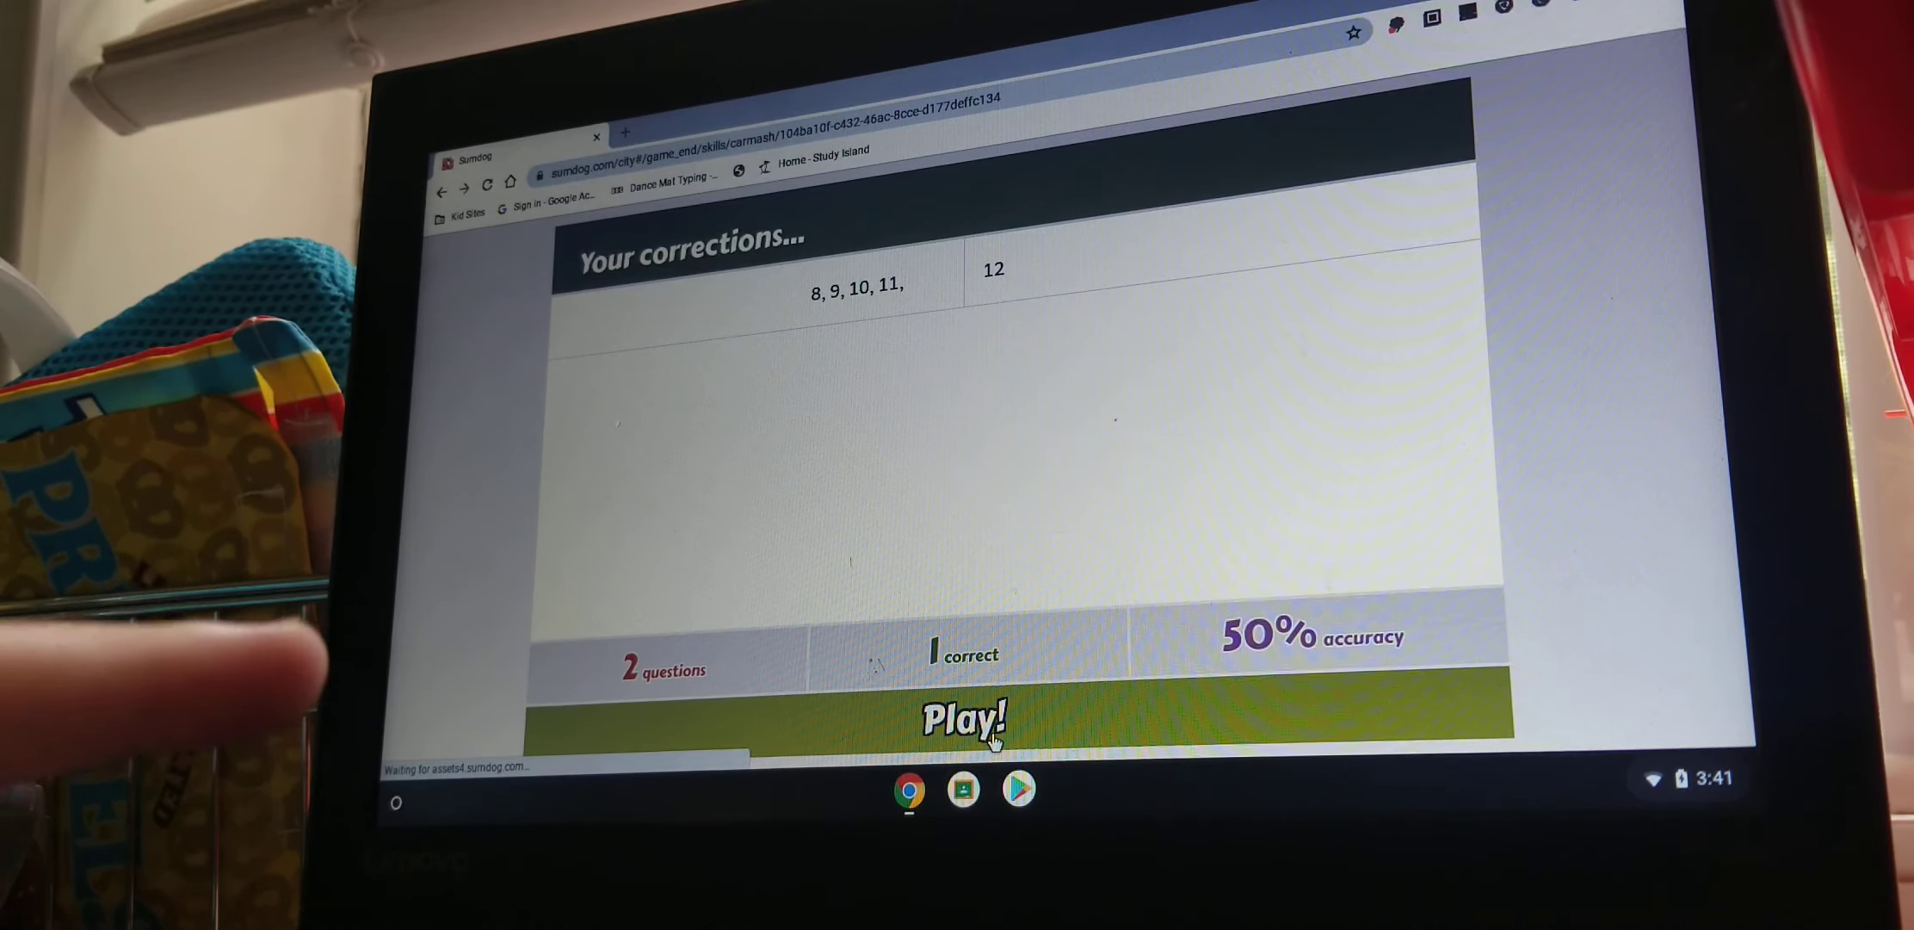
Leave the quiz results, start Maths Training and launch the Goalz game.
{"action": "left_click", "coordinate": [962, 718]}
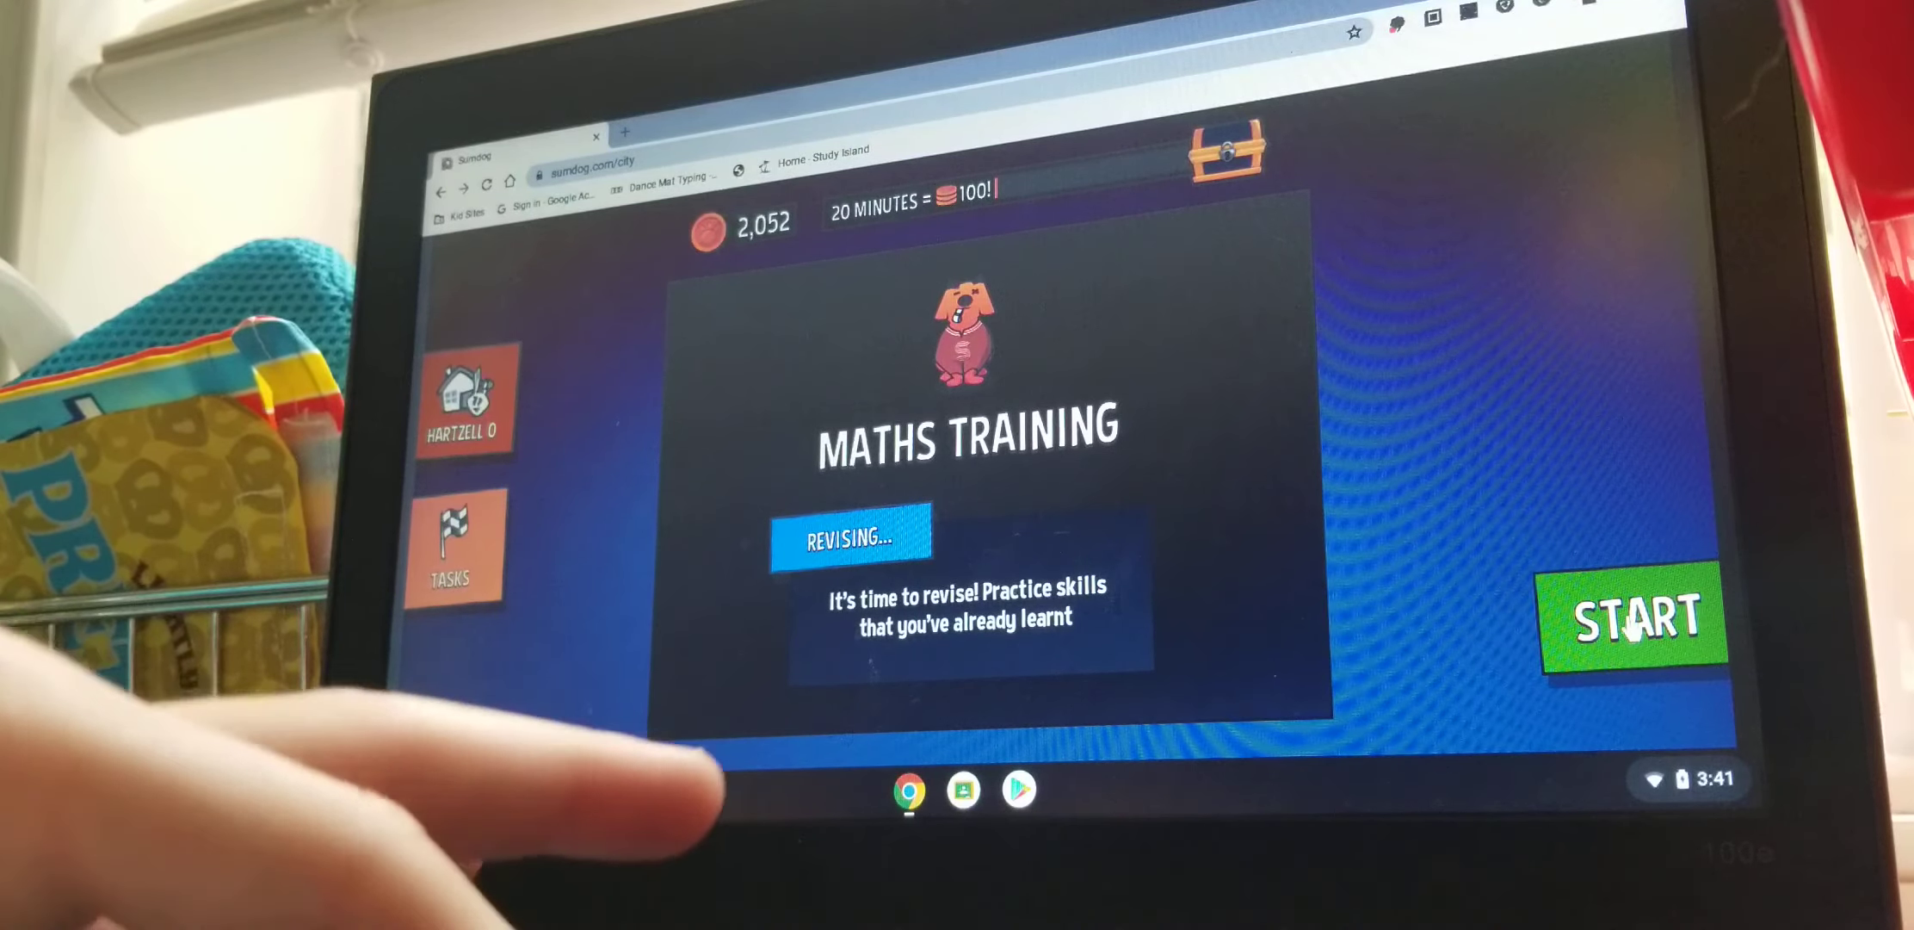
{"action": "left_click", "coordinate": [1636, 615]}
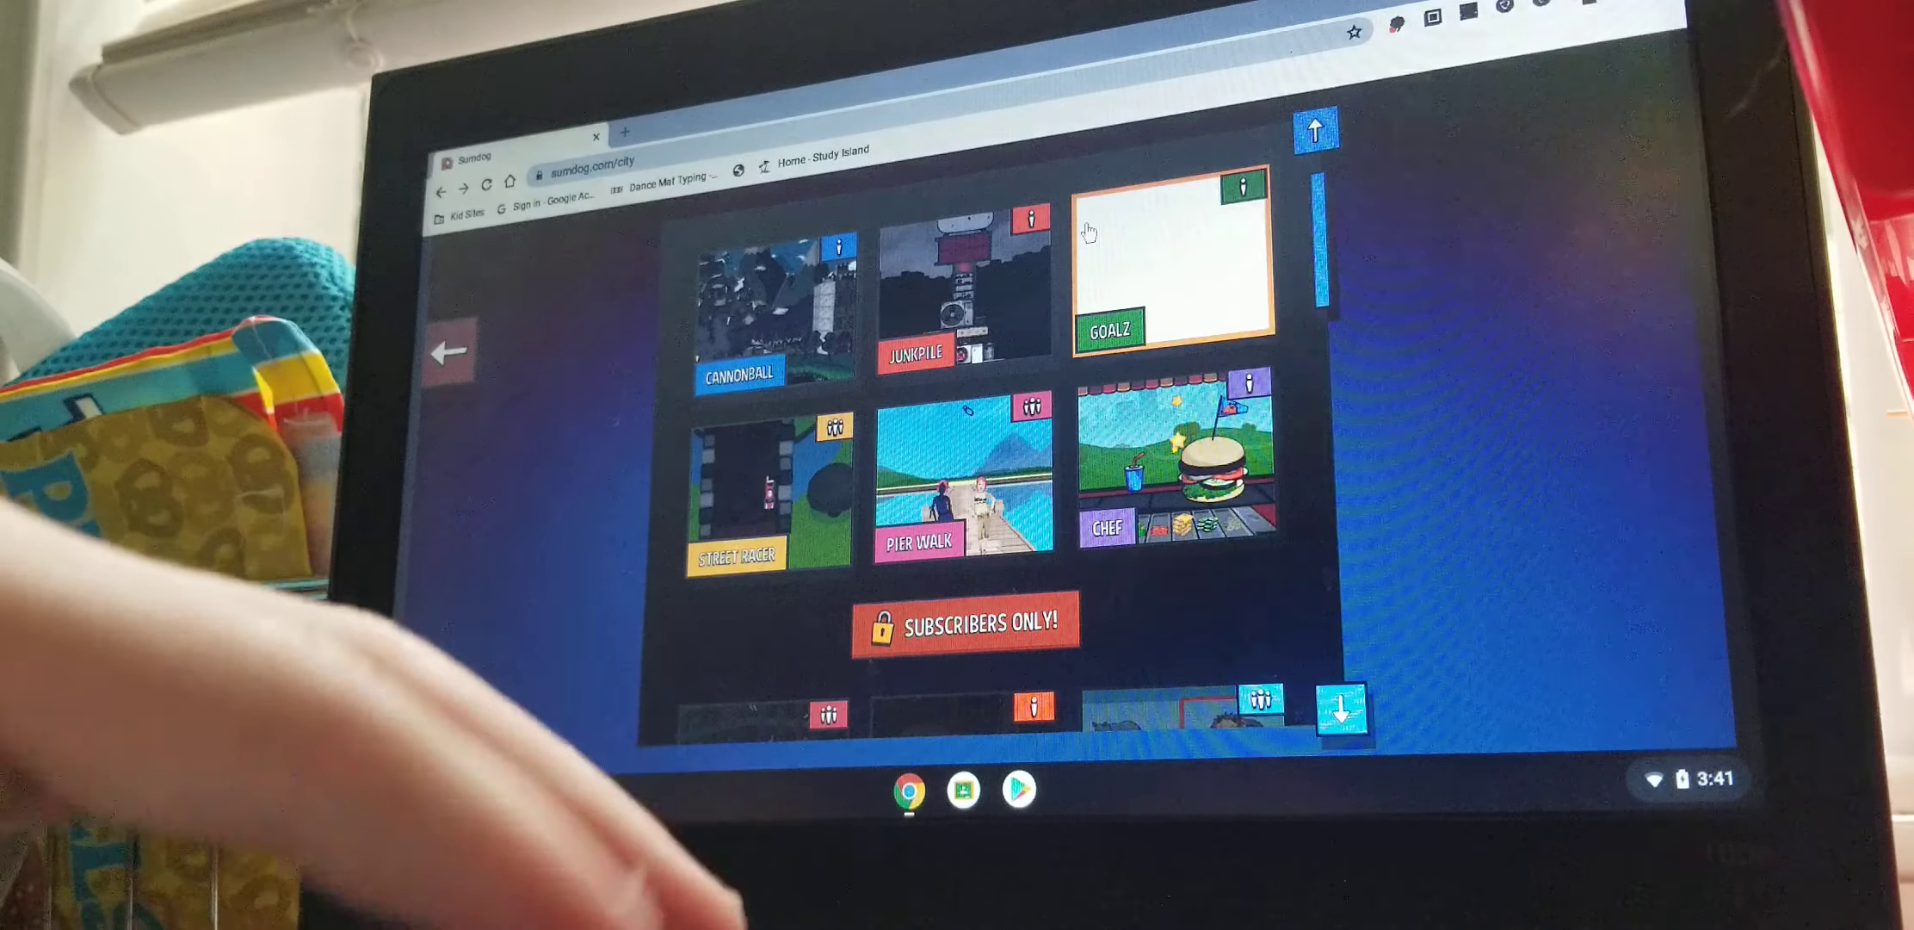
{"action": "left_click", "coordinate": [1170, 263]}
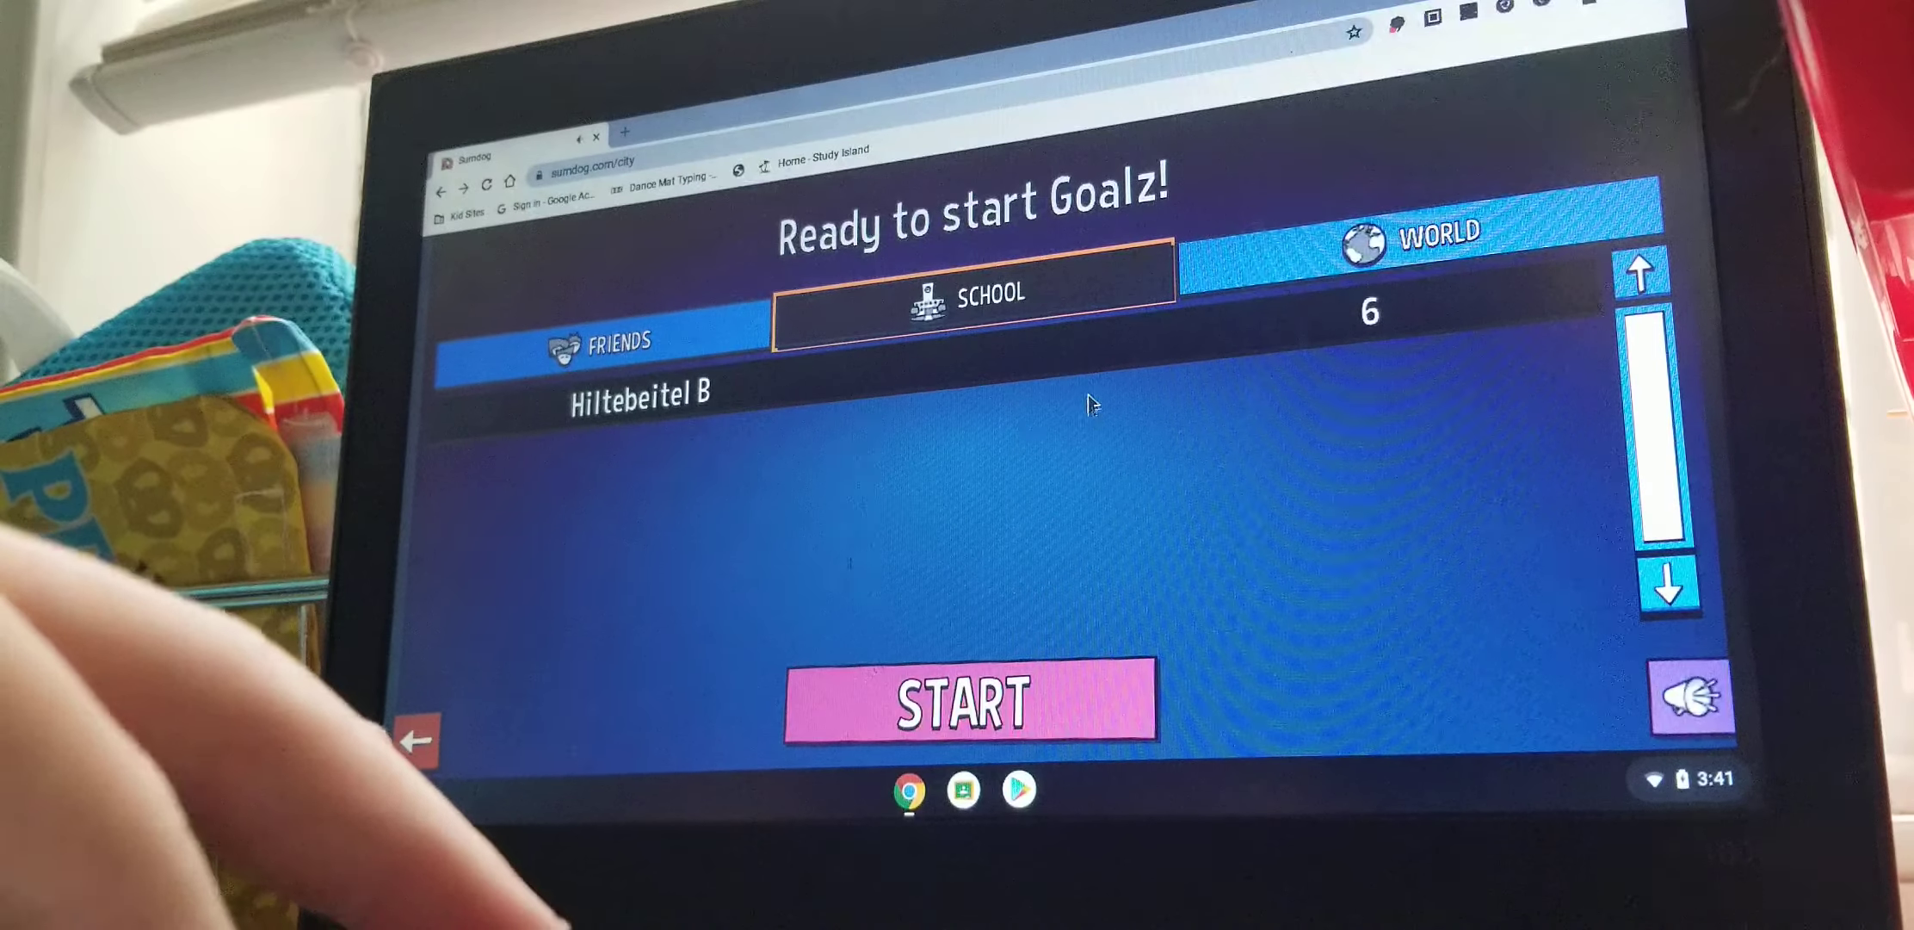
{"action": "left_click", "coordinate": [967, 703]}
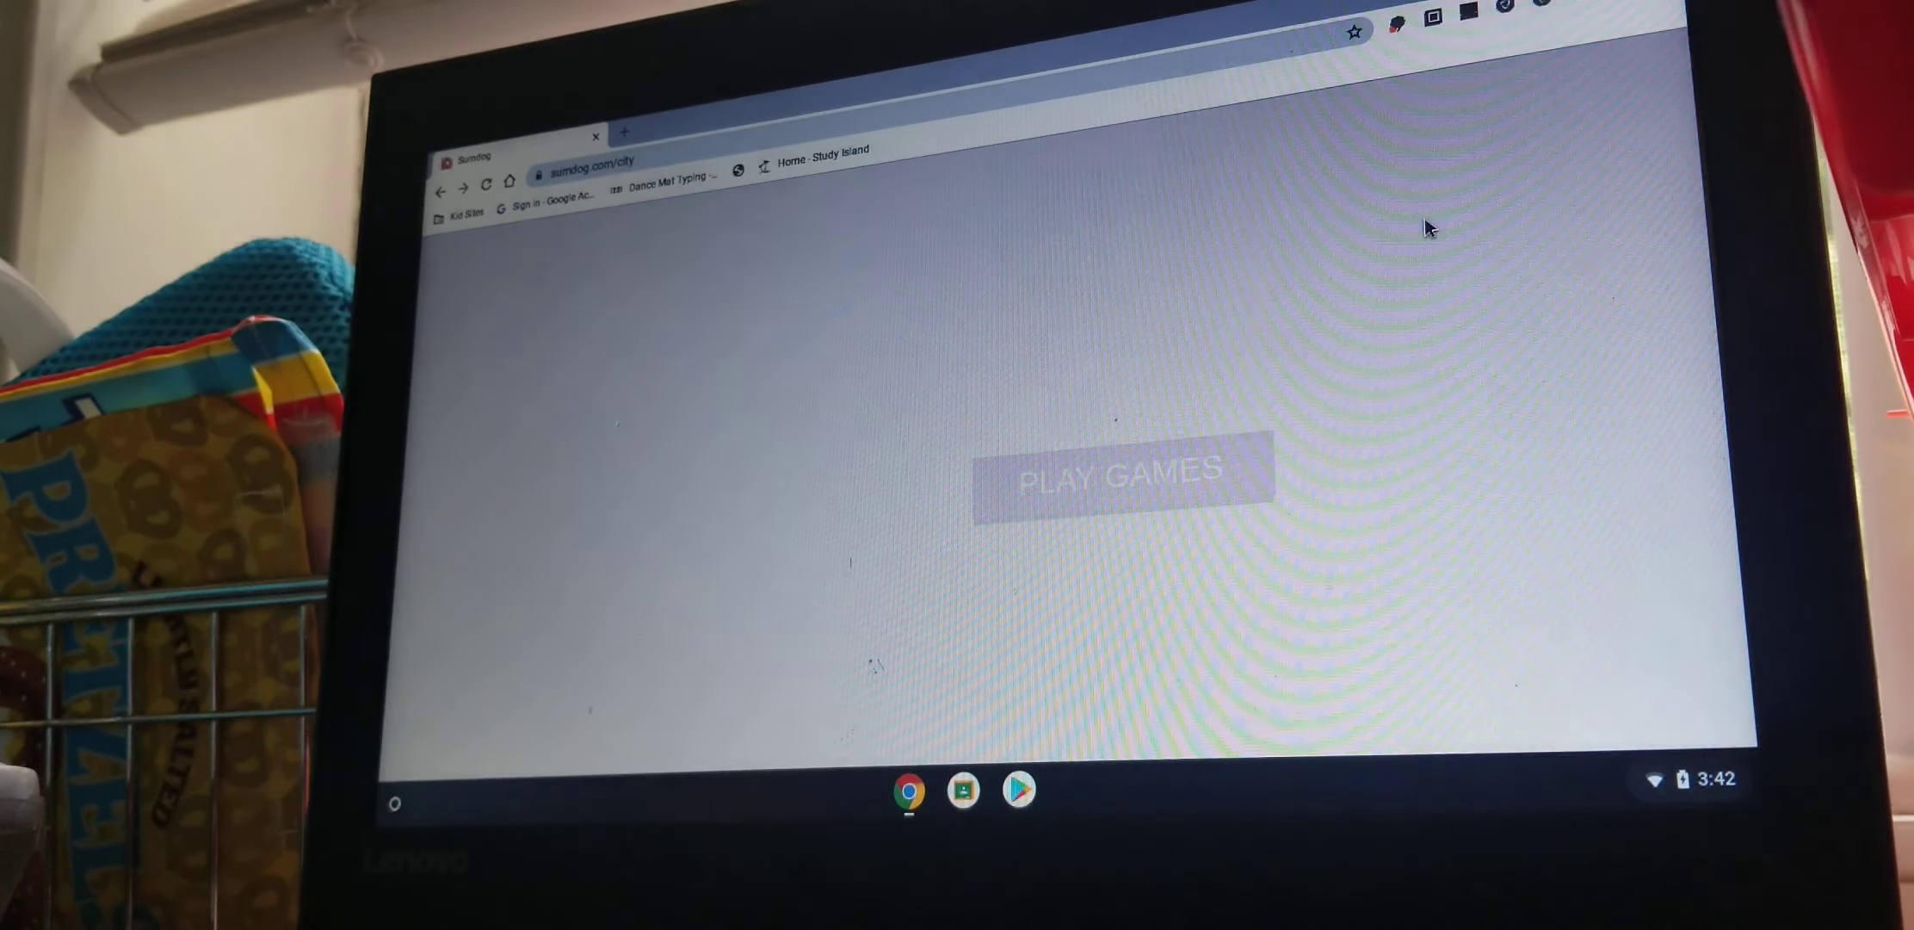
Return via Play Games to Maths Training and reopen Goalz's start screen.
{"action": "left_click", "coordinate": [1117, 474]}
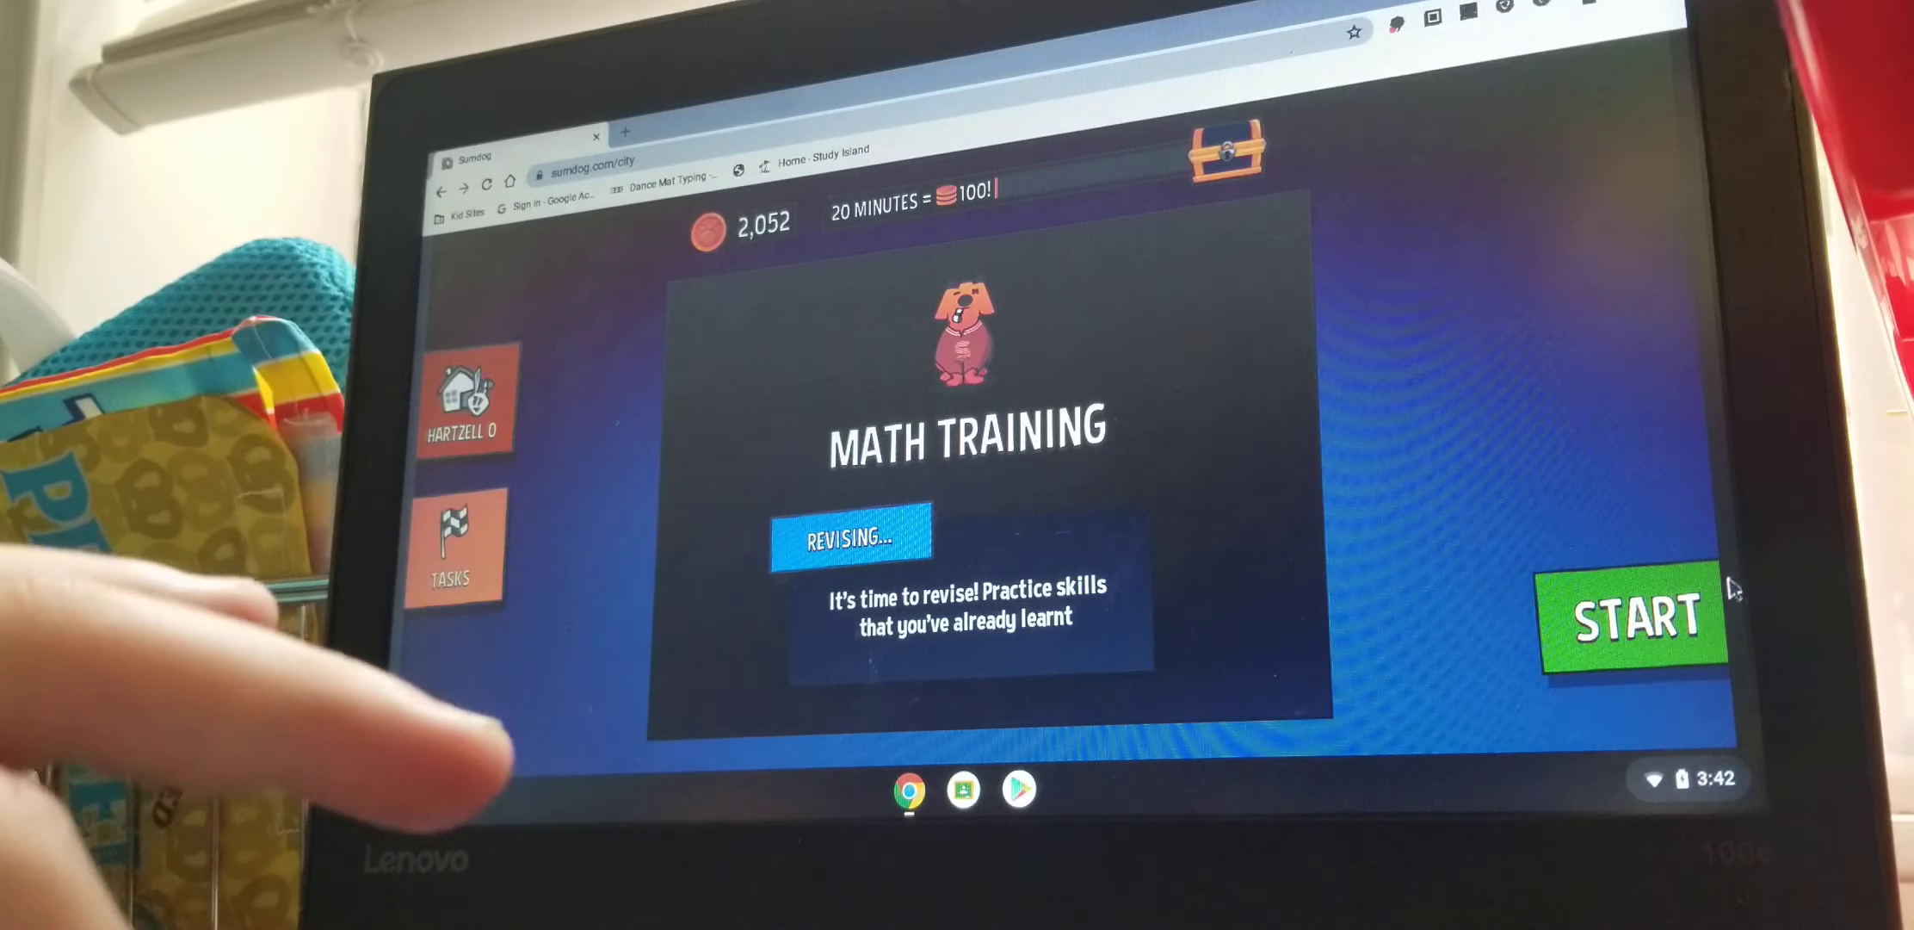
{"action": "left_click", "coordinate": [1636, 614]}
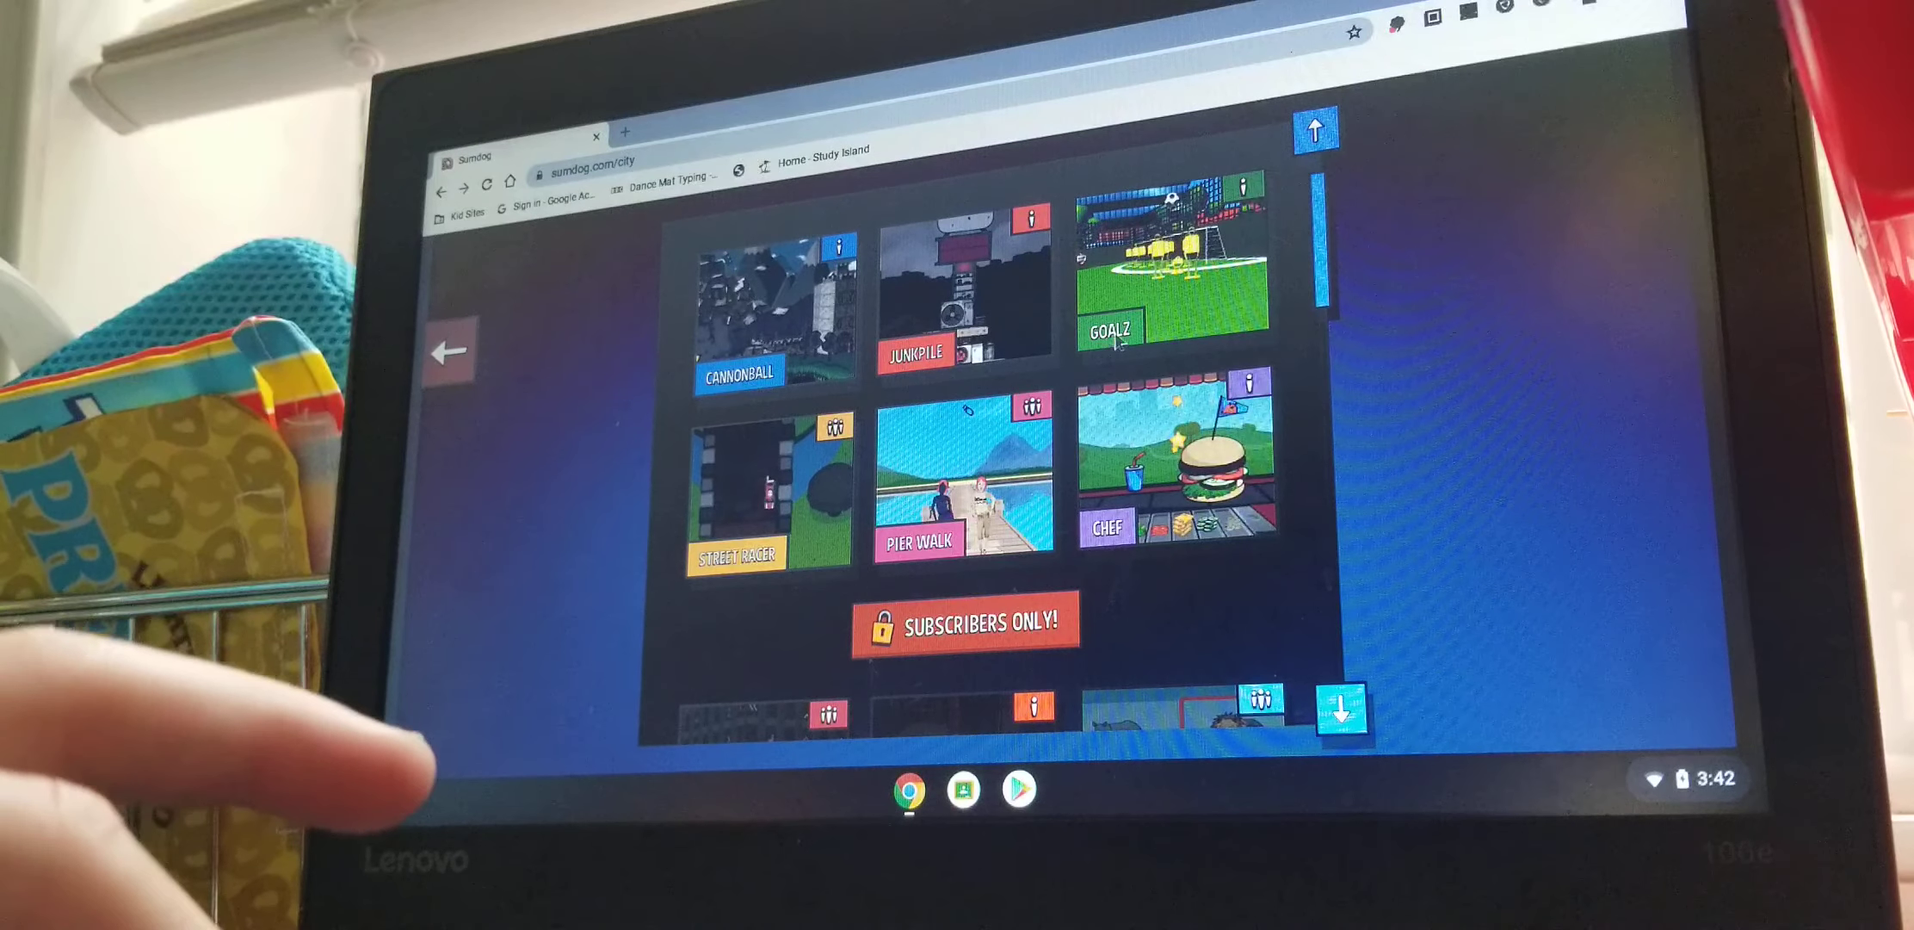
{"action": "left_click", "coordinate": [1172, 280]}
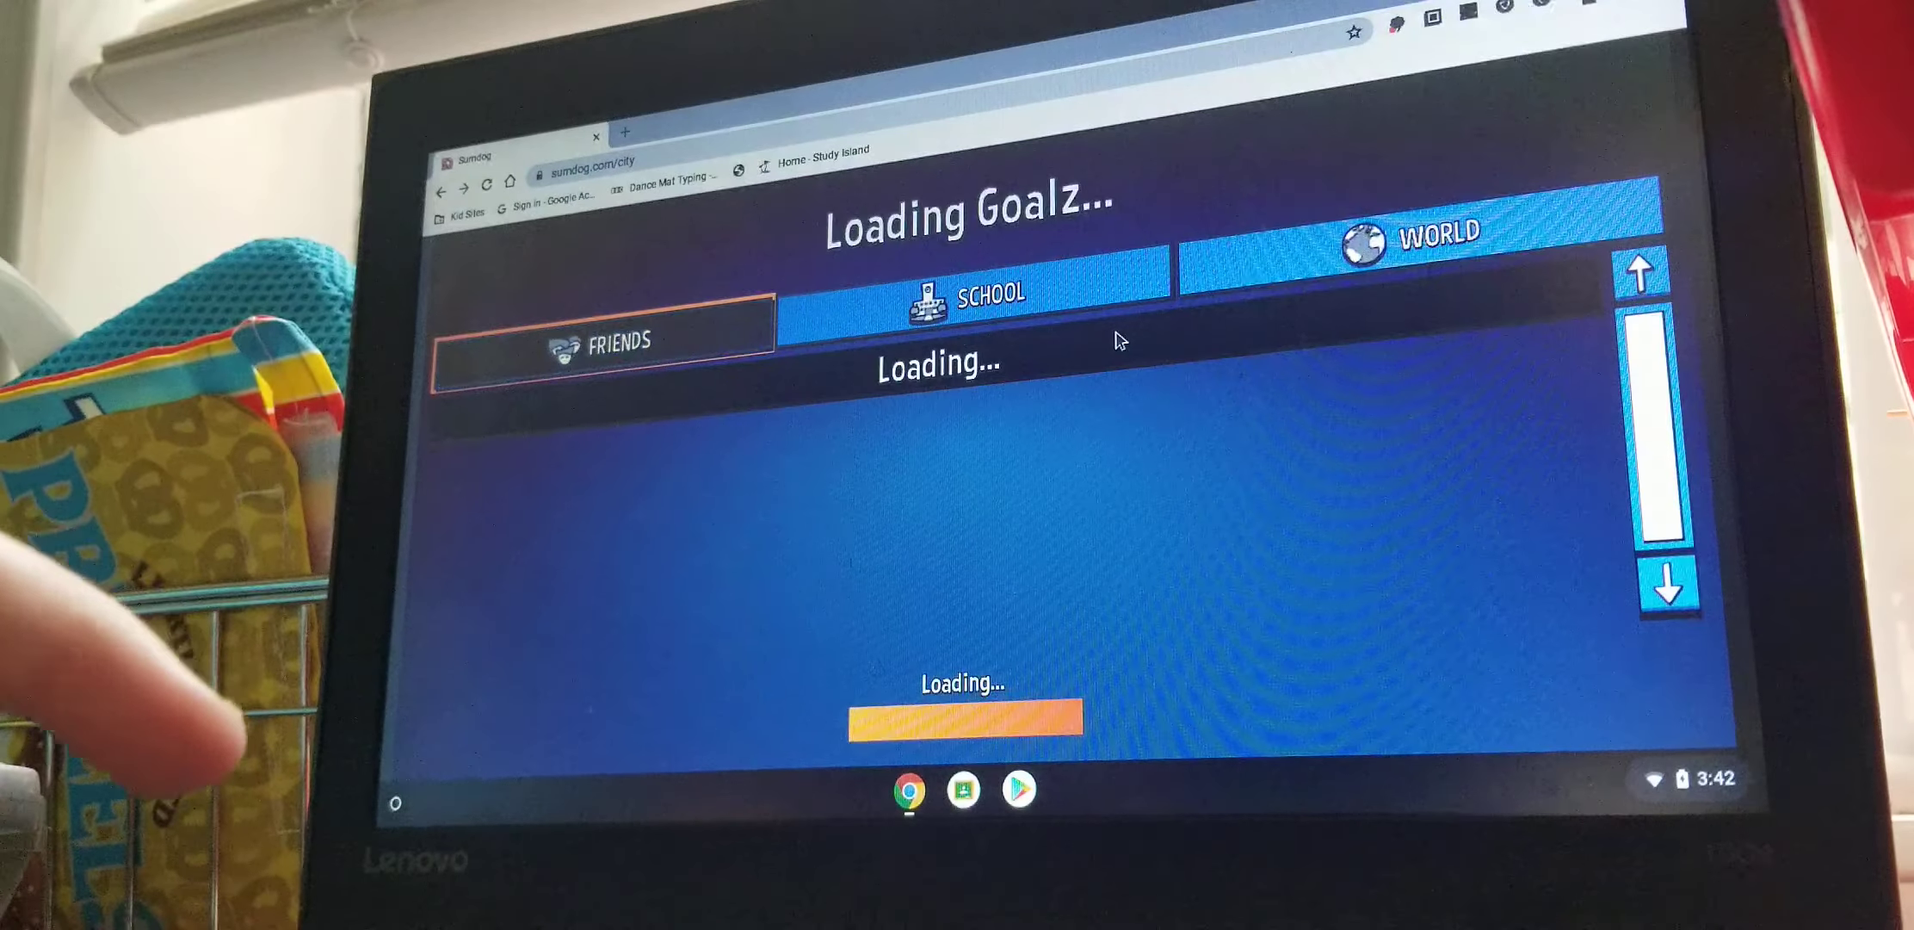
{"action": "left_click", "coordinate": [971, 297]}
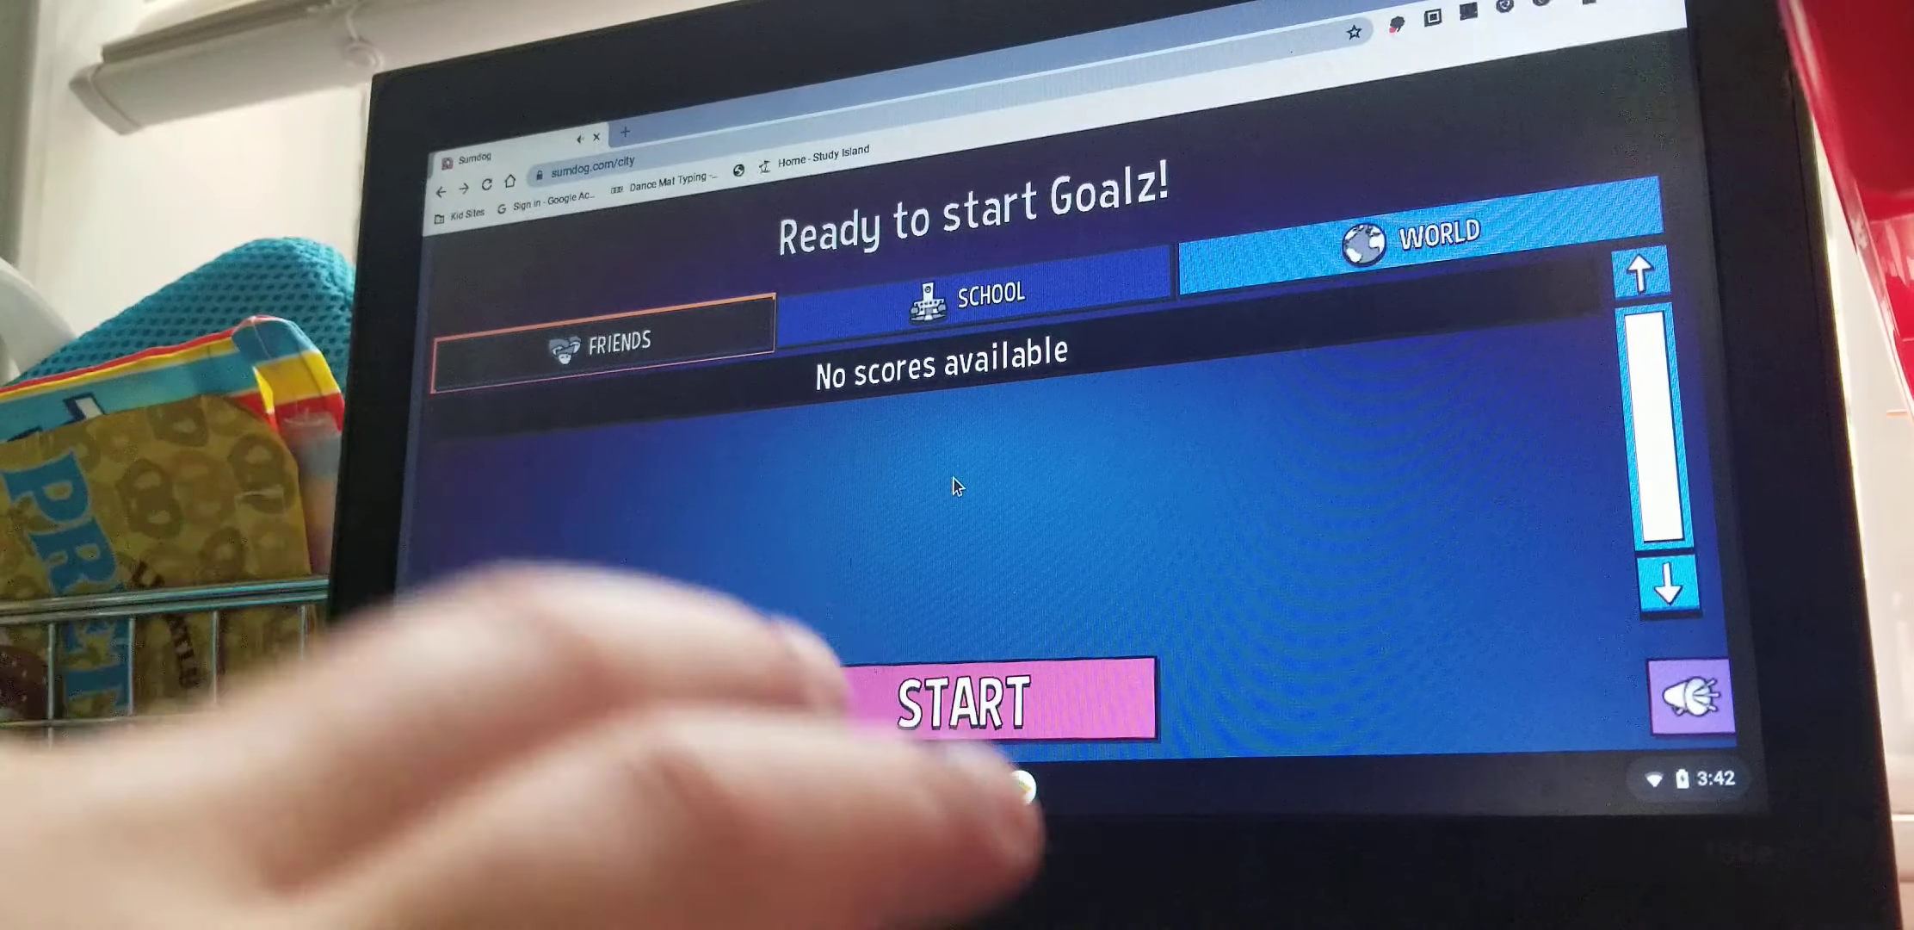
Start the Goalz match, answer 3 candy canes, and kick at goal.
{"action": "left_click", "coordinate": [965, 702]}
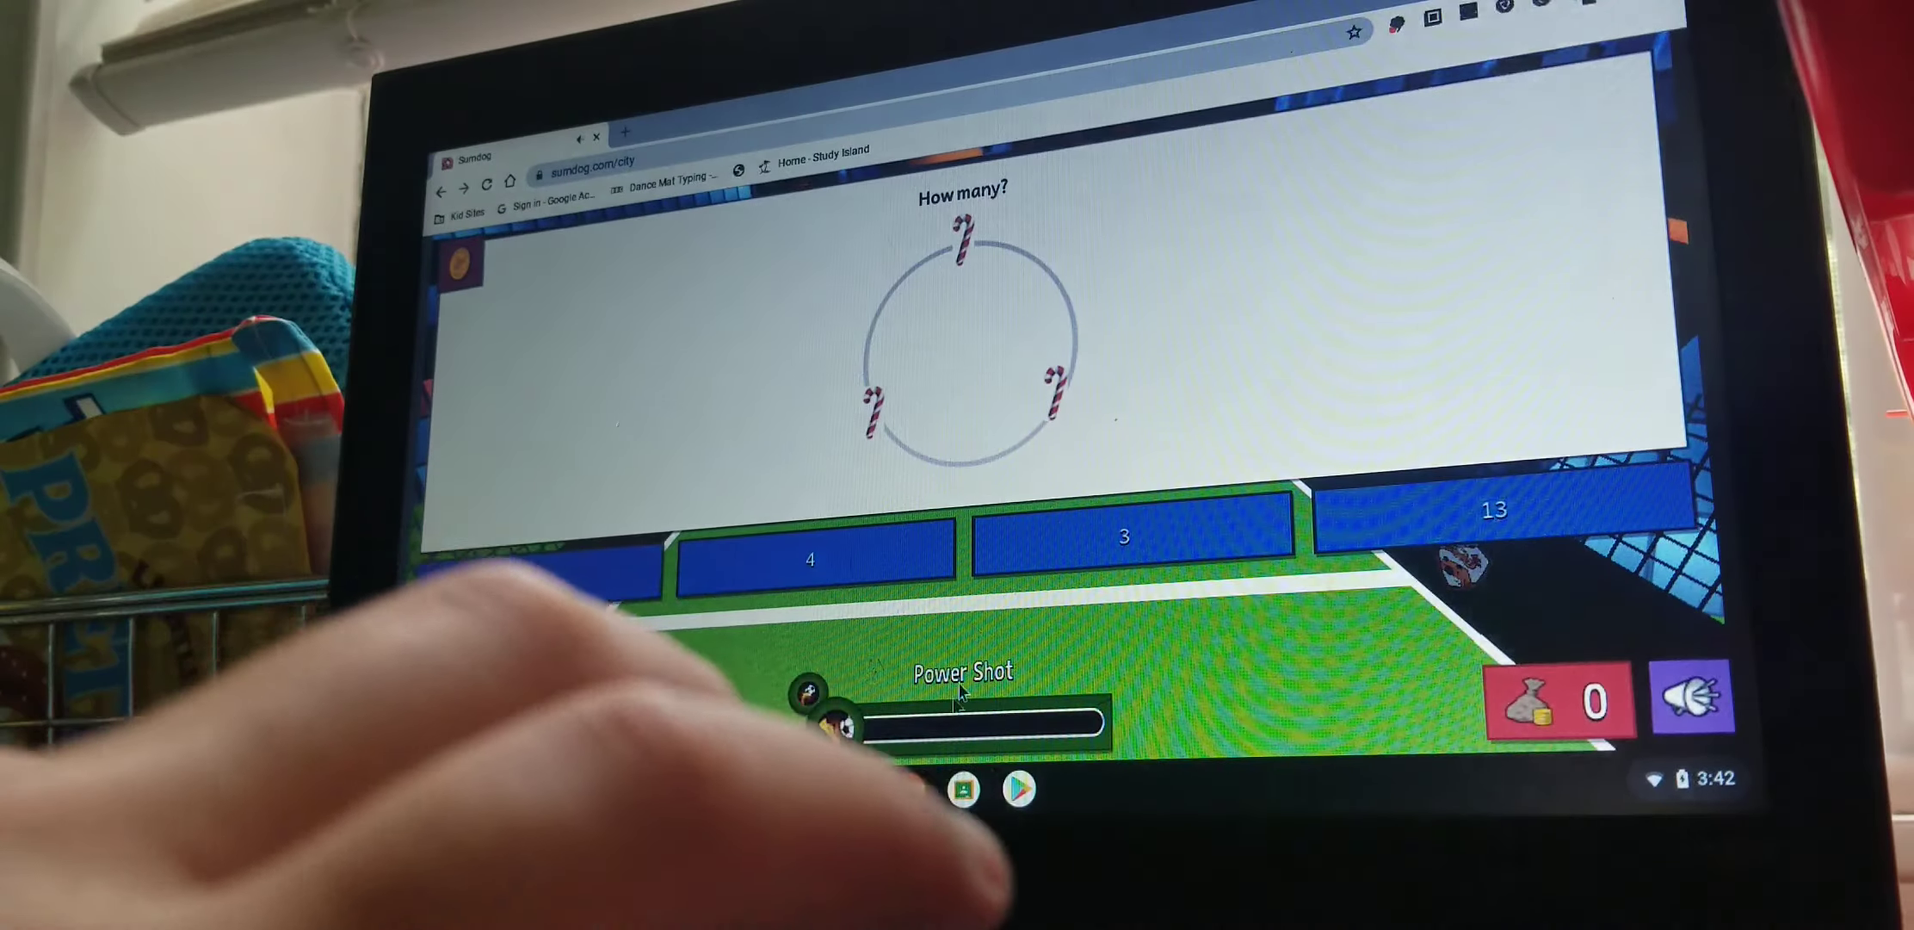
{"action": "left_click", "coordinate": [1124, 536]}
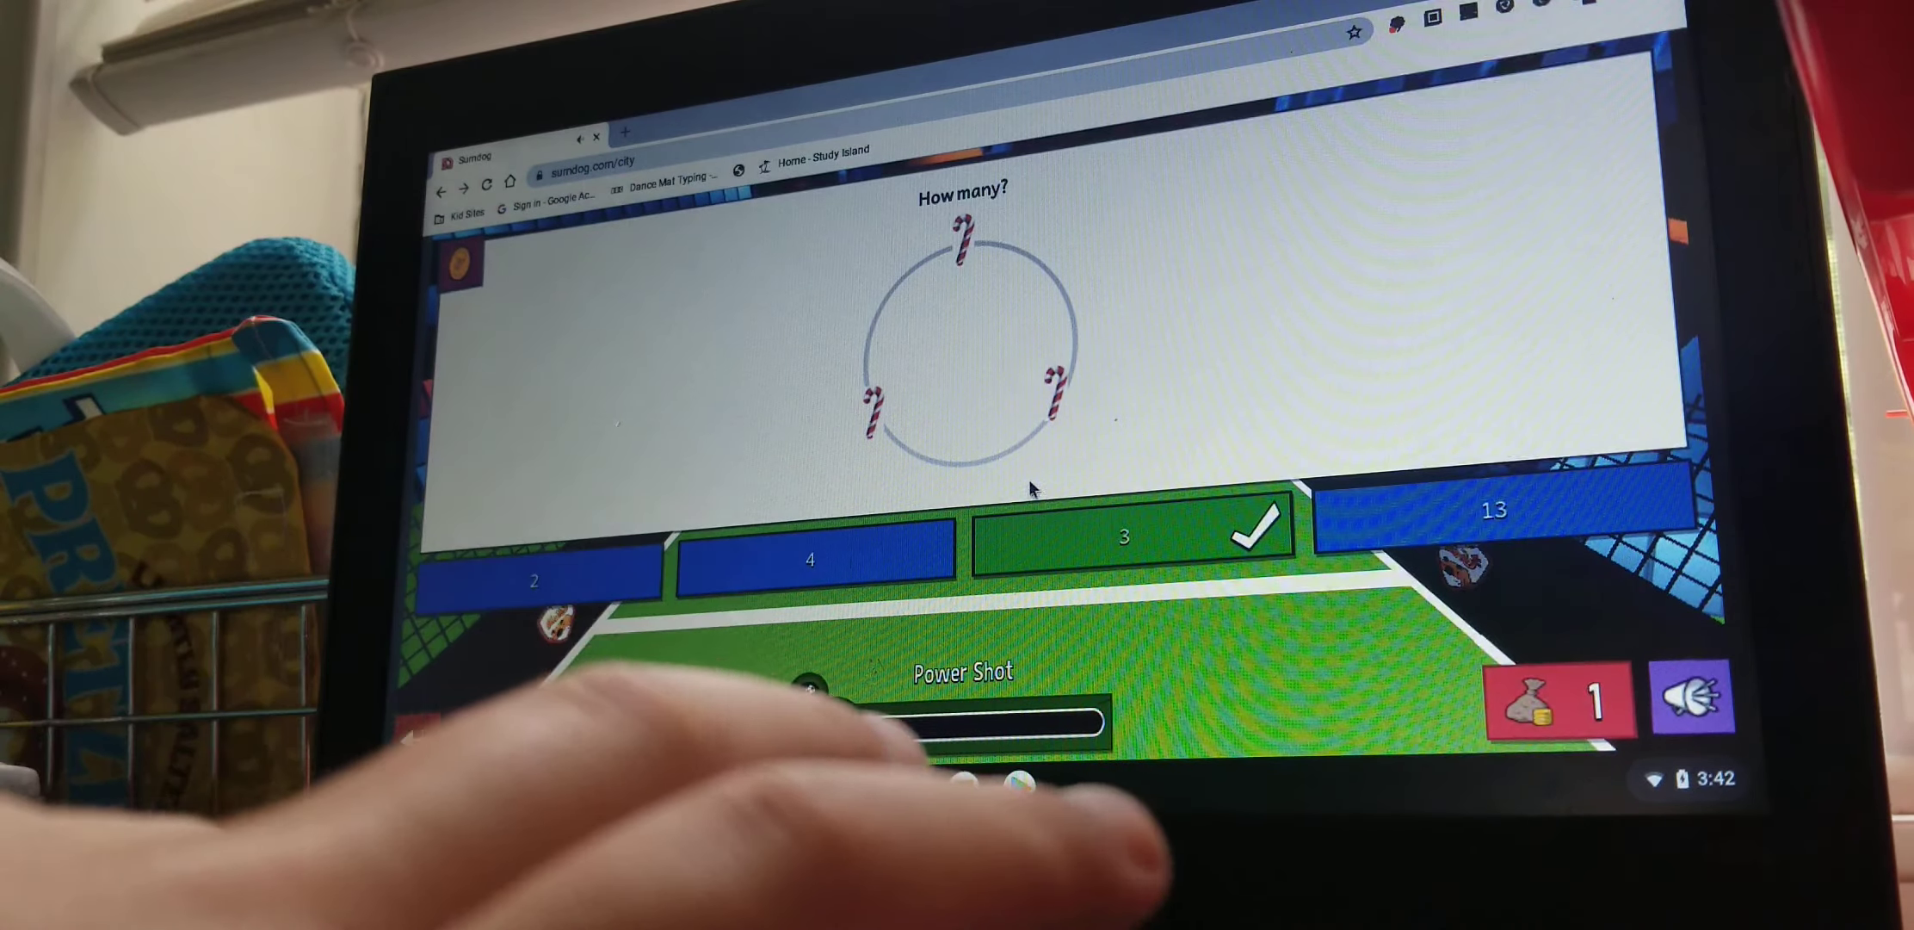
{"action": "left_click", "coordinate": [1126, 536]}
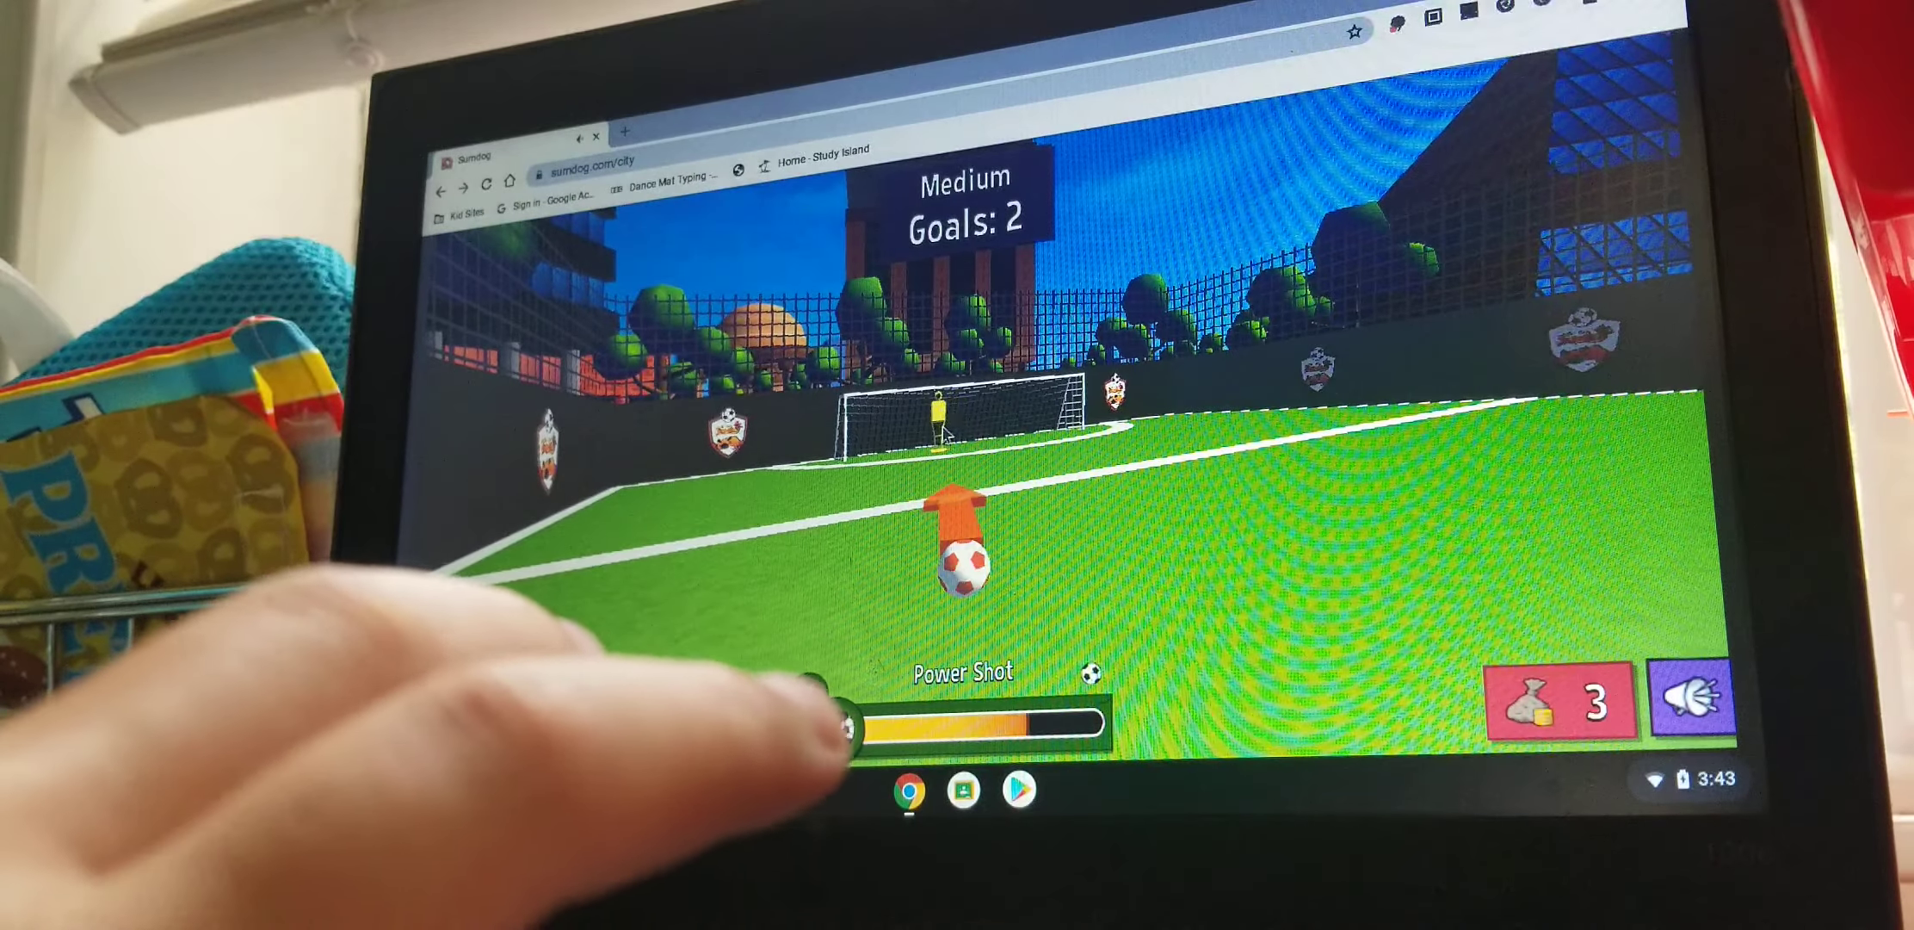
{"action": "left_click", "coordinate": [843, 726]}
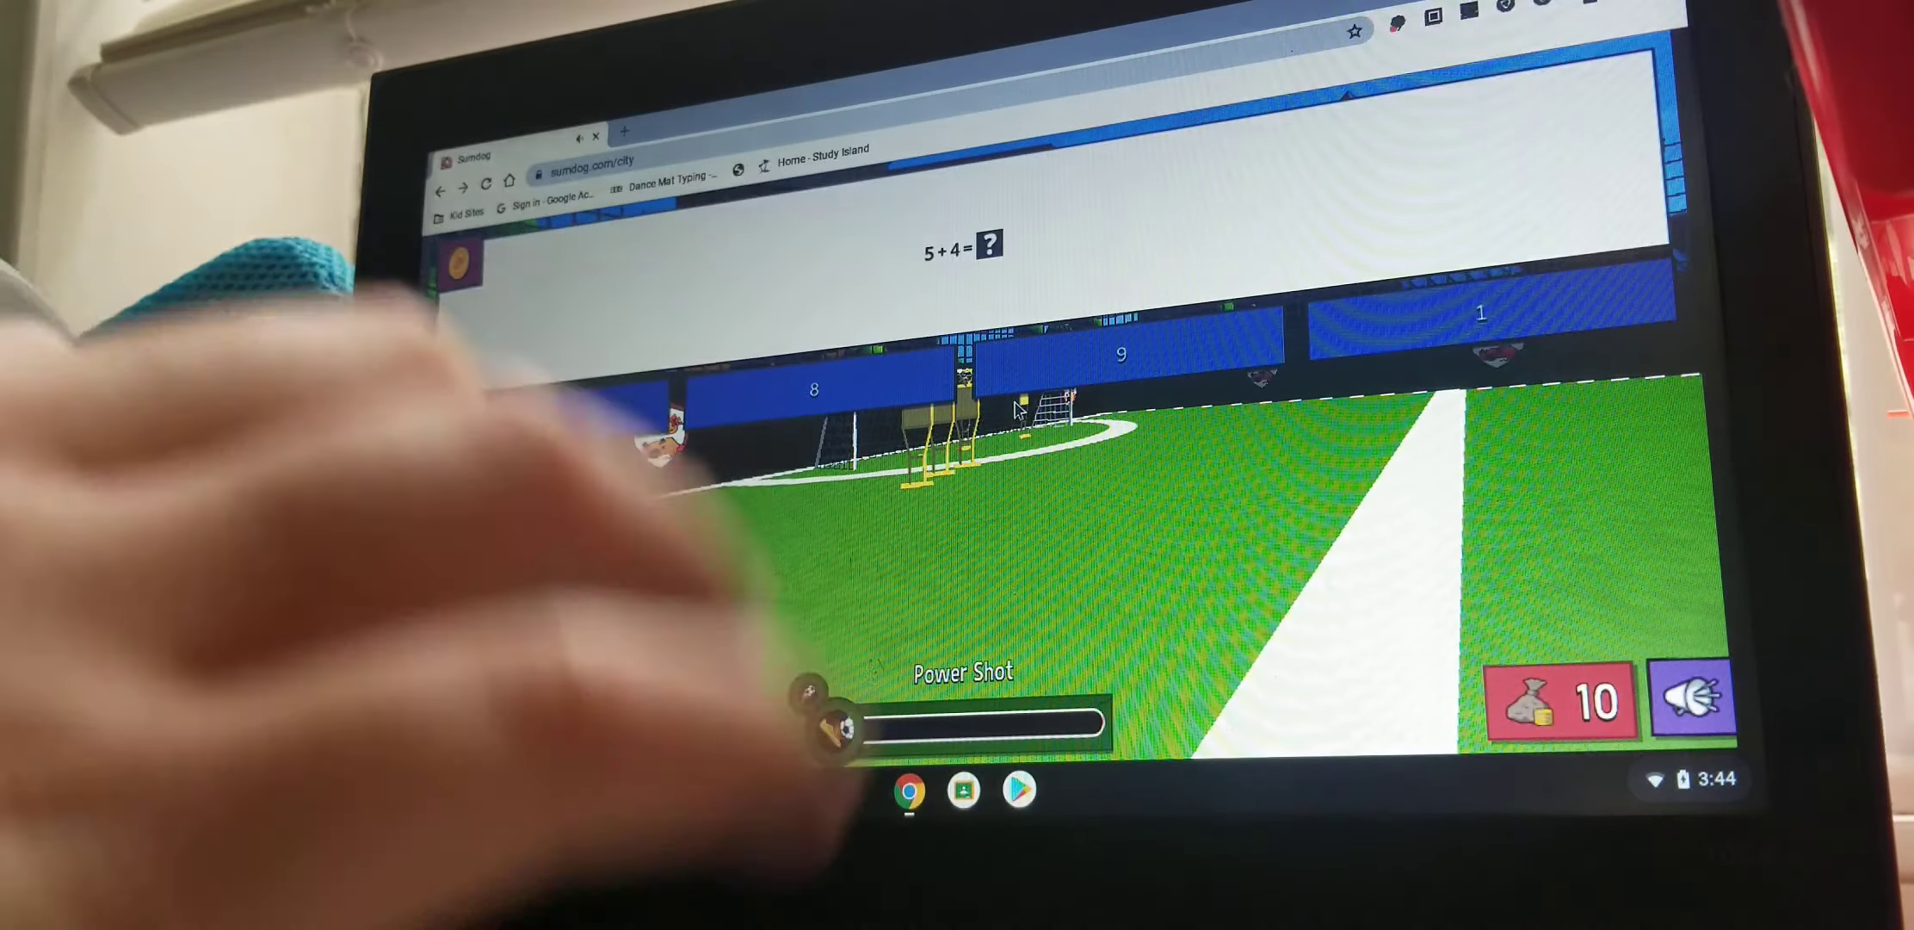
Answer 9 for 5 + 4 and choose an expression for the bananas problem.
{"action": "left_click", "coordinate": [1120, 353]}
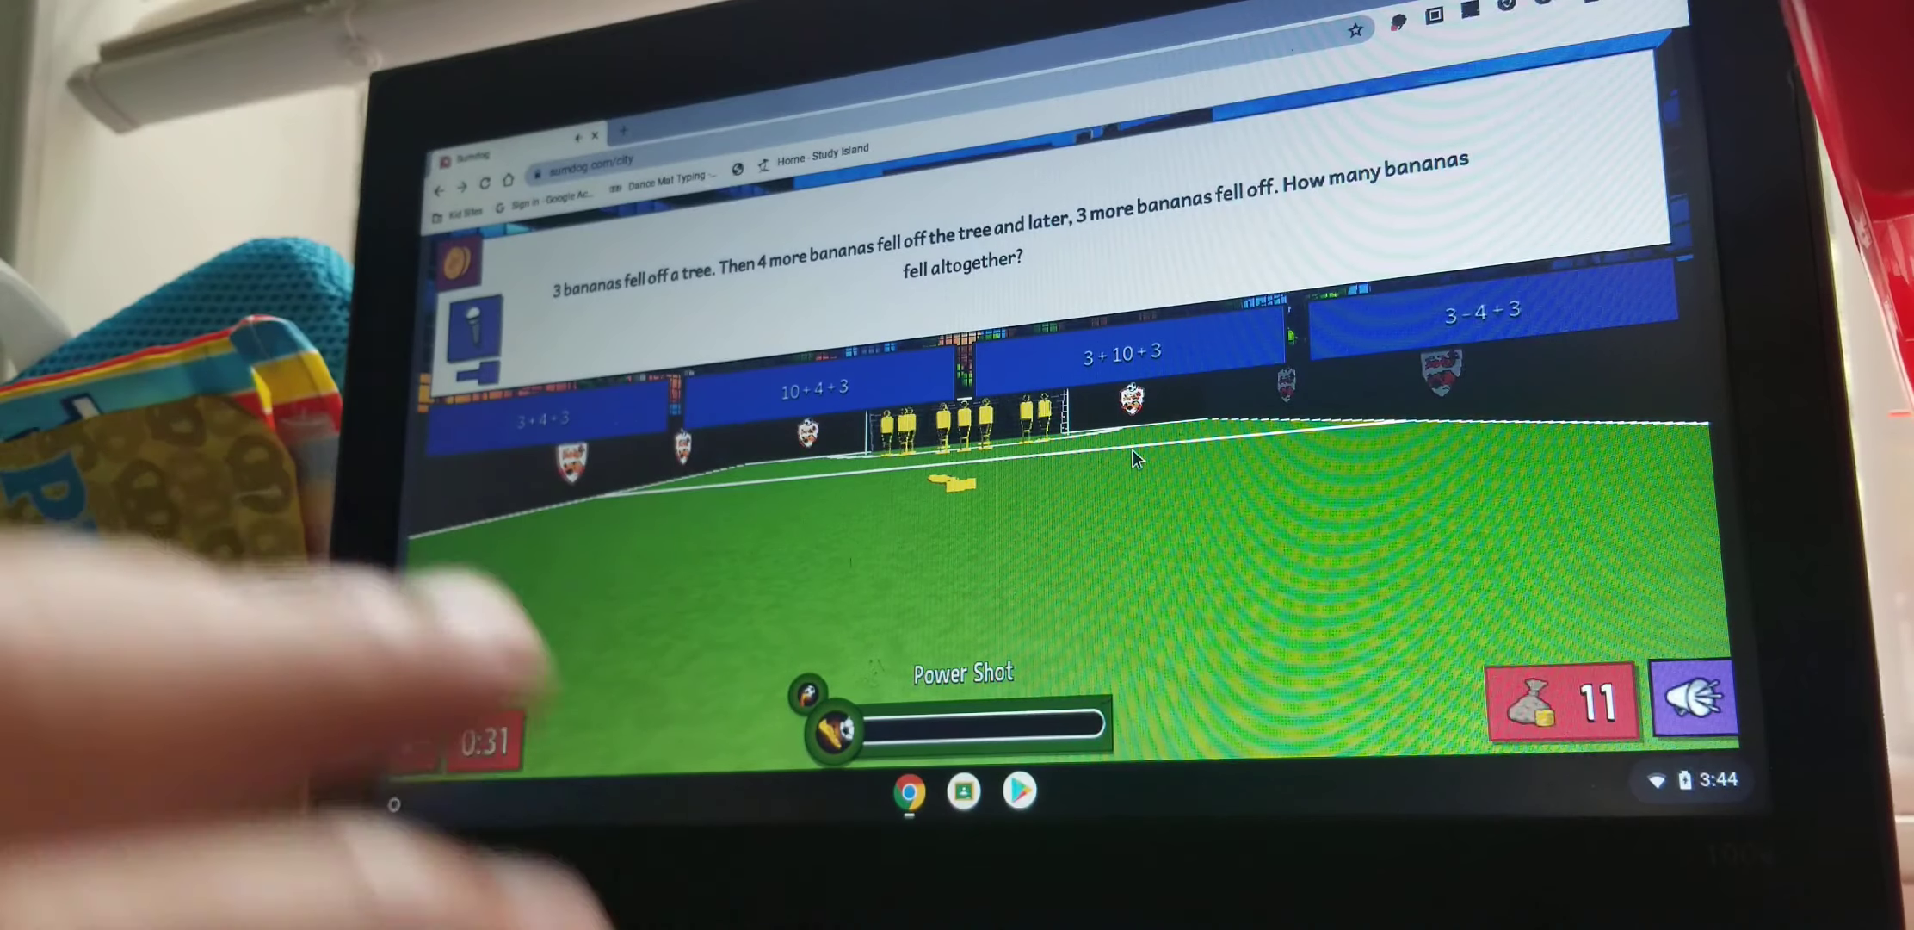
{"action": "left_click", "coordinate": [1121, 355]}
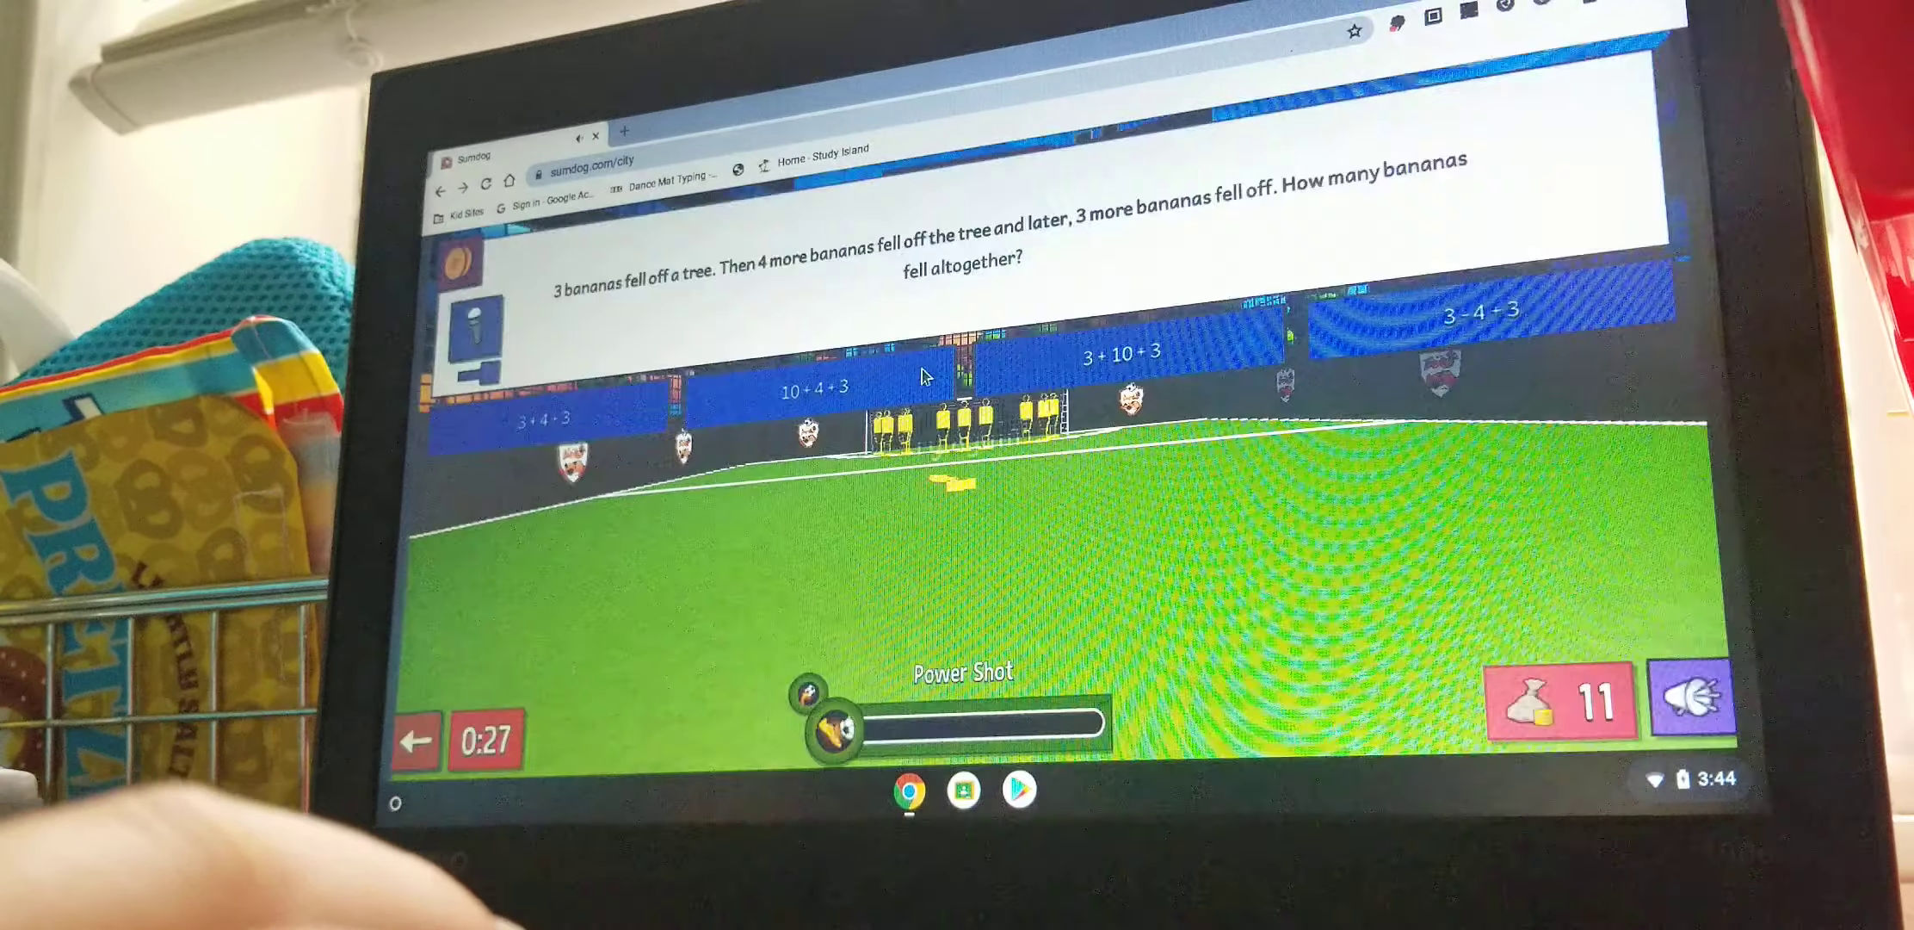
{"action": "left_click", "coordinate": [815, 388]}
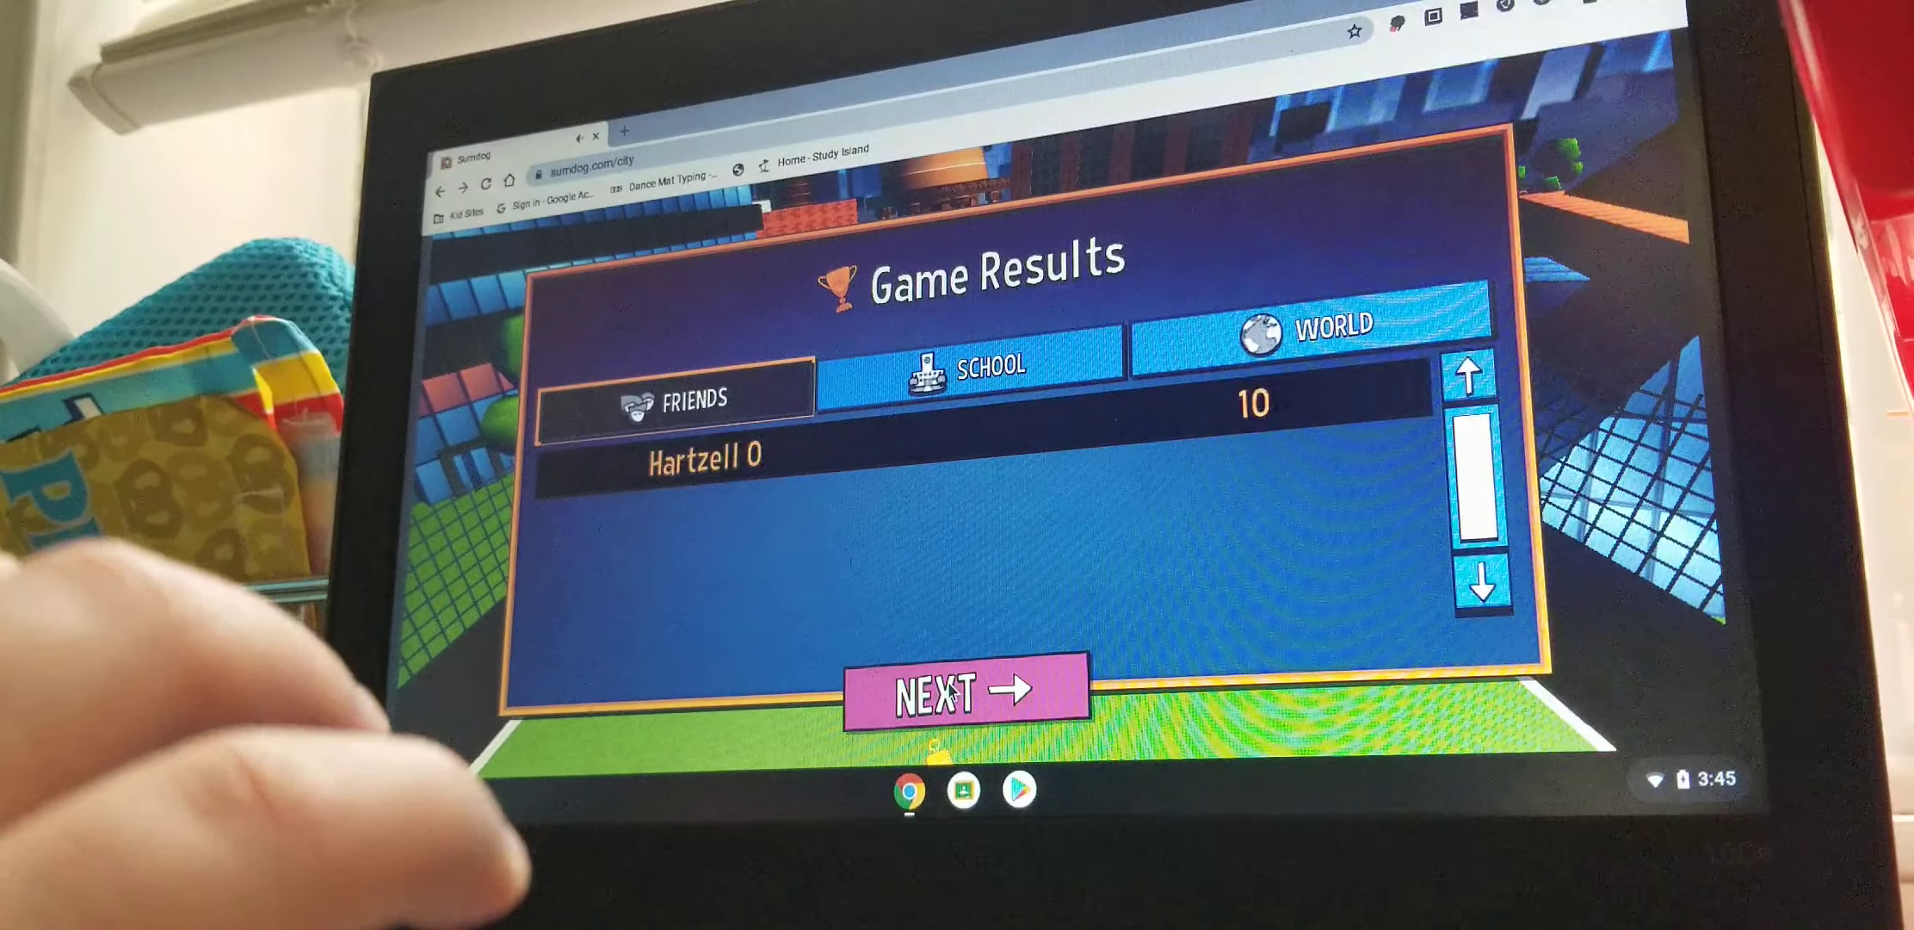
View the school and world Goalz rankings, then move on to the answer review.
{"action": "left_click", "coordinate": [970, 367]}
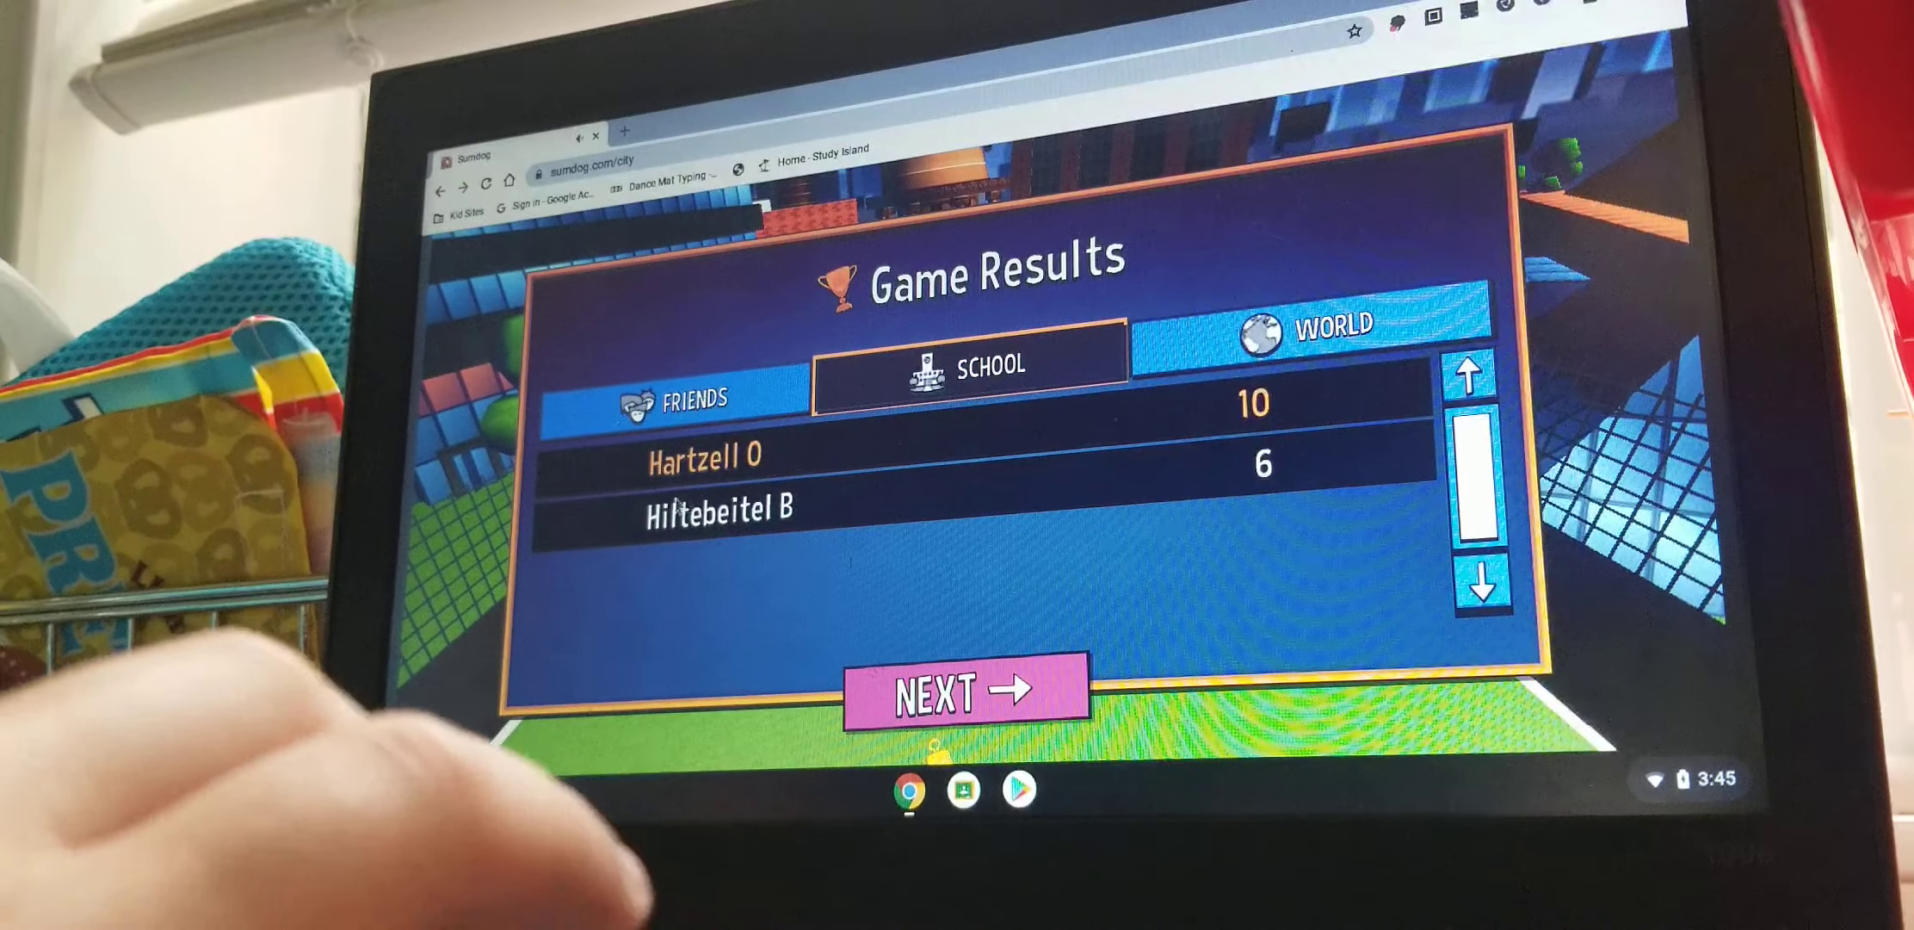
{"action": "left_click", "coordinate": [1313, 327]}
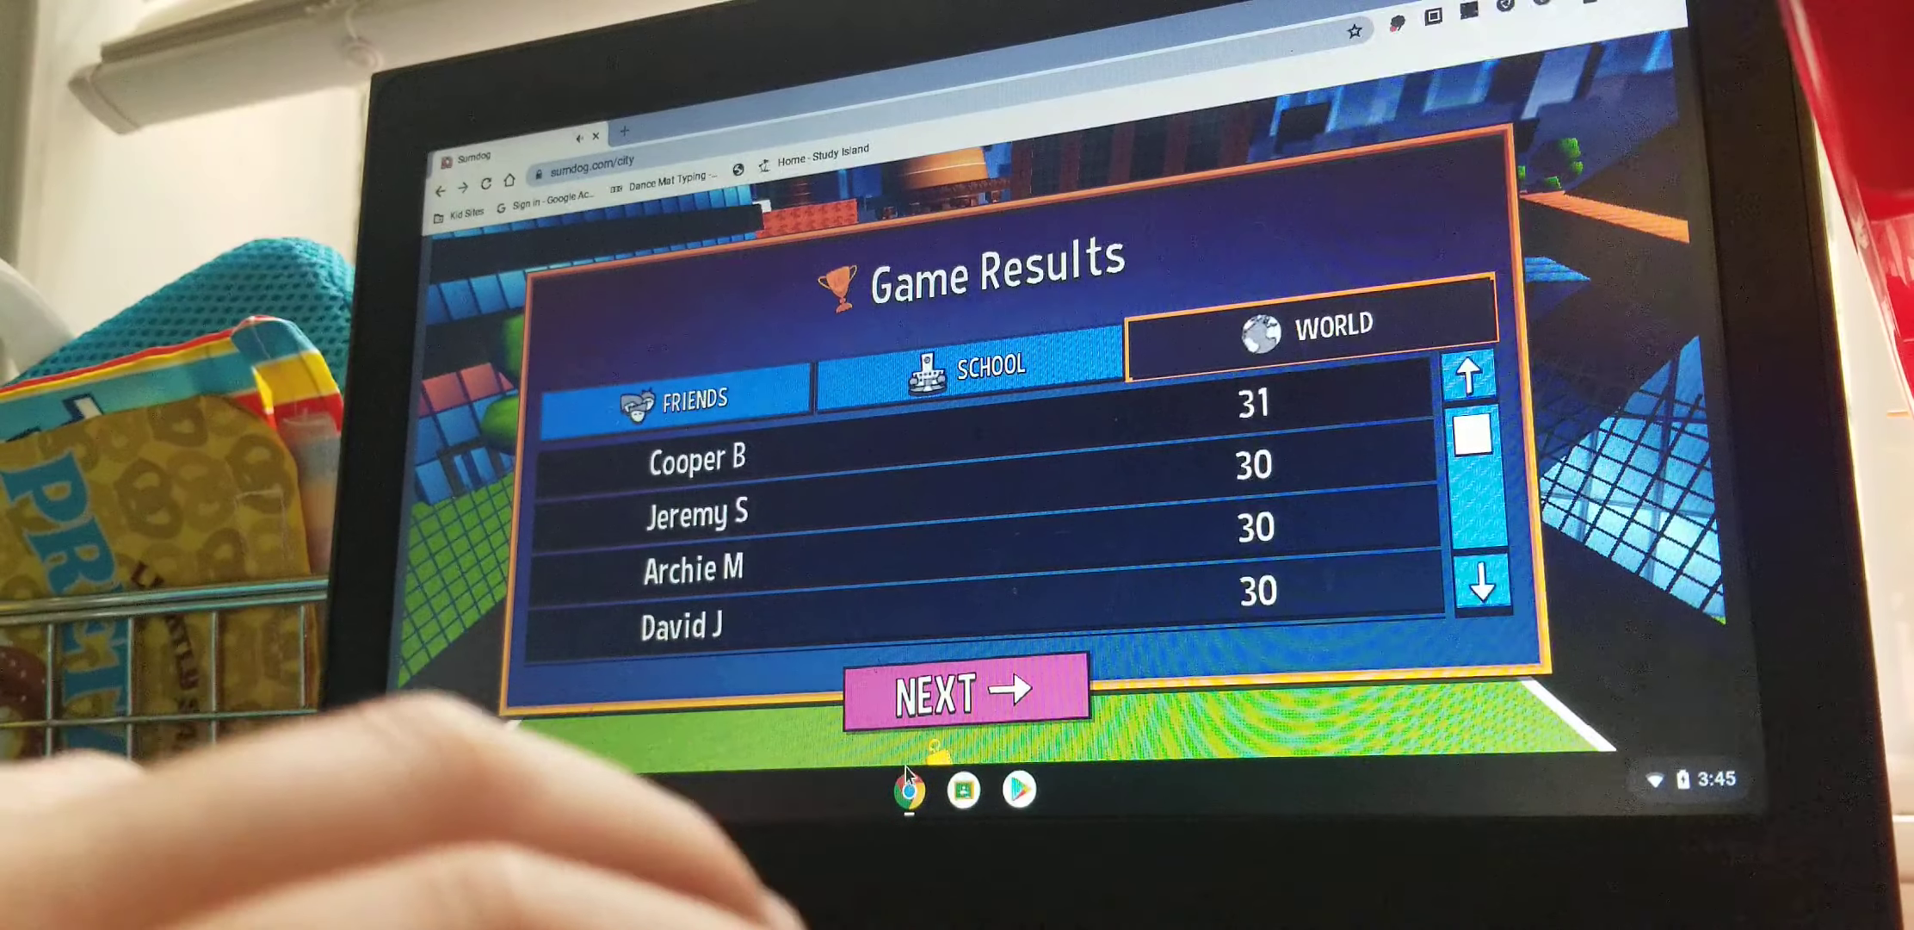
{"action": "left_click", "coordinate": [965, 693]}
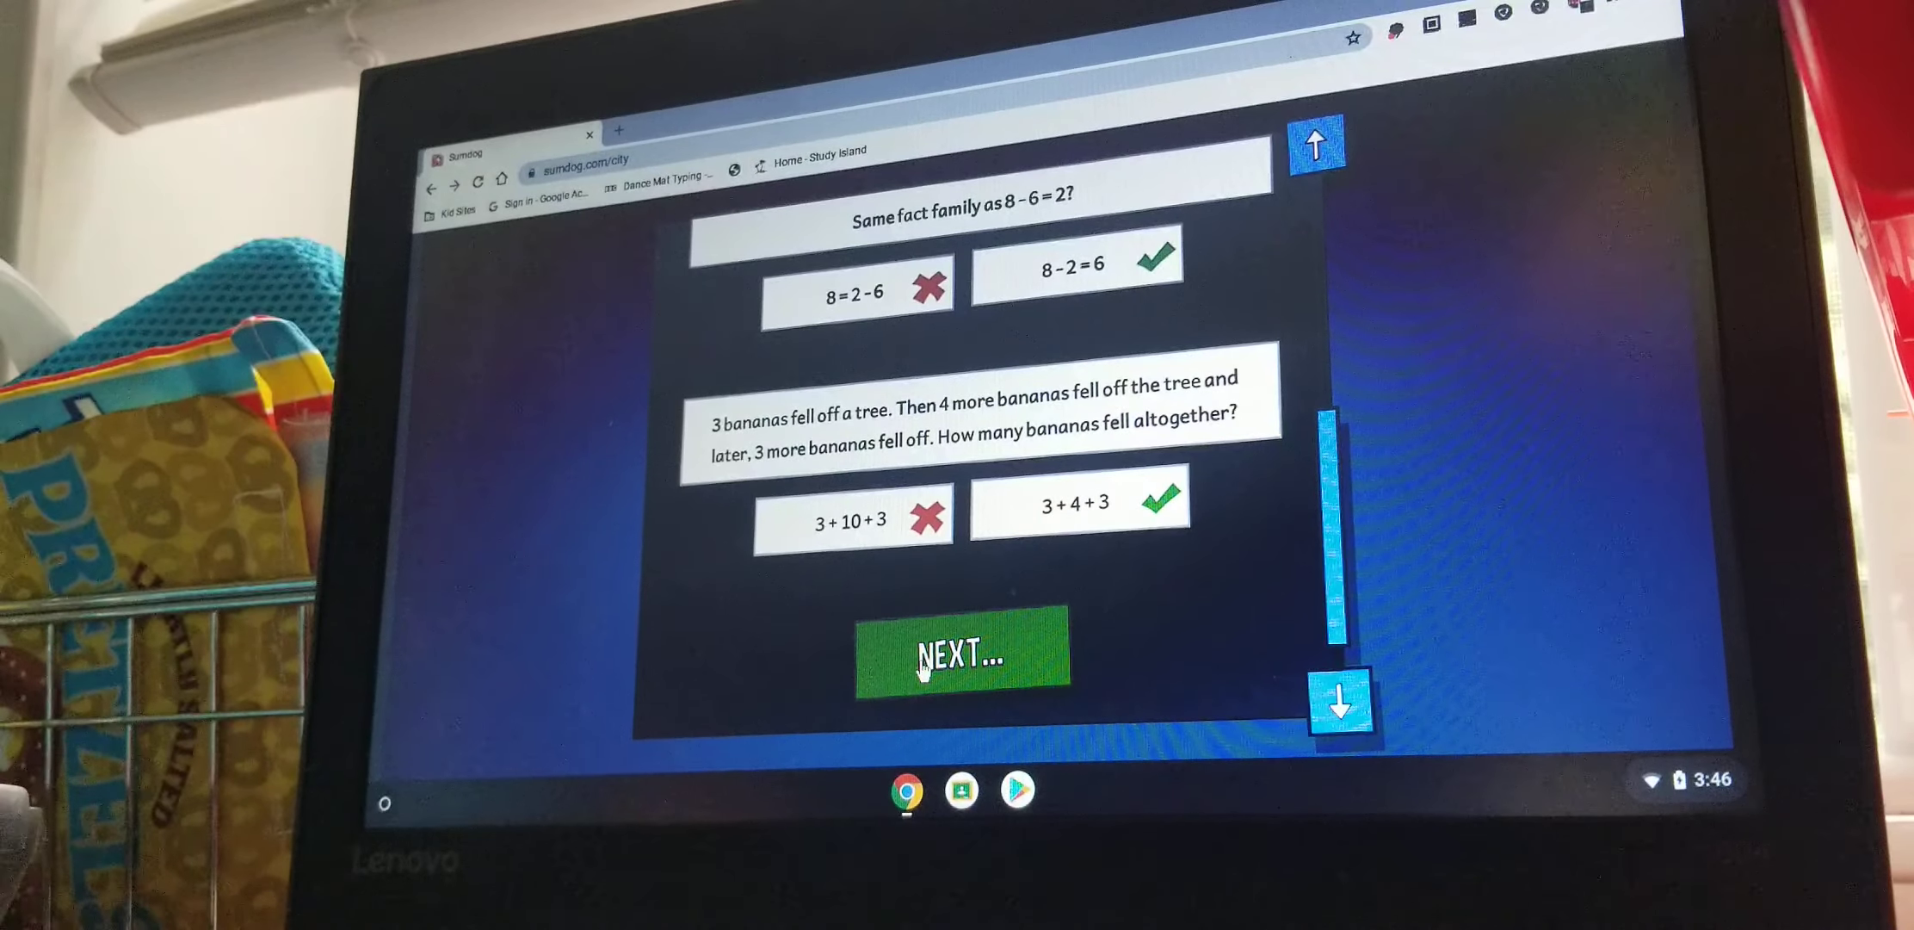
Leave the answer review and return to the games grid.
{"action": "left_click", "coordinate": [960, 651]}
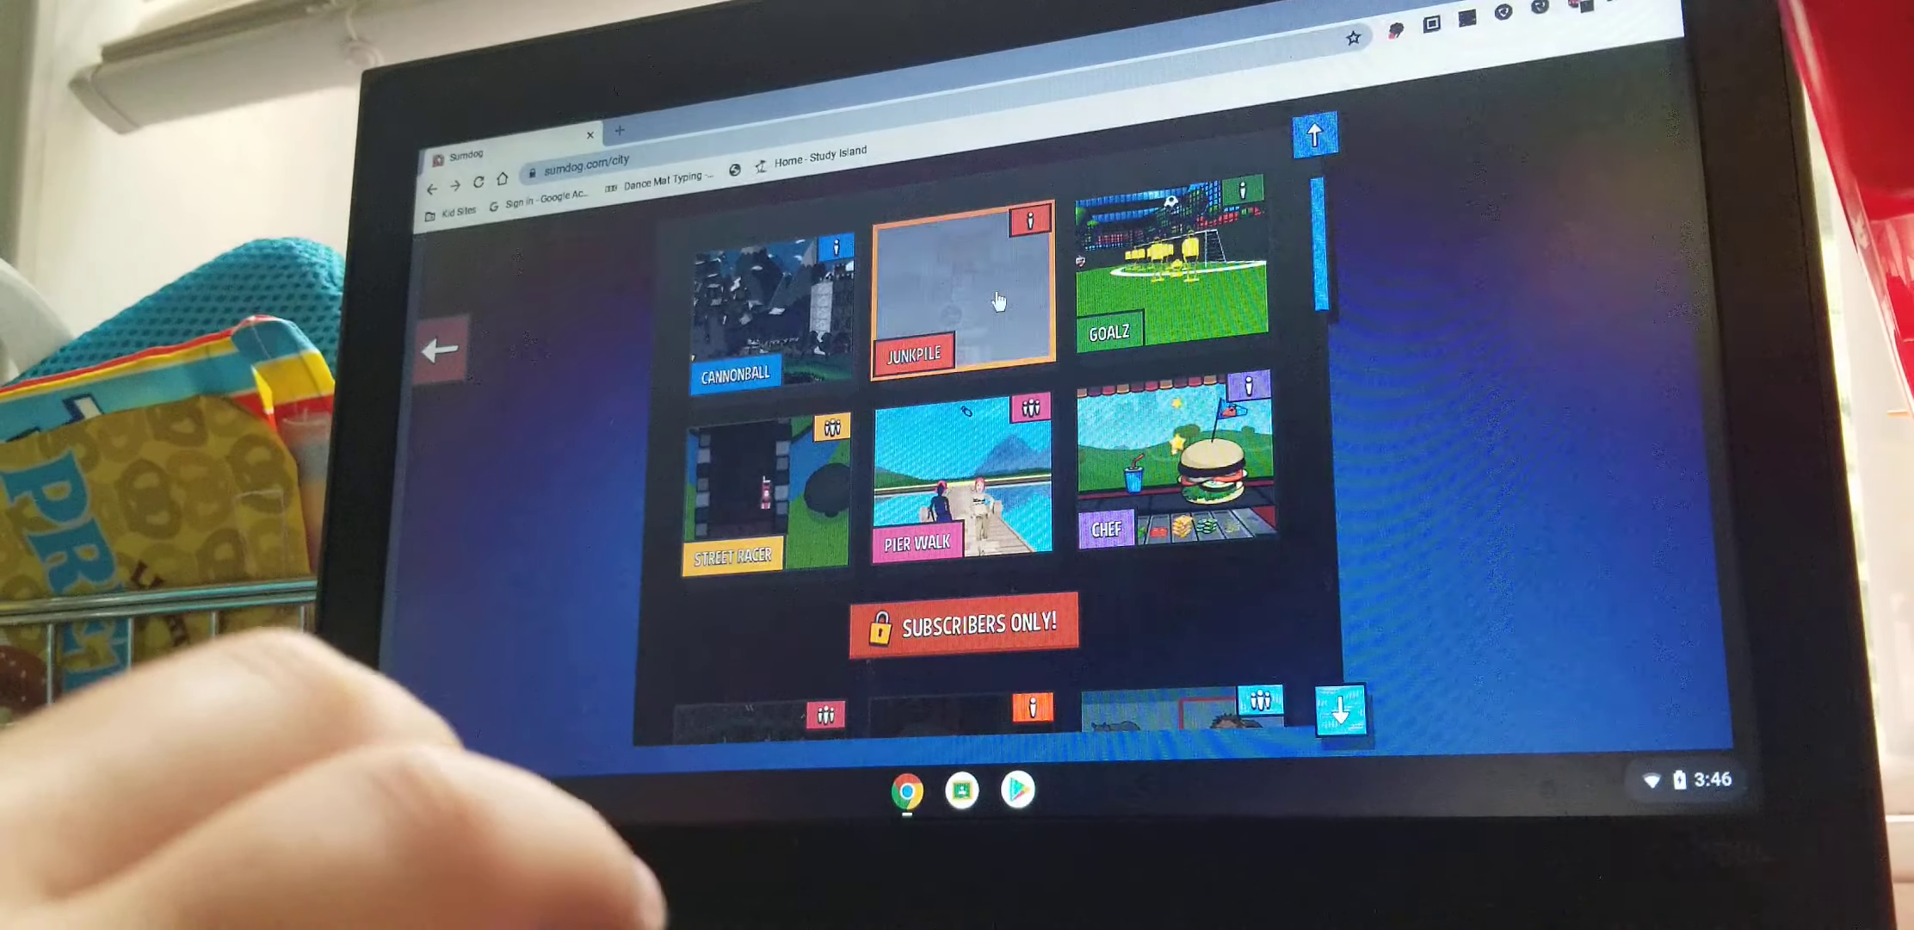
Select Junkpile and view its empty school leaderboard.
{"action": "left_click", "coordinate": [963, 294]}
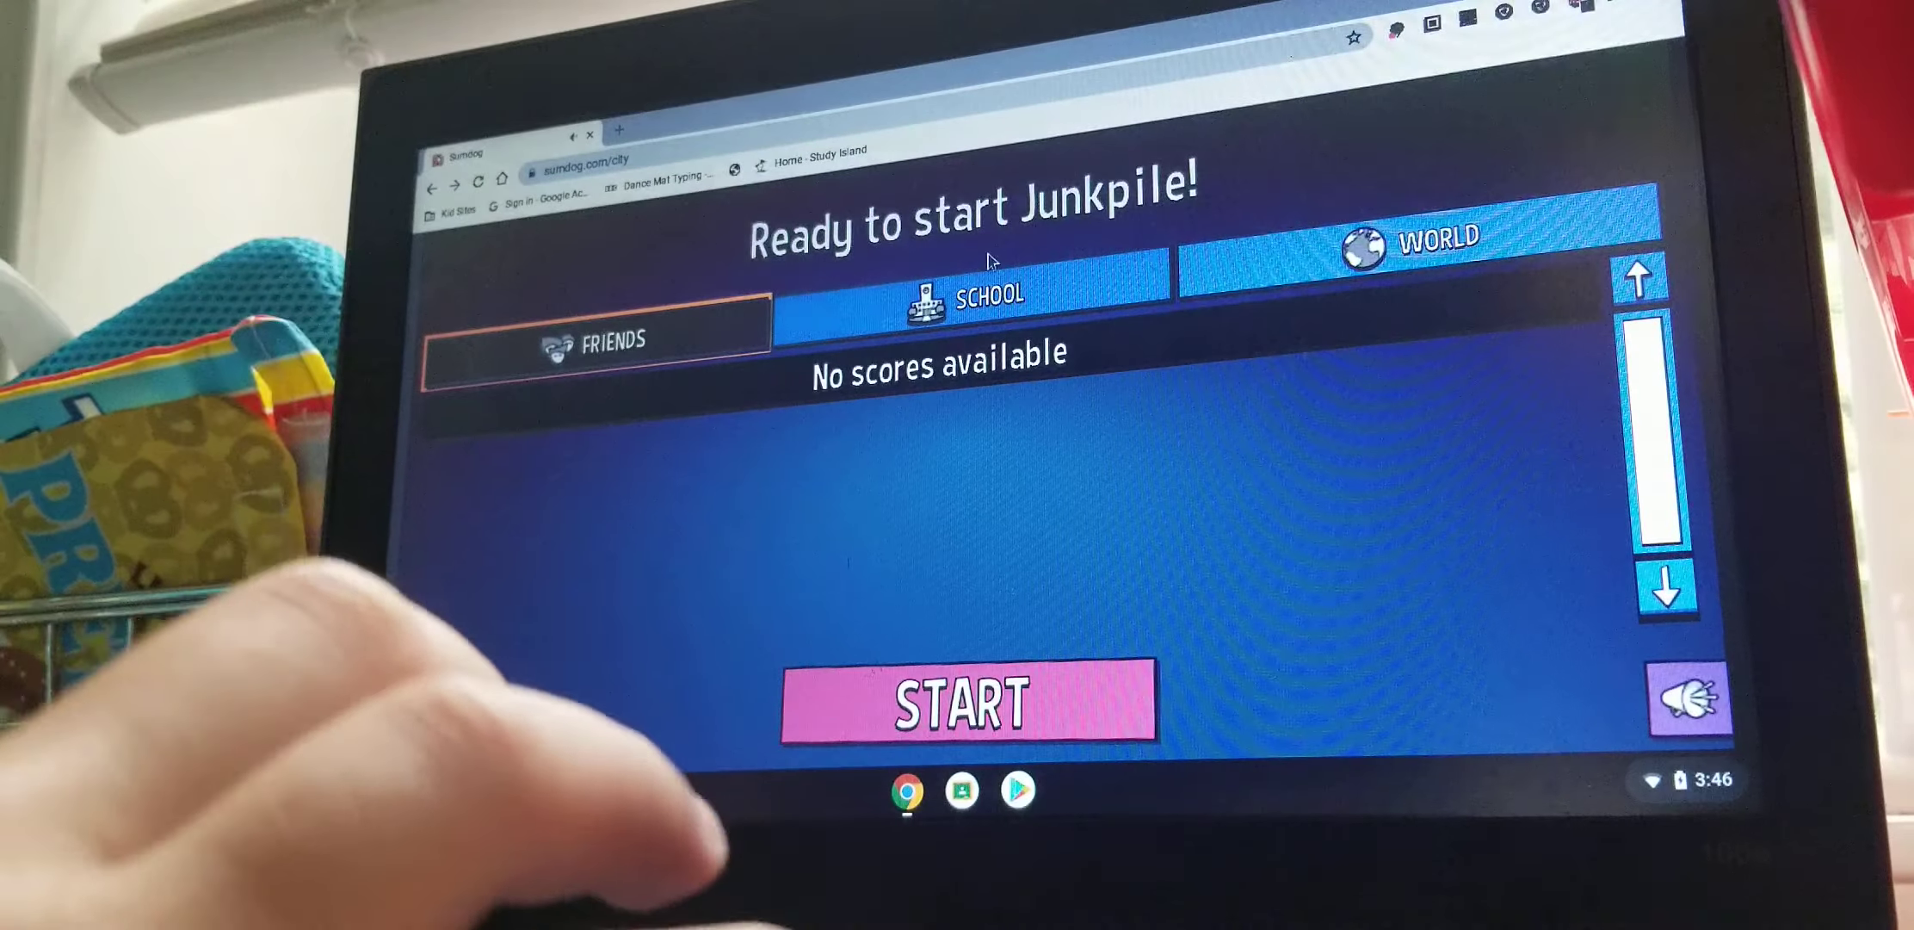
{"action": "left_click", "coordinate": [965, 299]}
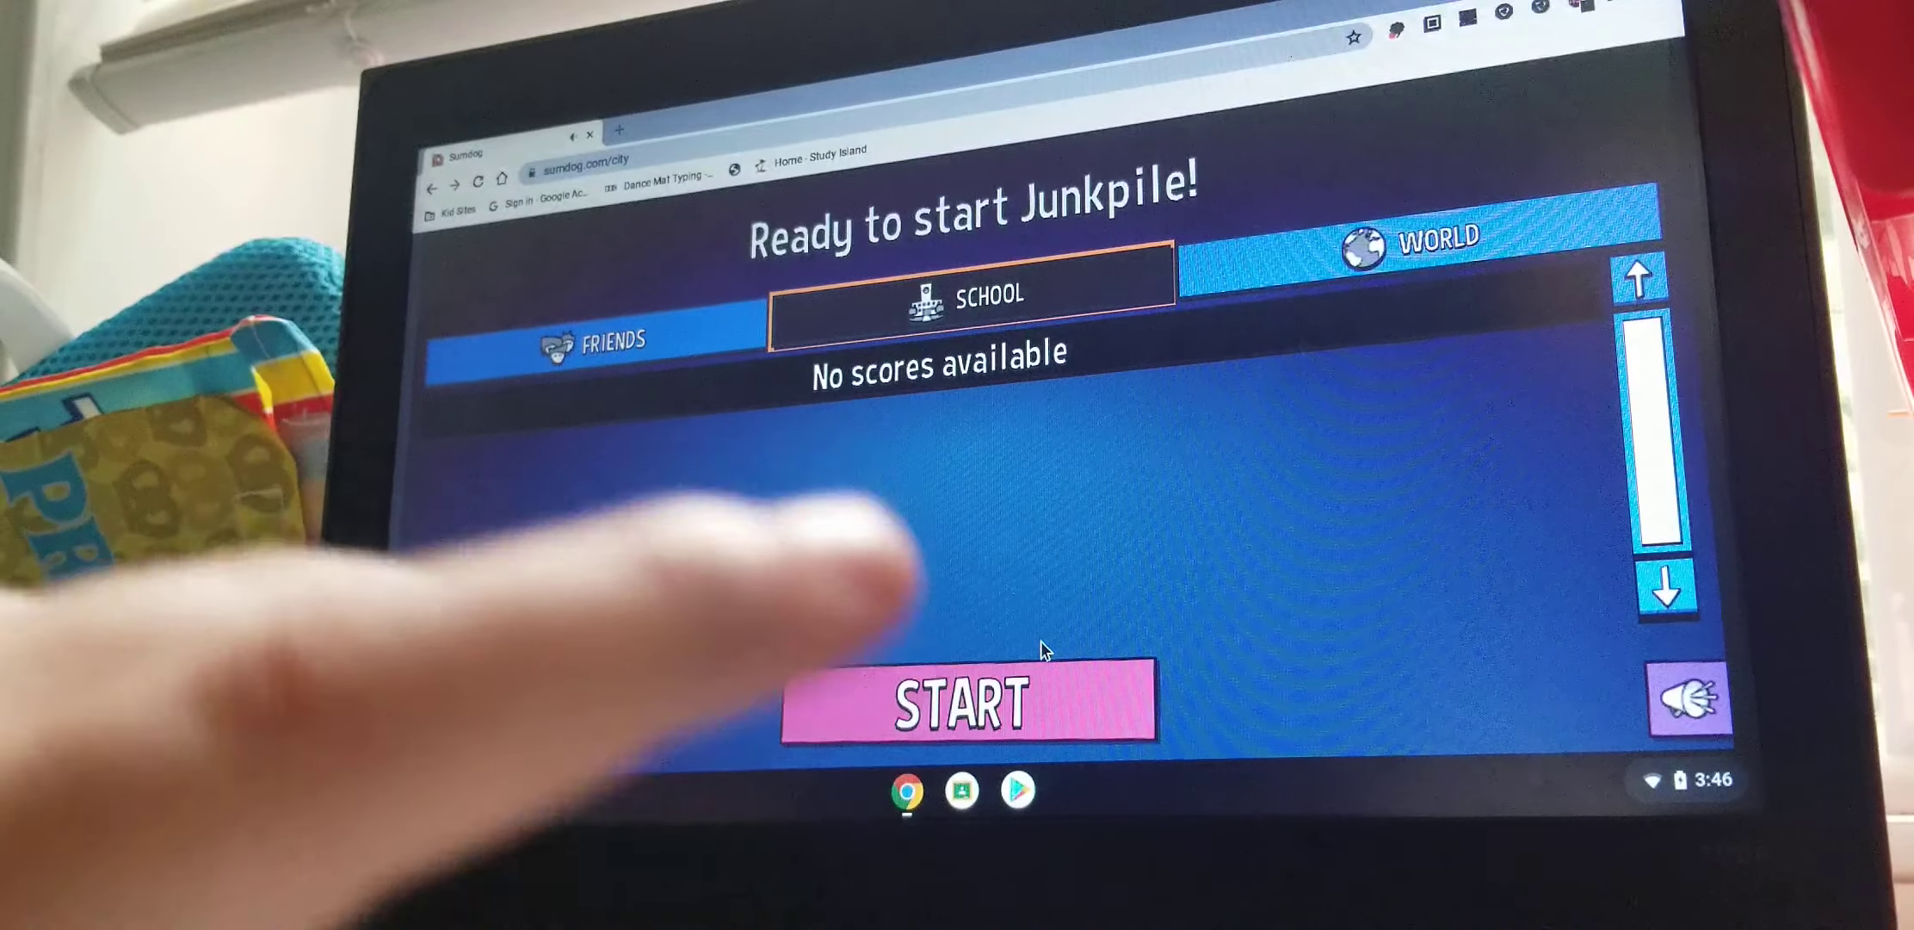
Start Junkpile and answer 7-5, one-more-than, and counters (retrying 20 as 10).
{"action": "left_click", "coordinate": [967, 705]}
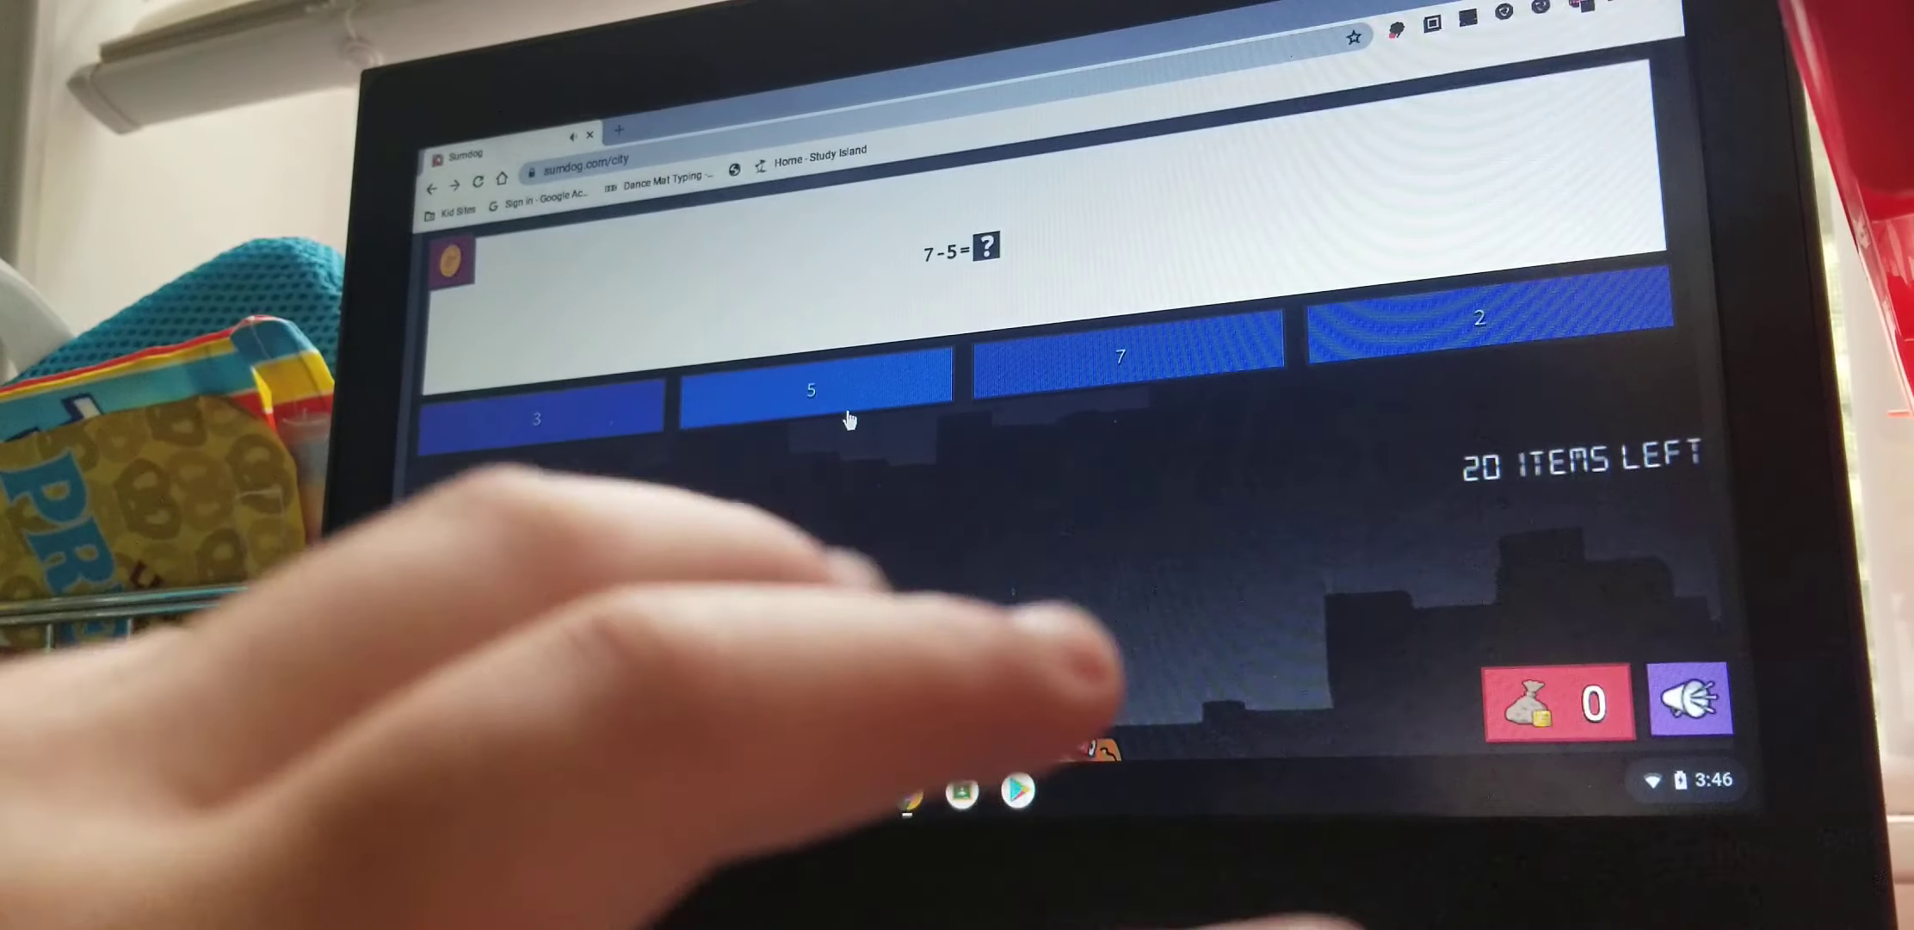
{"action": "left_click", "coordinate": [534, 418]}
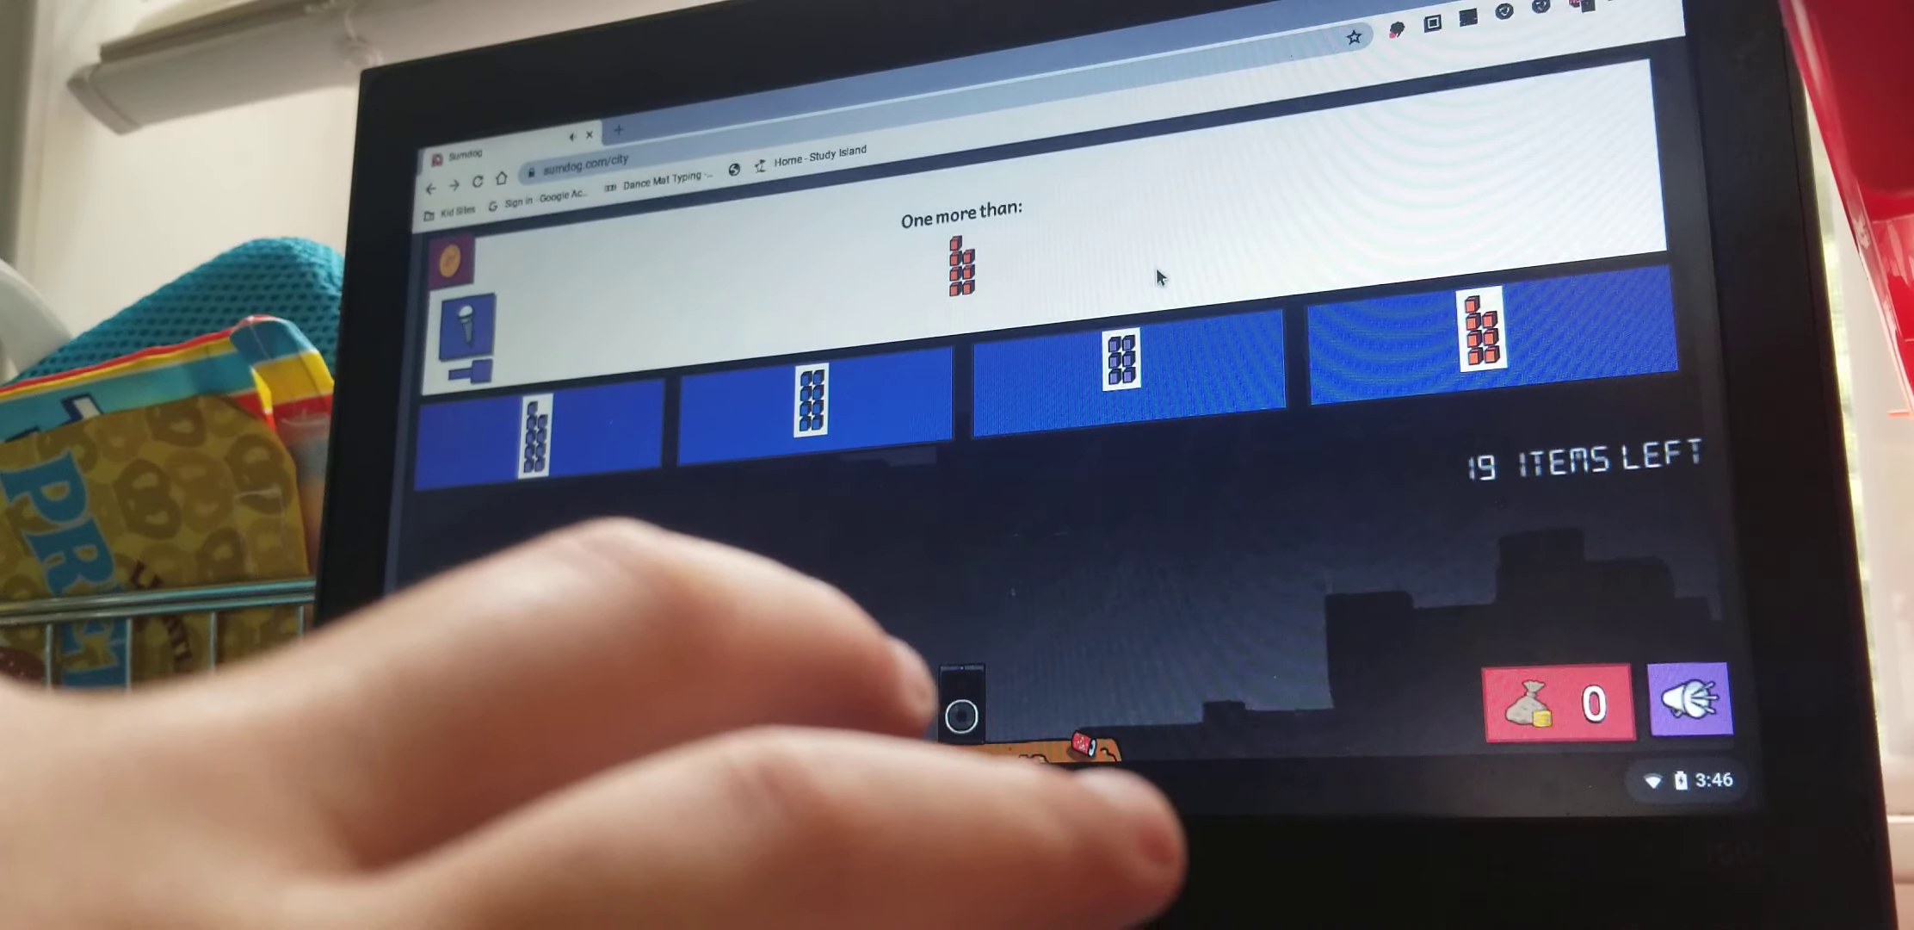
{"action": "left_click", "coordinate": [1117, 361]}
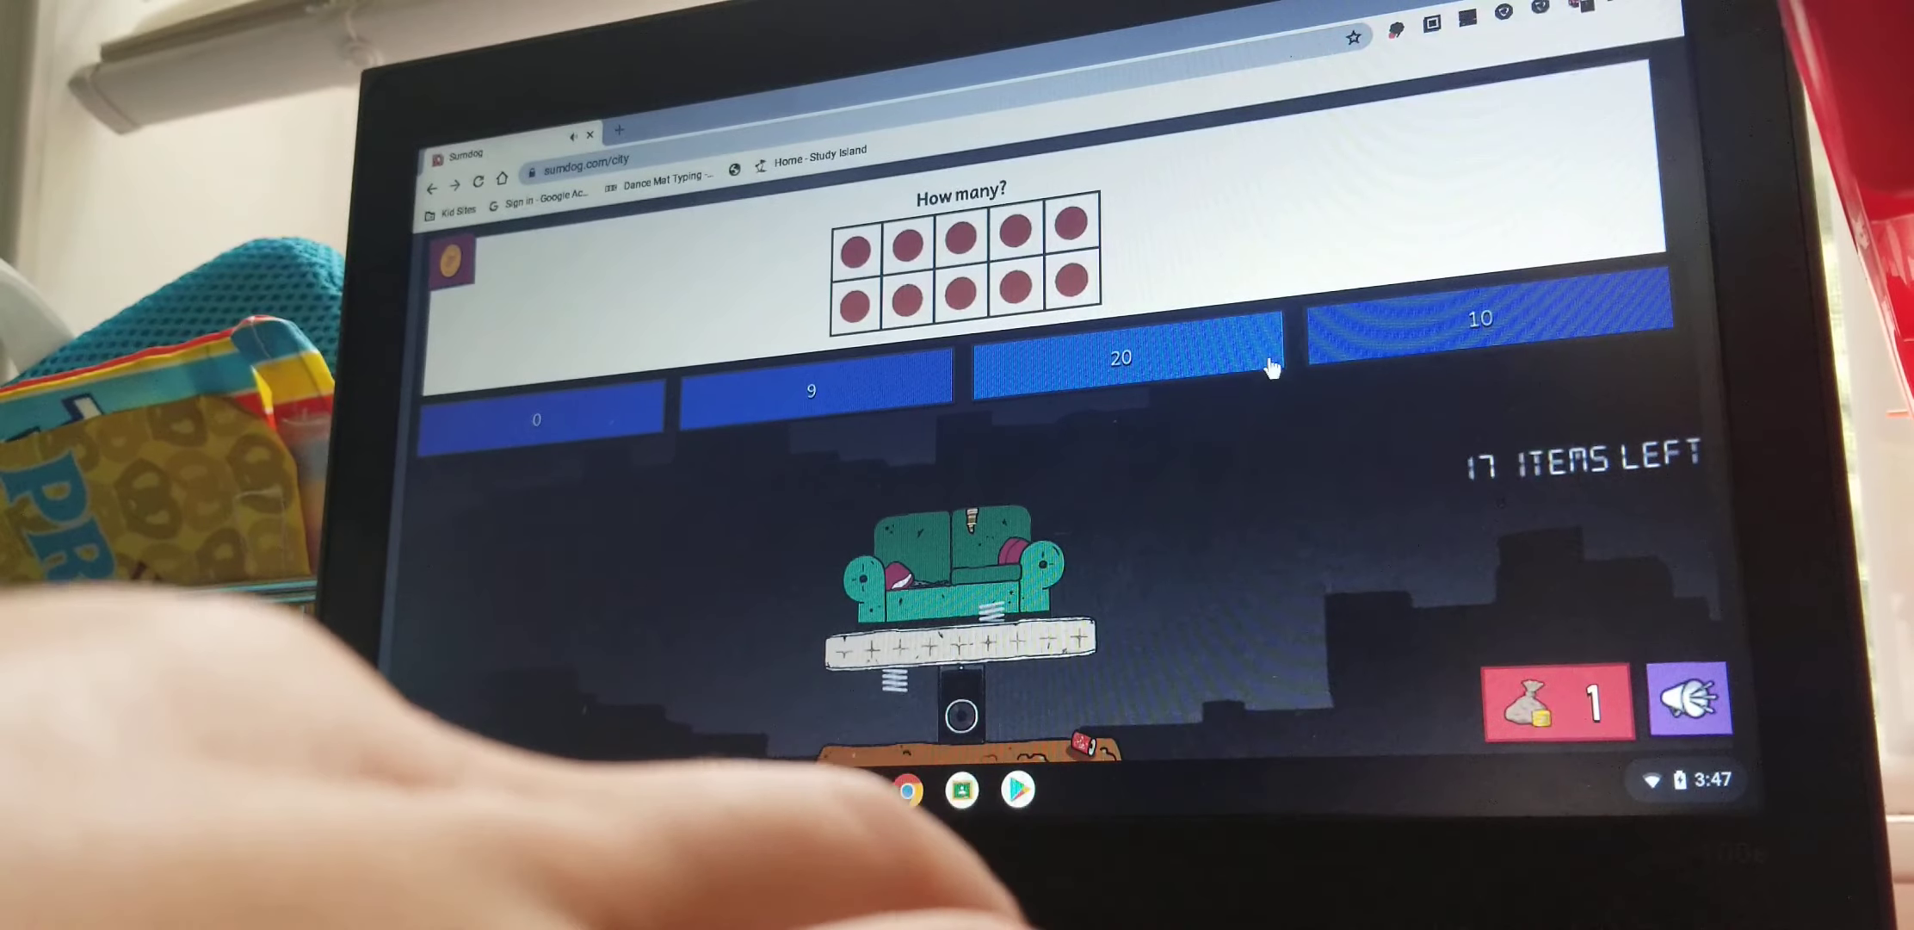
{"action": "left_click", "coordinate": [1121, 358]}
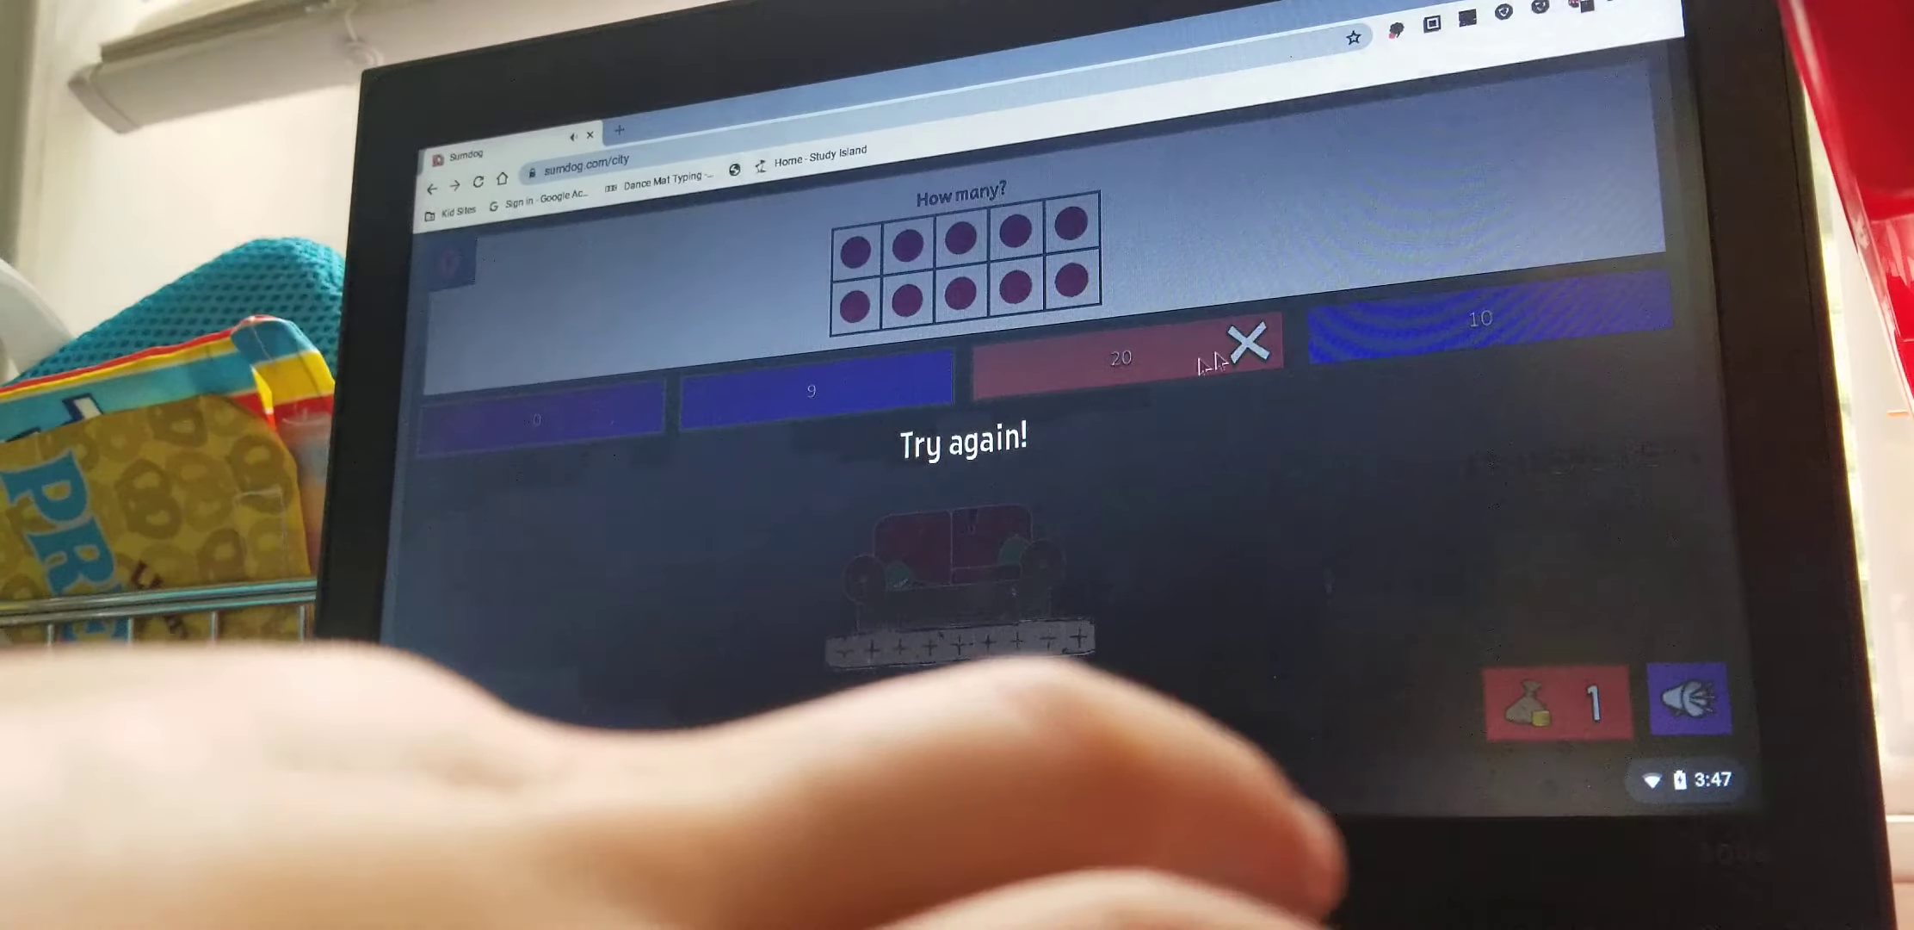
{"action": "left_click", "coordinate": [1477, 317]}
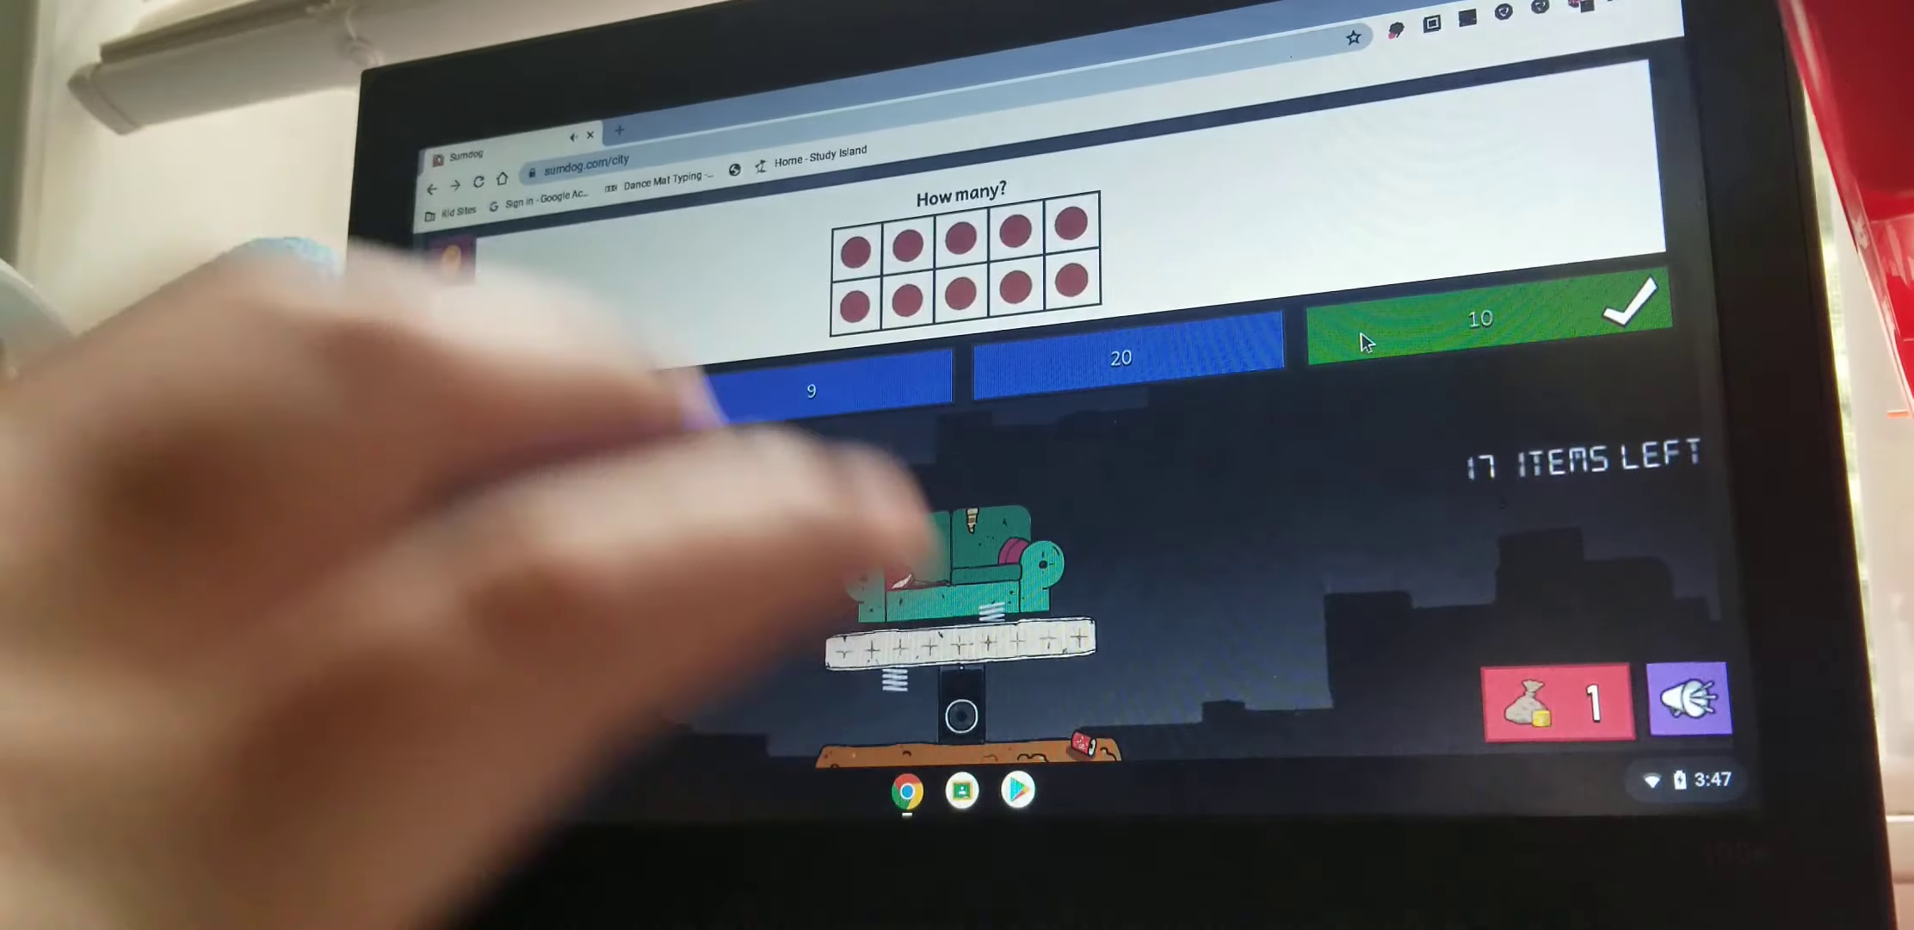
{"action": "left_click", "coordinate": [1477, 318]}
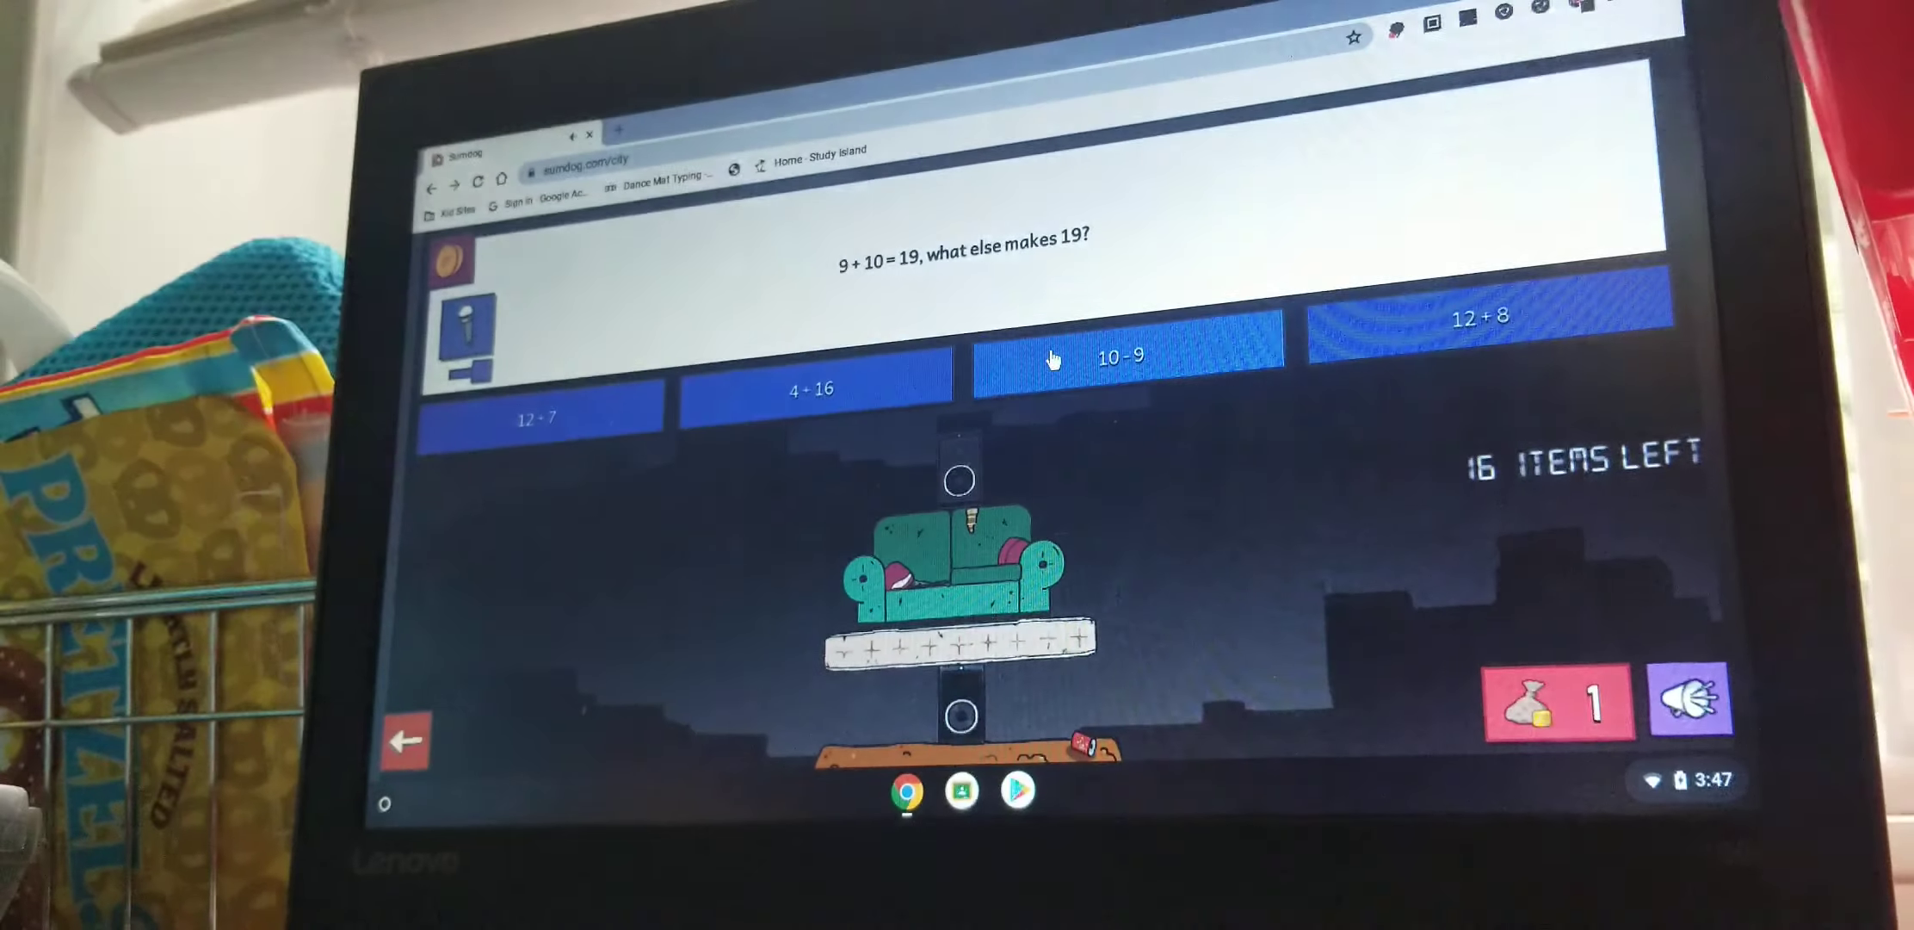
Answer the makes-19, pin-count, 4-1 and 6+3=9 questions to stack more items.
{"action": "left_click", "coordinate": [1125, 356]}
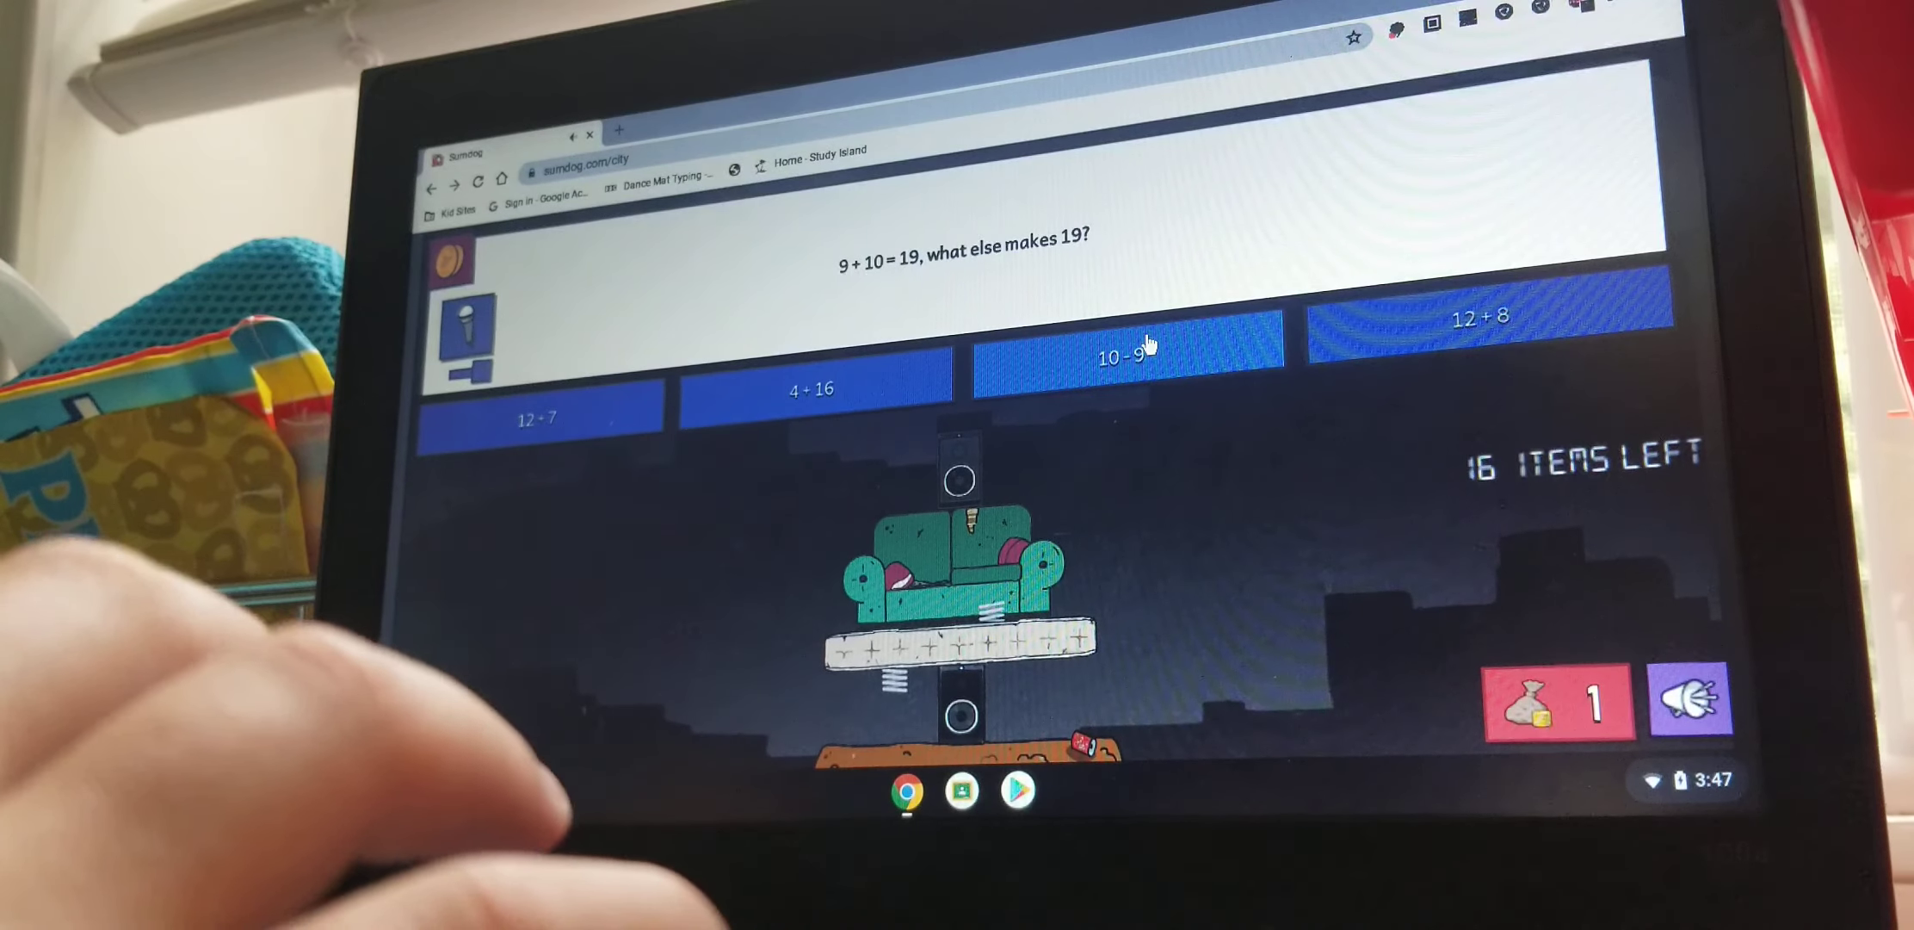
{"action": "left_click", "coordinate": [1483, 318]}
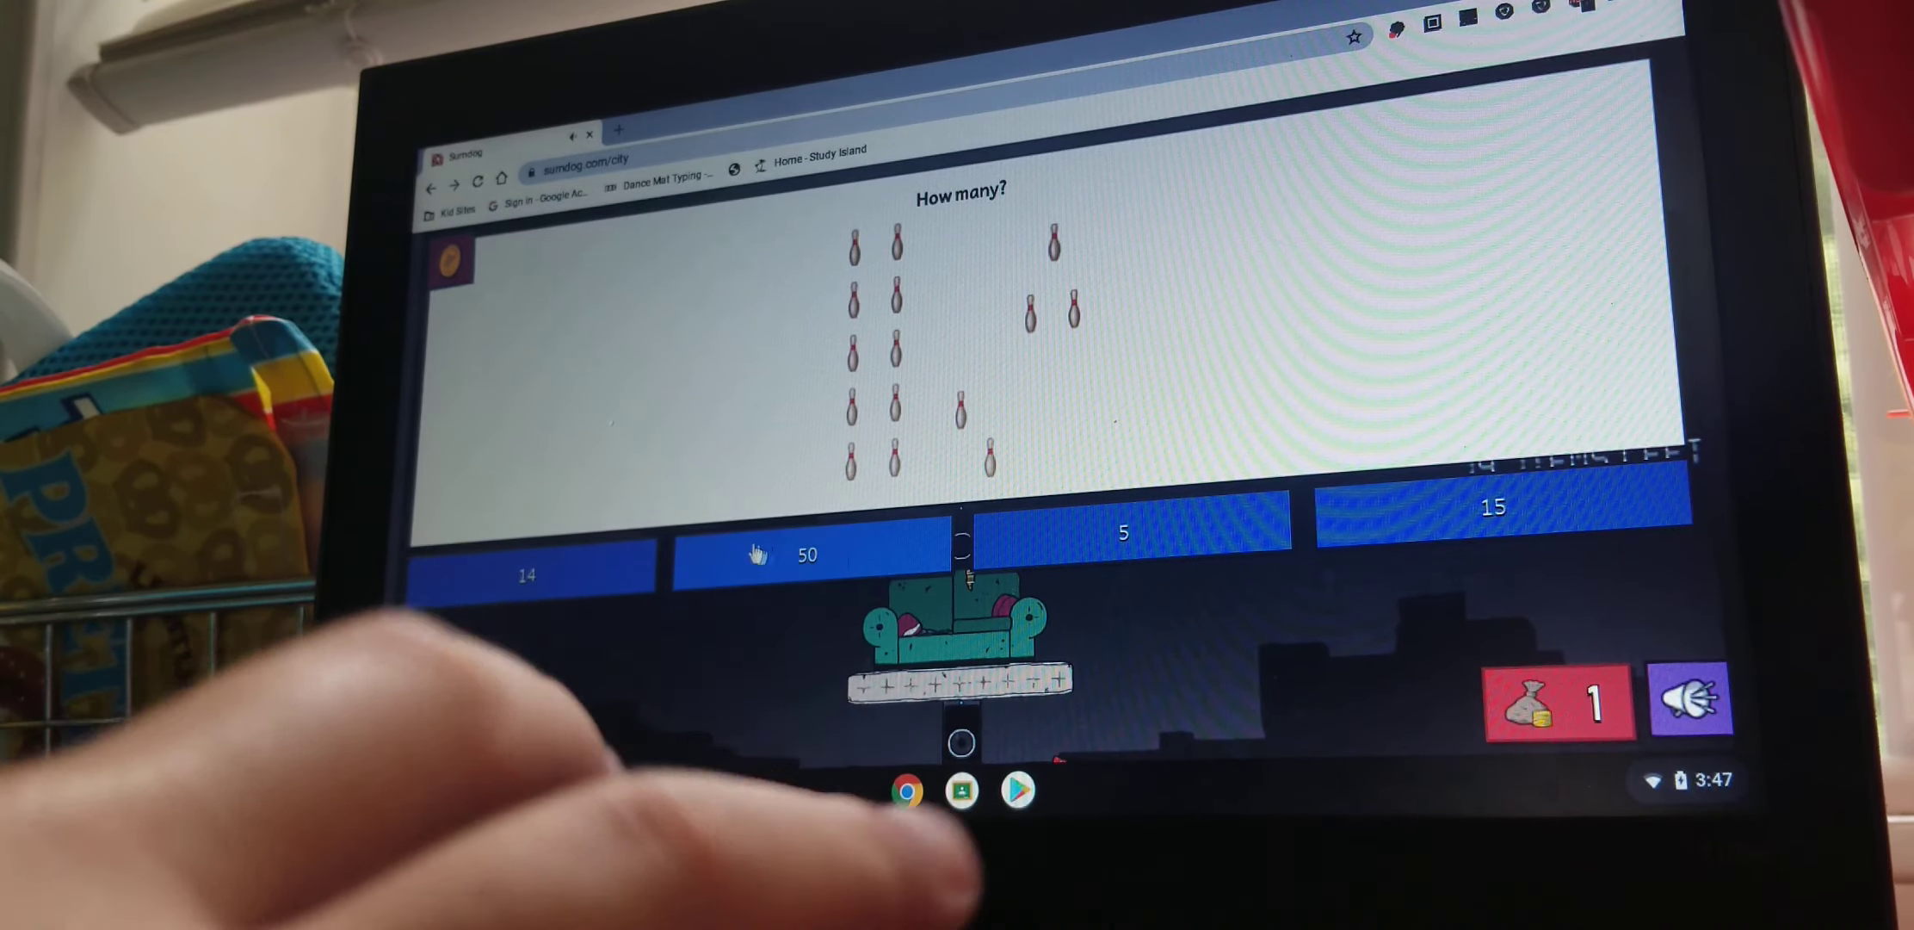
{"action": "left_click", "coordinate": [528, 574]}
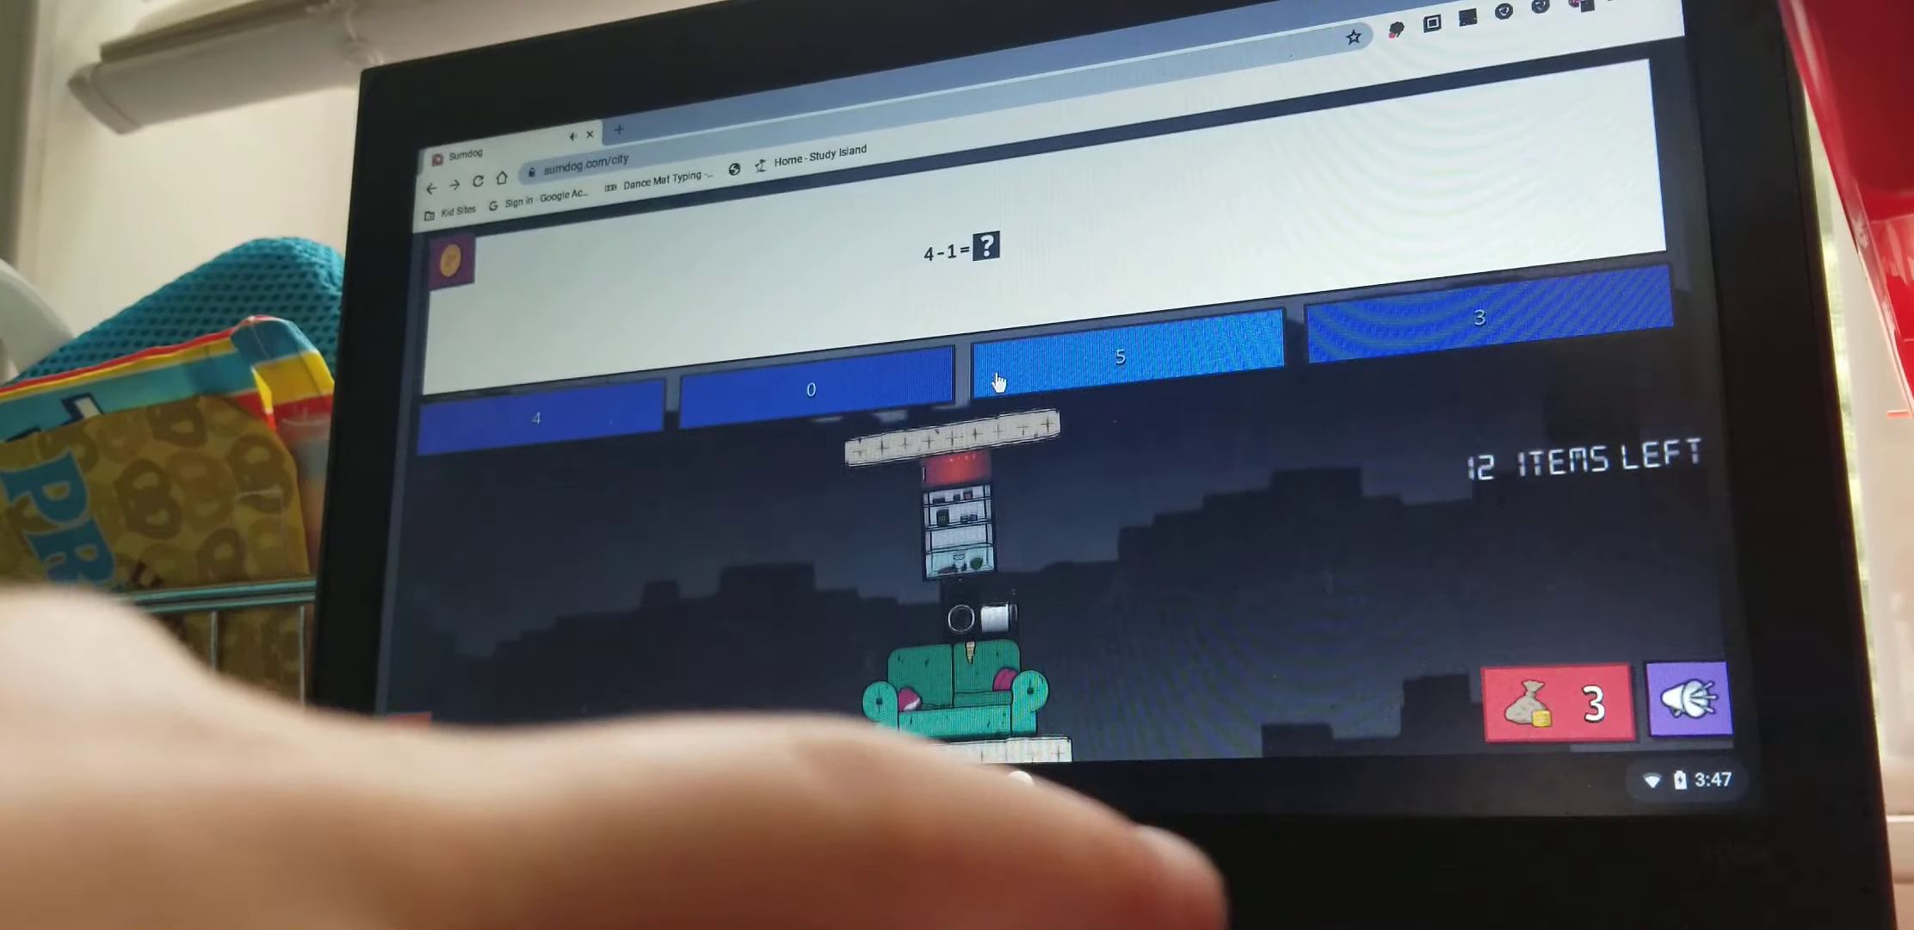
{"action": "left_click", "coordinate": [1120, 354]}
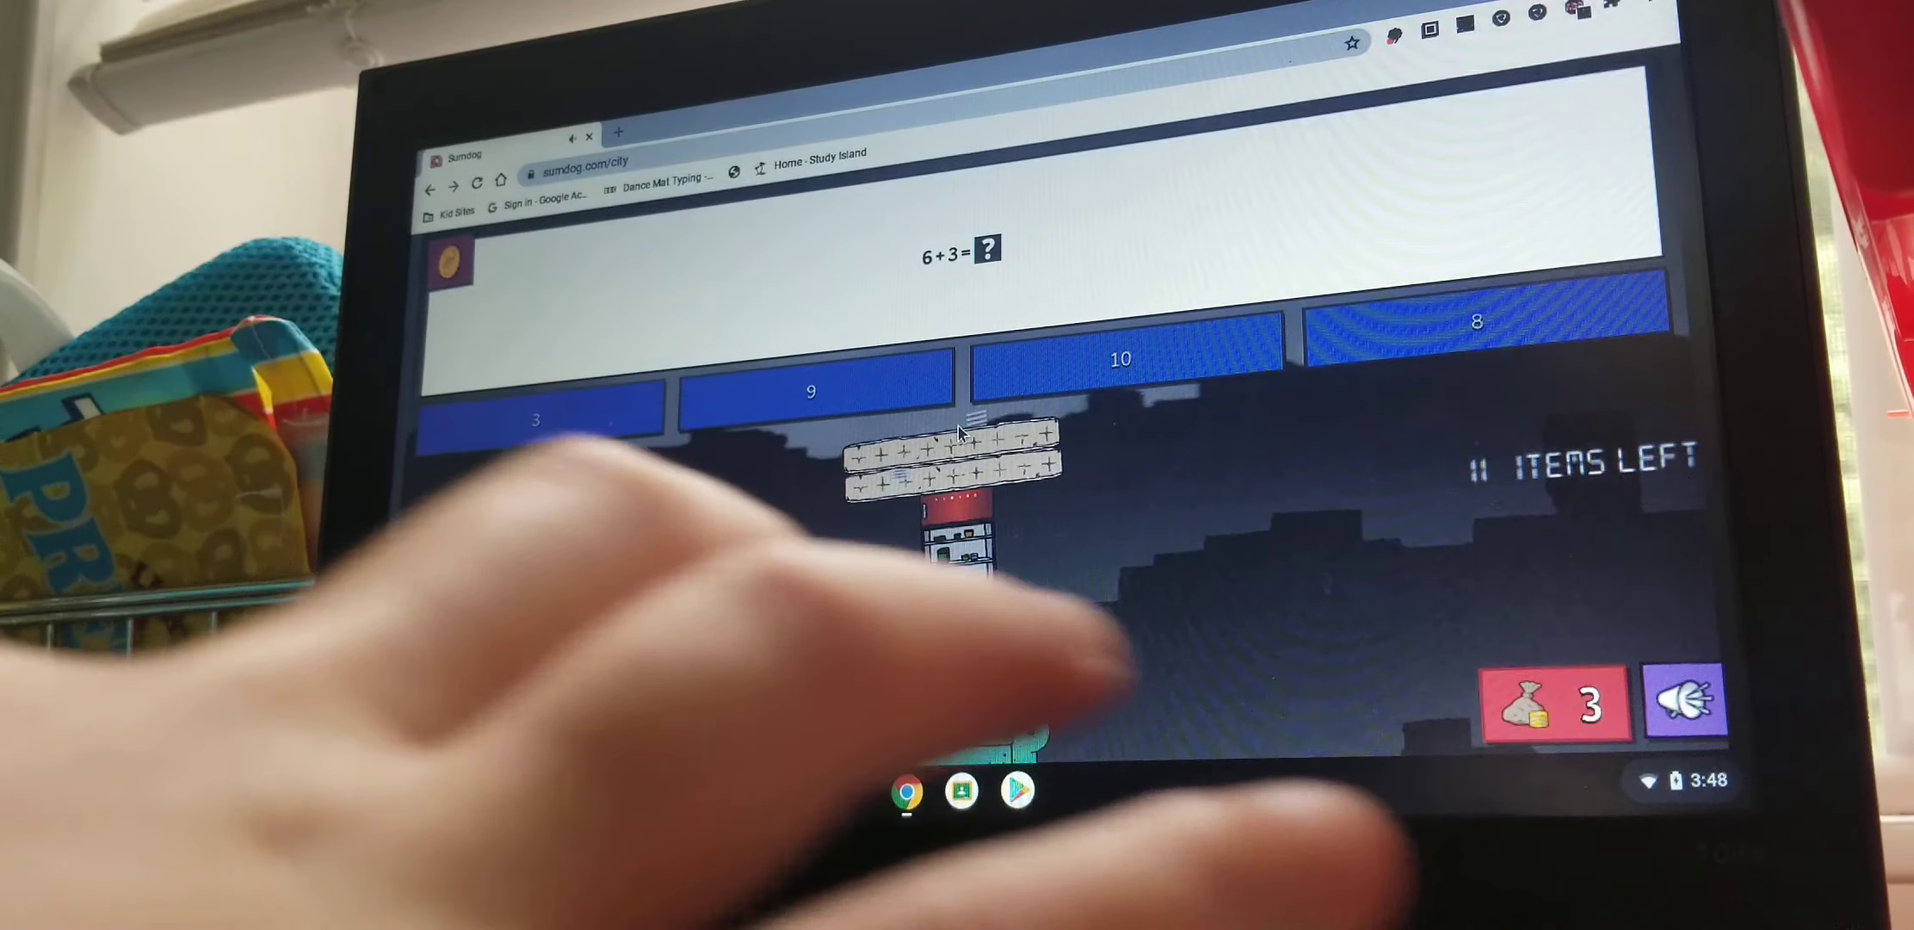
{"action": "left_click", "coordinate": [811, 390]}
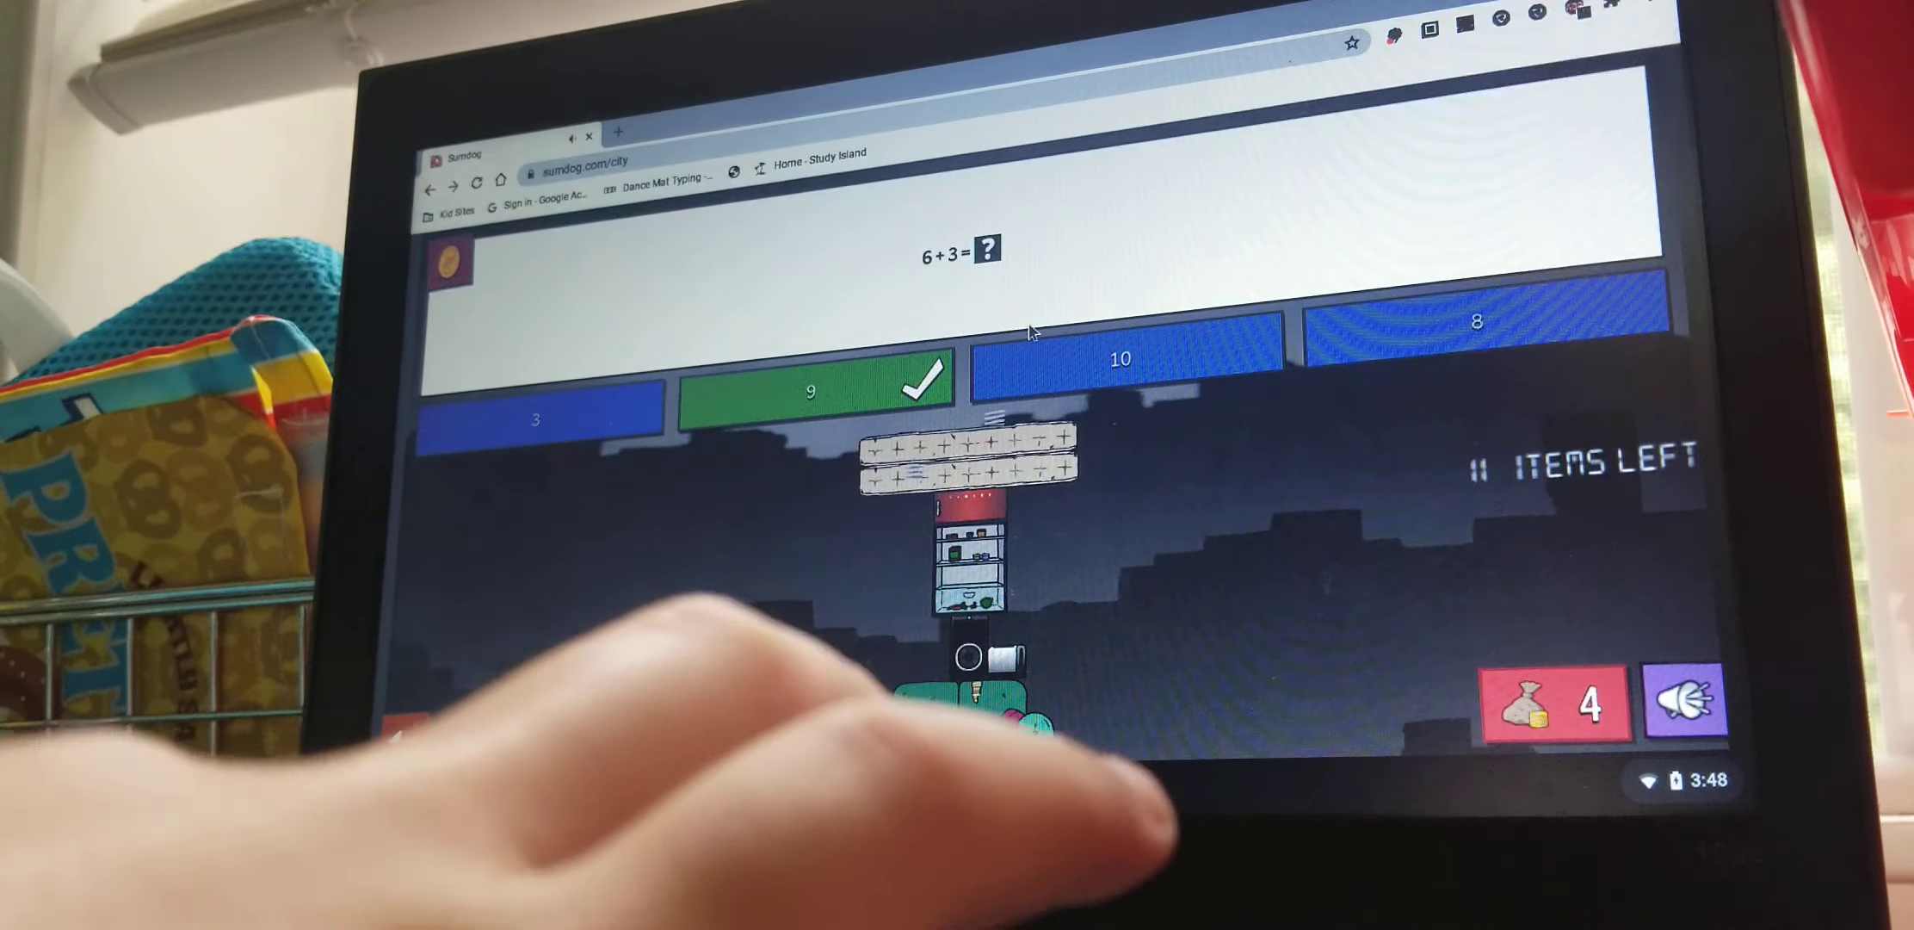
{"action": "left_click", "coordinate": [811, 390]}
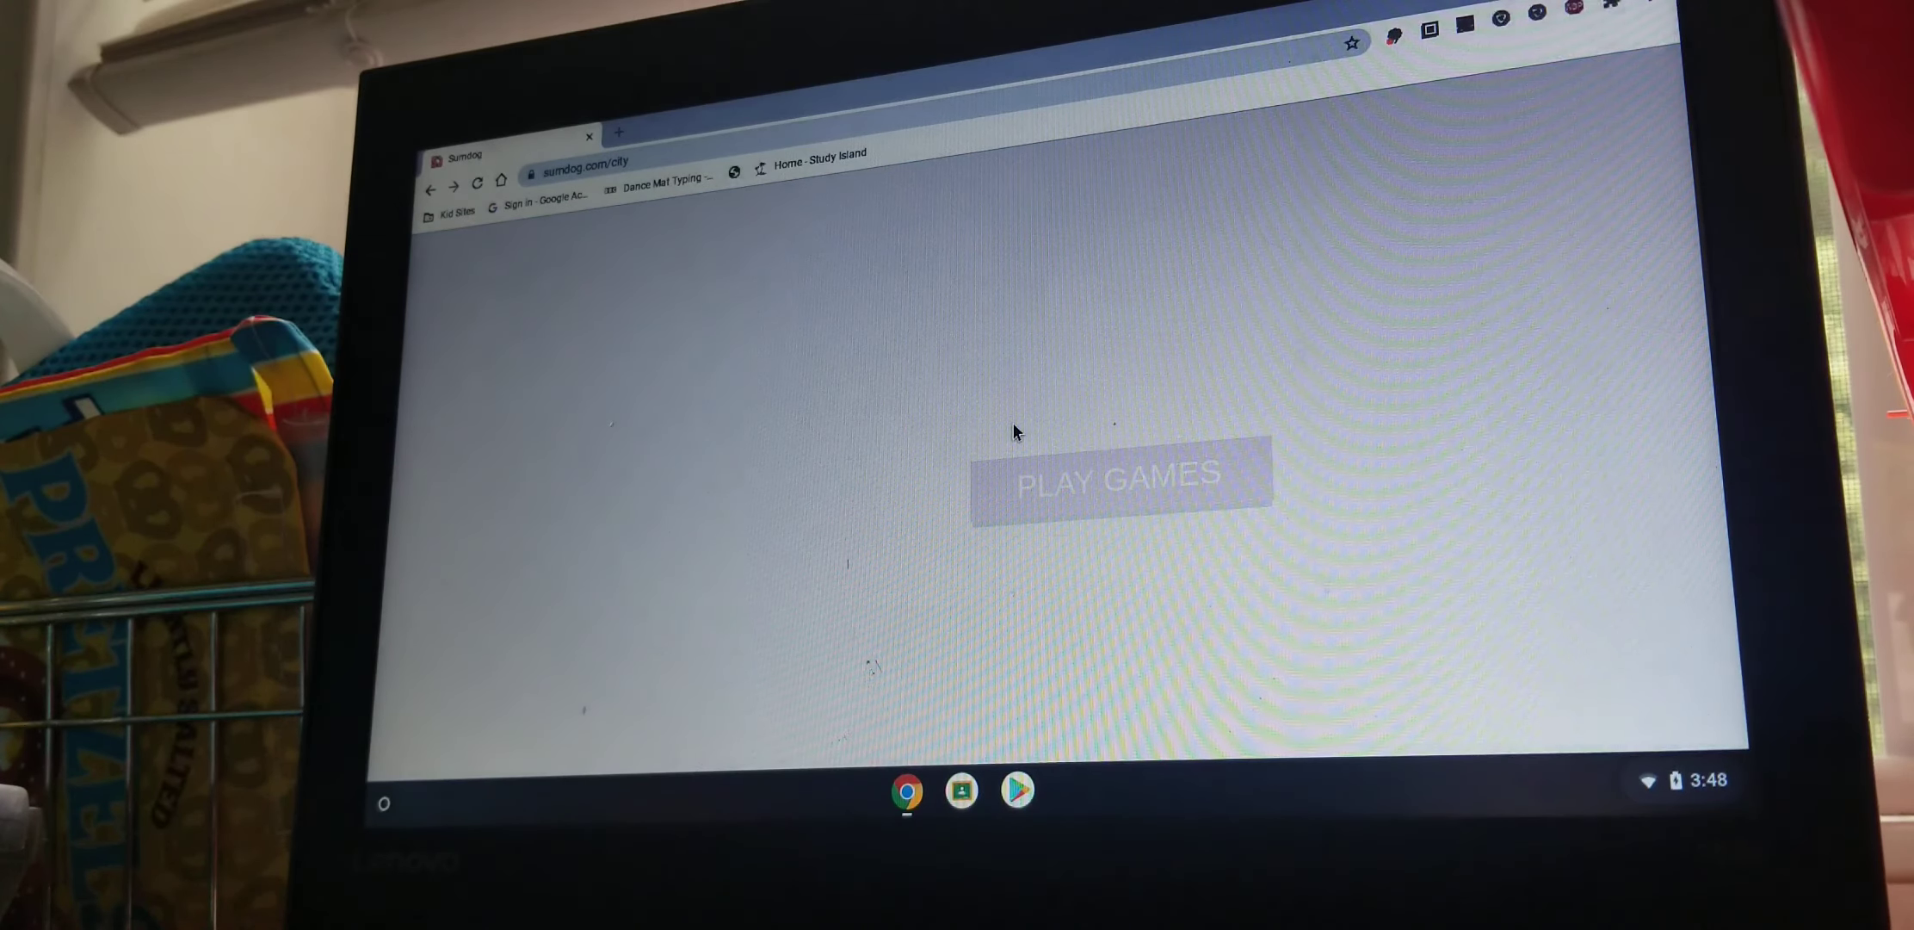
Leave Junkpile after reaching 4 coins and choose PLAY GAMES to reload the games area.
{"action": "left_click", "coordinate": [1117, 474]}
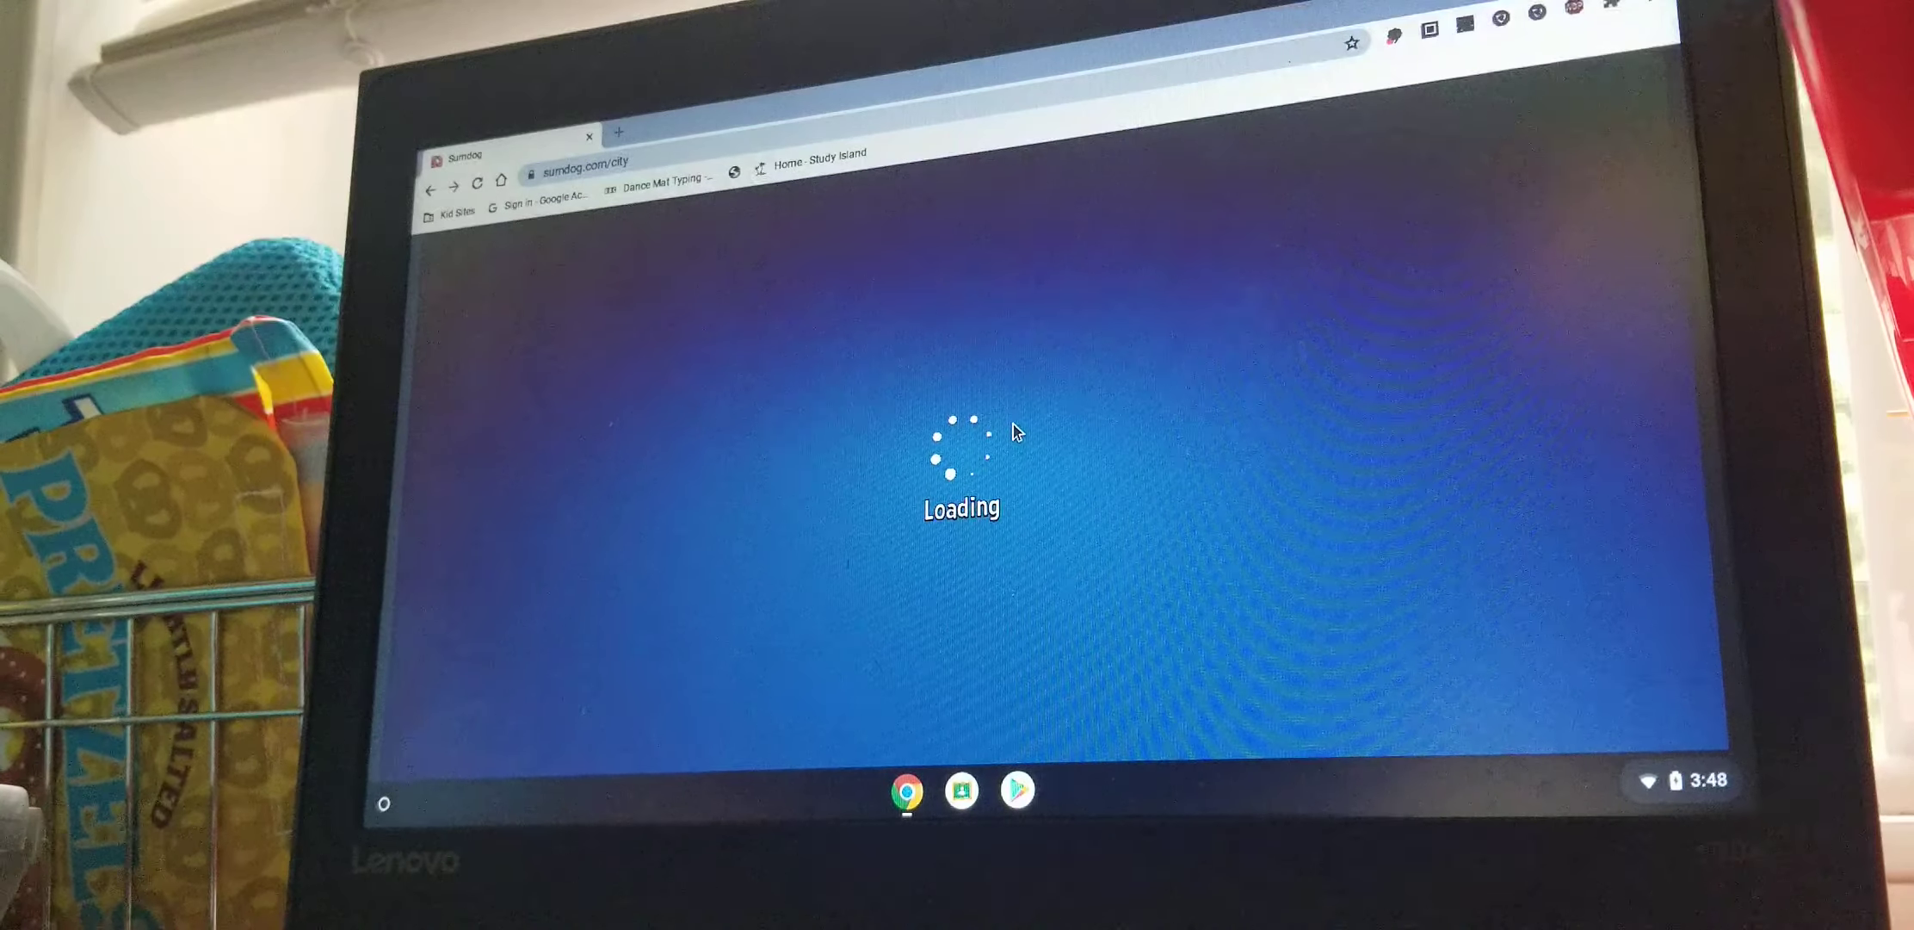